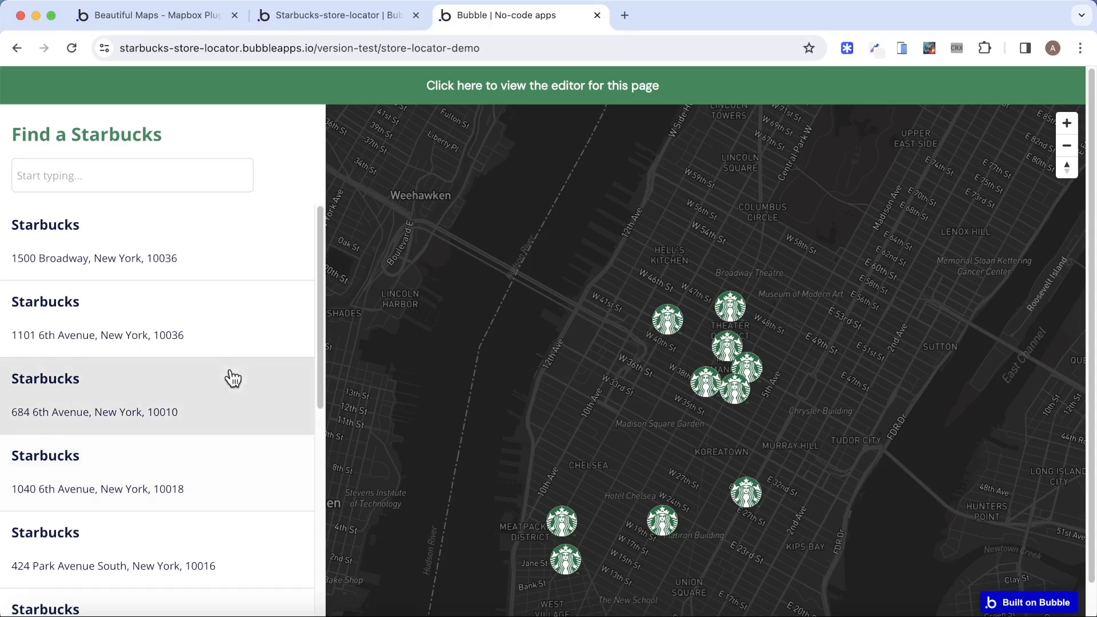
{"action": "mouse_move", "coordinate": [239, 378]}
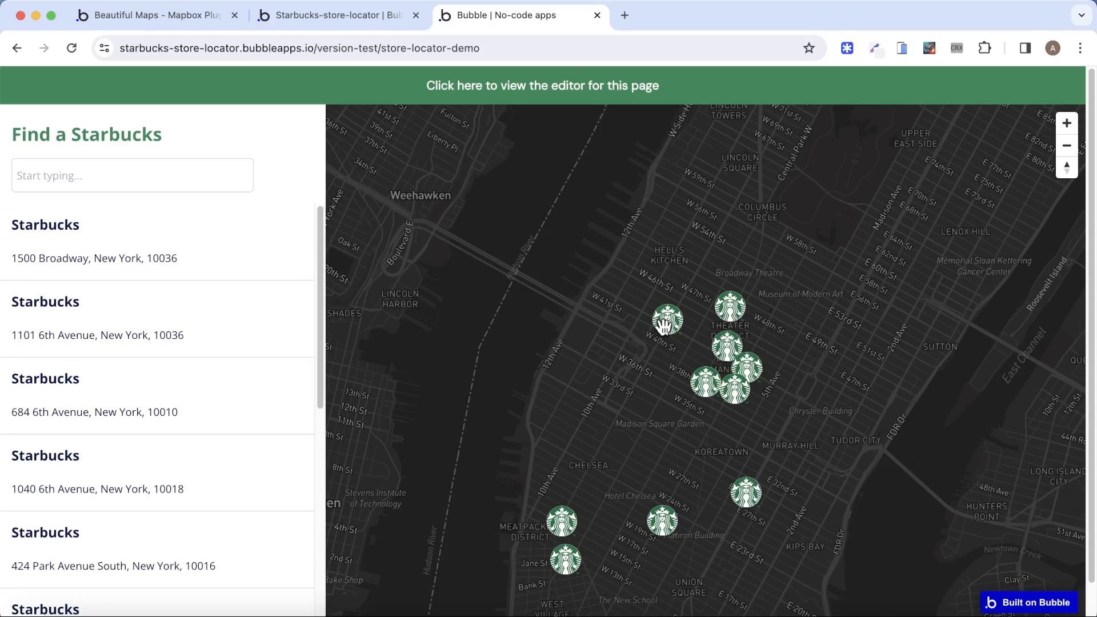
Show the 593 9th Avenue store on the map and check the Beautiful Maps plugin page.
{"action": "left_click", "coordinate": [666, 324]}
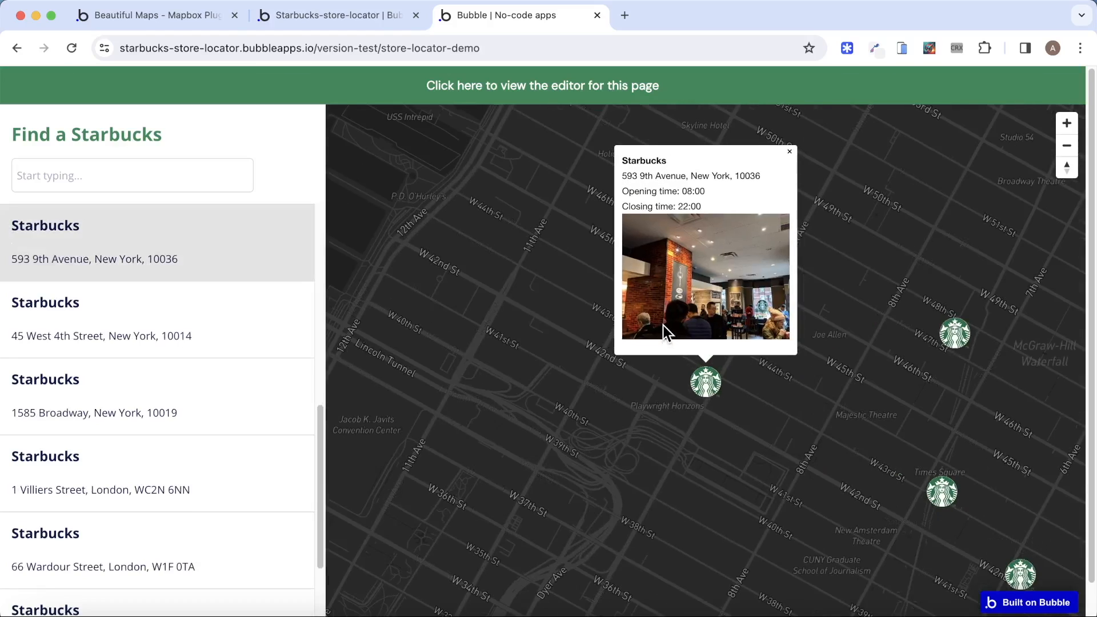
{"action": "mouse_move", "coordinate": [112, 221]}
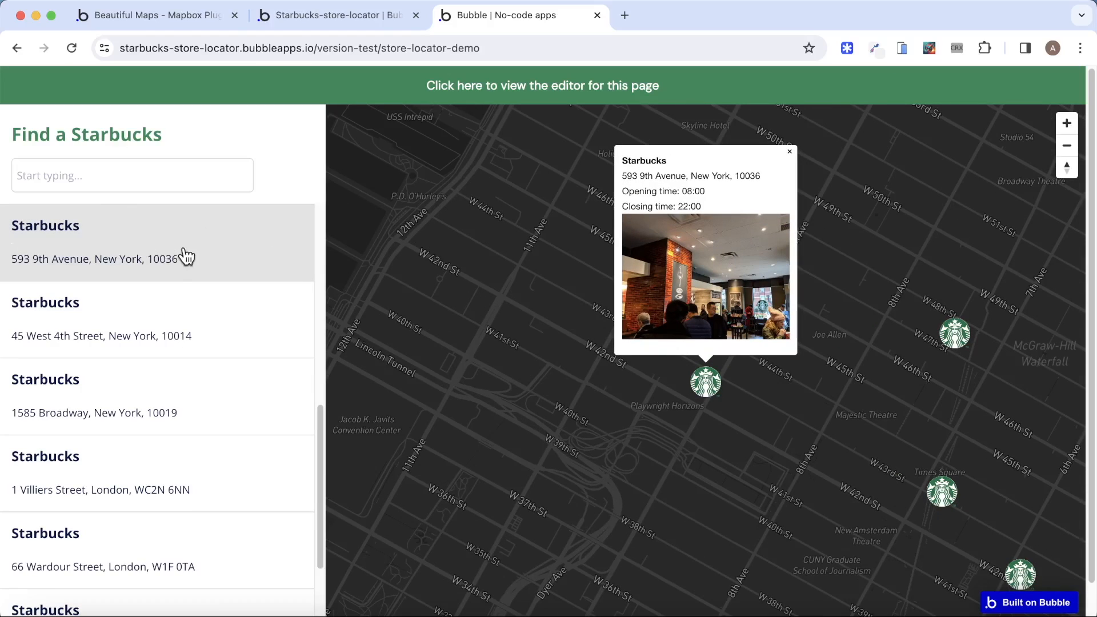
{"action": "mouse_move", "coordinate": [206, 264]}
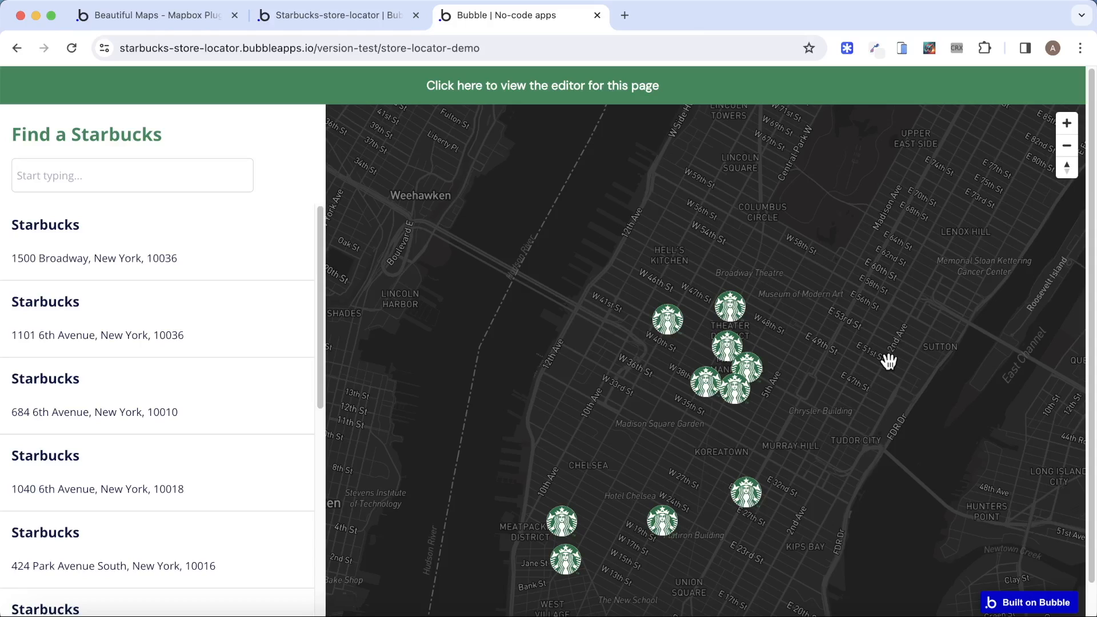
{"action": "mouse_move", "coordinate": [147, 40]}
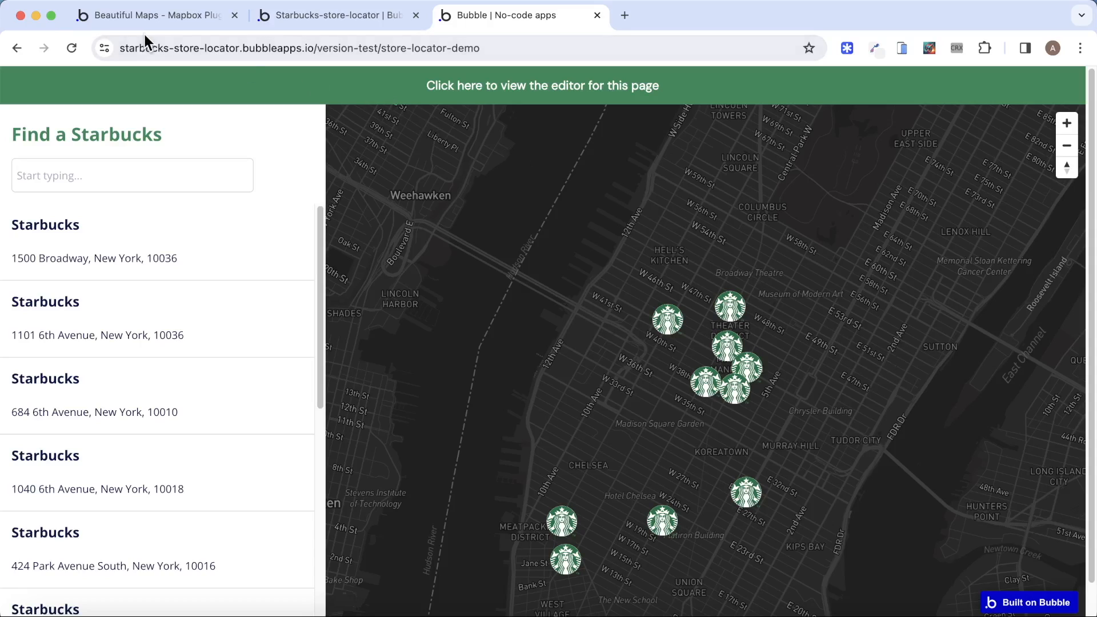
{"action": "left_click", "coordinate": [147, 14]}
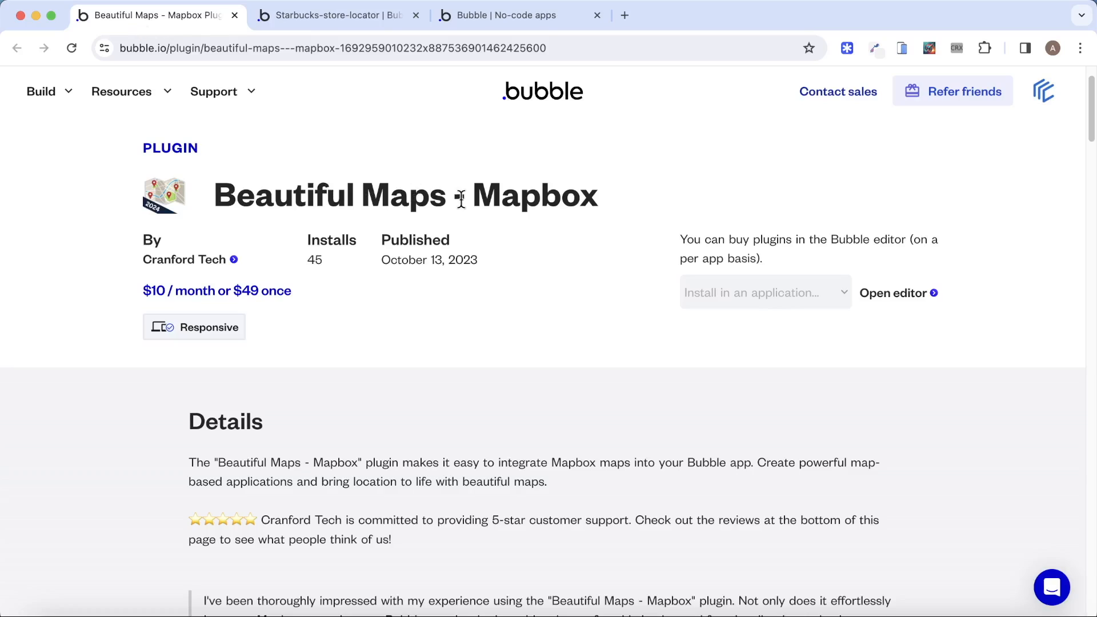
{"action": "mouse_move", "coordinate": [253, 240]}
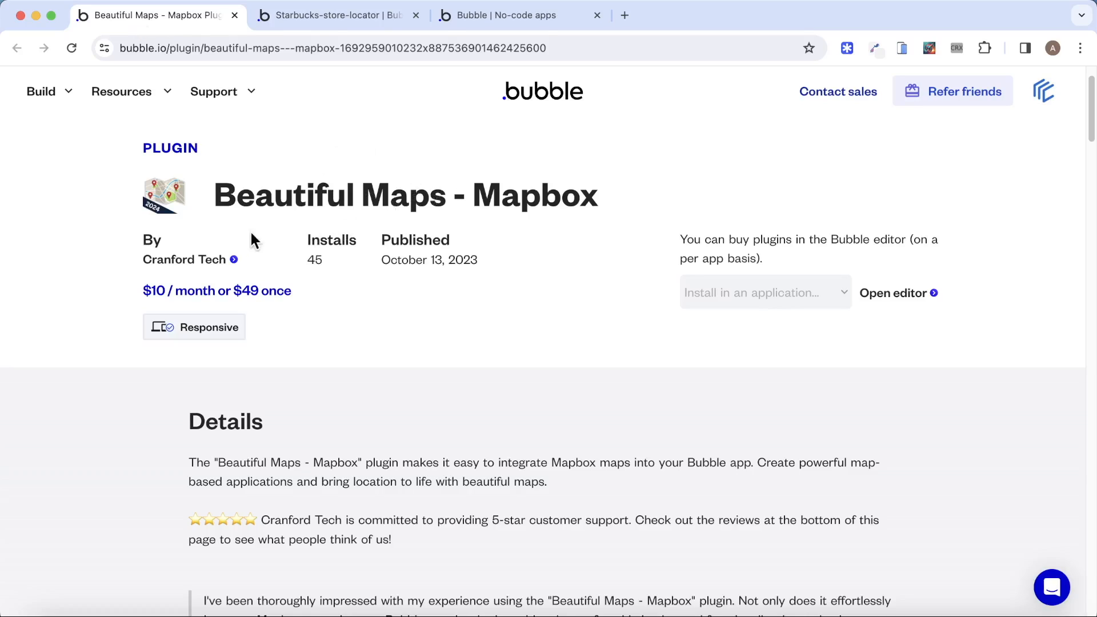
{"action": "mouse_move", "coordinate": [539, 119]}
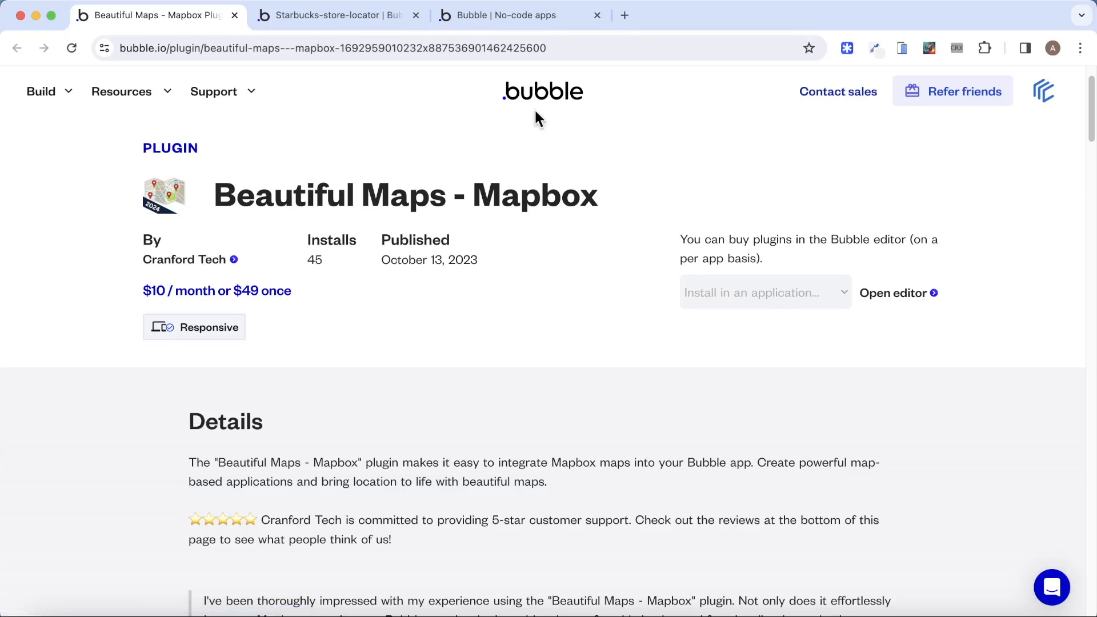
{"action": "left_click", "coordinate": [521, 15]}
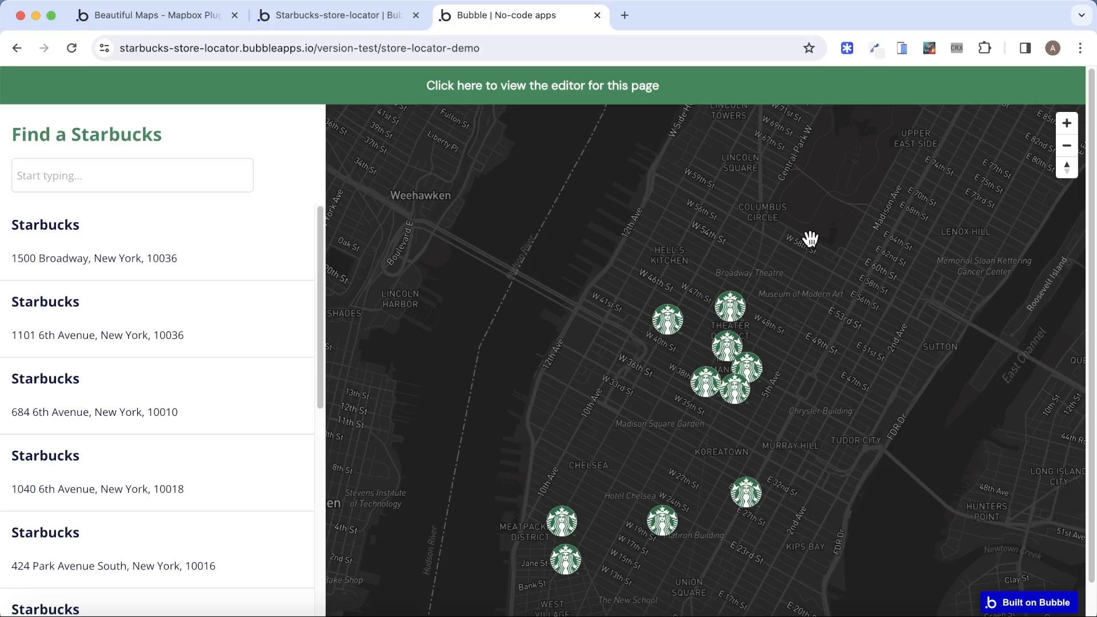
{"action": "mouse_move", "coordinate": [729, 306]}
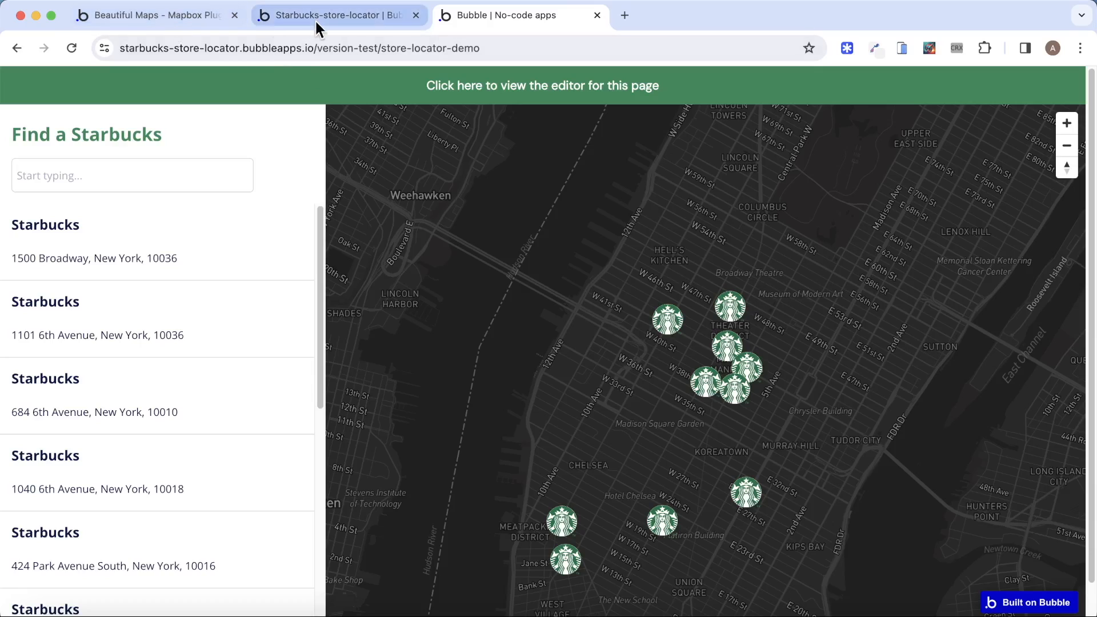
Inspect the marker-adding workflow step, then open the 1585 Broadway store's popup in the preview.
{"action": "left_click", "coordinate": [542, 85]}
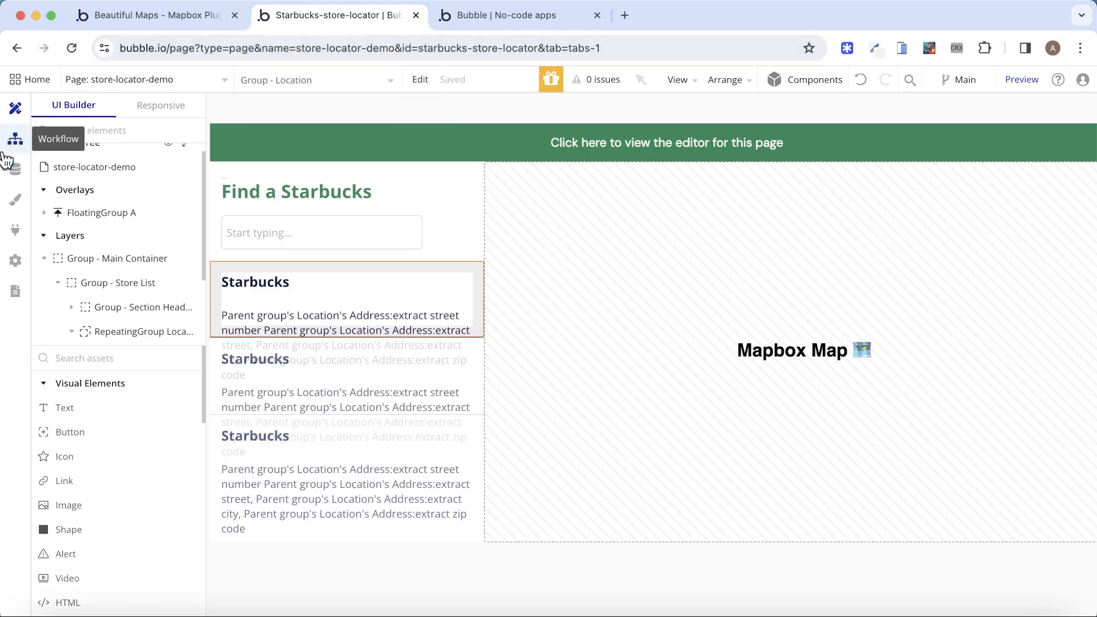
{"action": "left_click", "coordinate": [16, 138]}
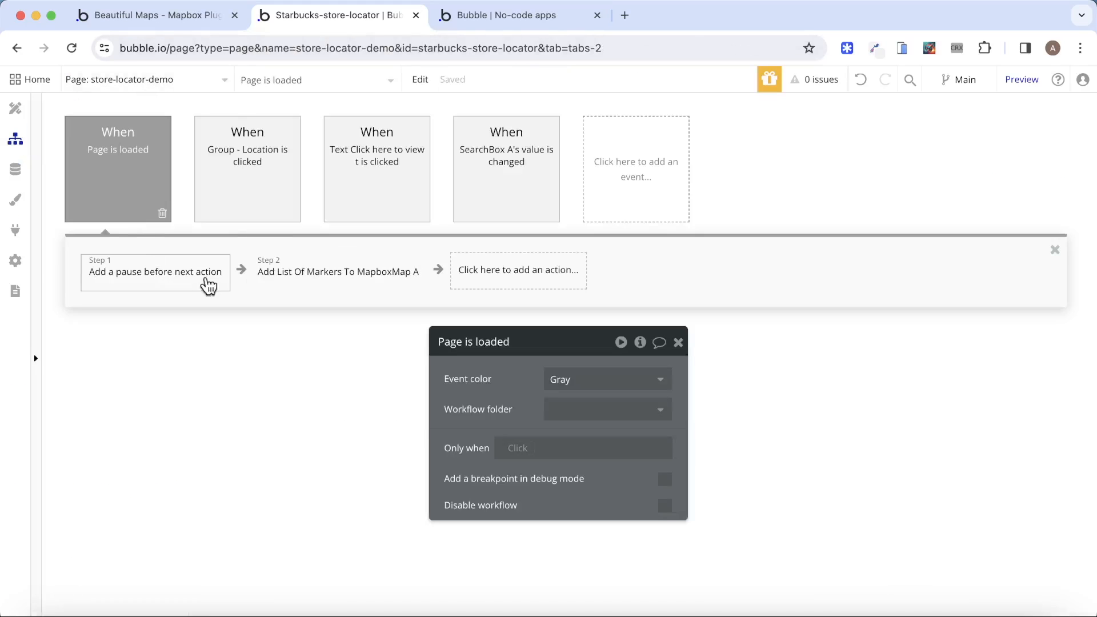
{"action": "left_click", "coordinate": [338, 272]}
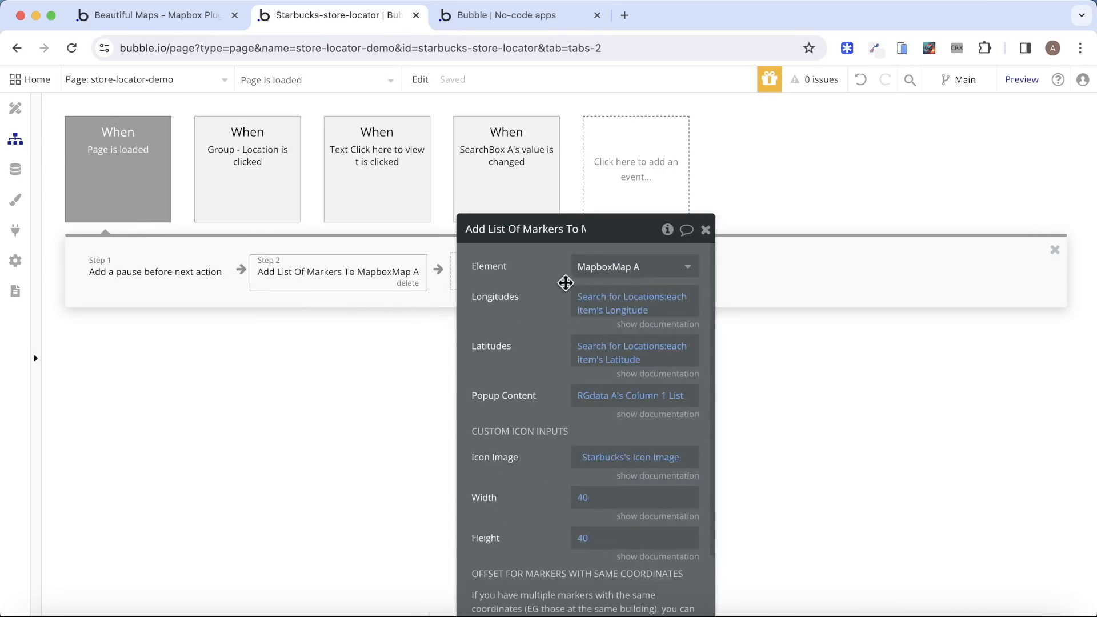
{"action": "left_click", "coordinate": [706, 230]}
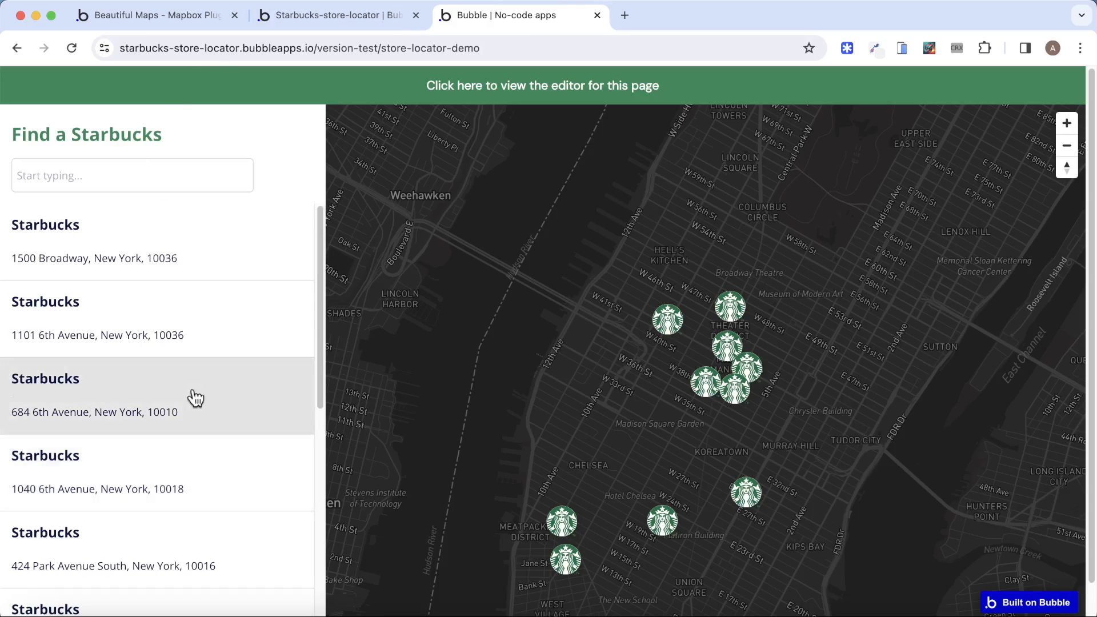
{"action": "left_click", "coordinate": [729, 308]}
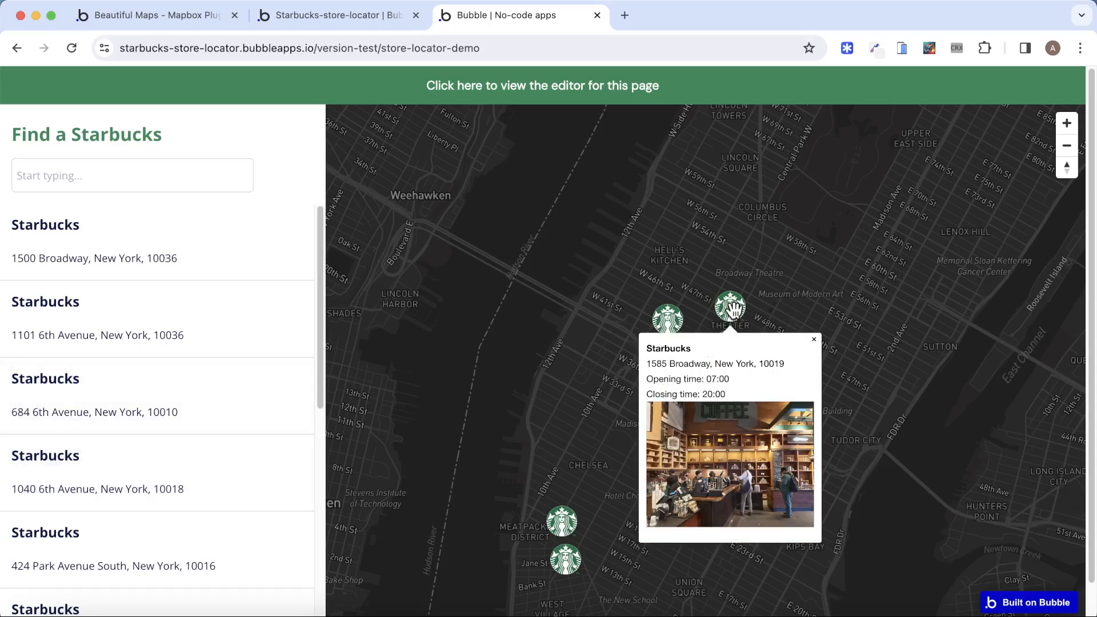
{"action": "mouse_move", "coordinate": [139, 318]}
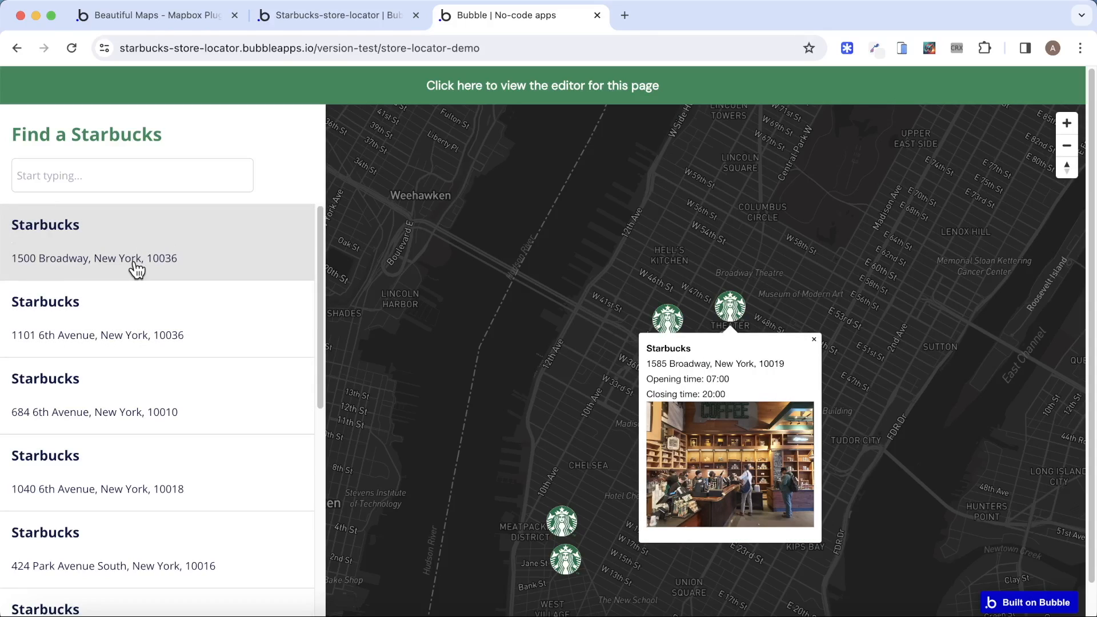
{"action": "mouse_move", "coordinate": [238, 118]}
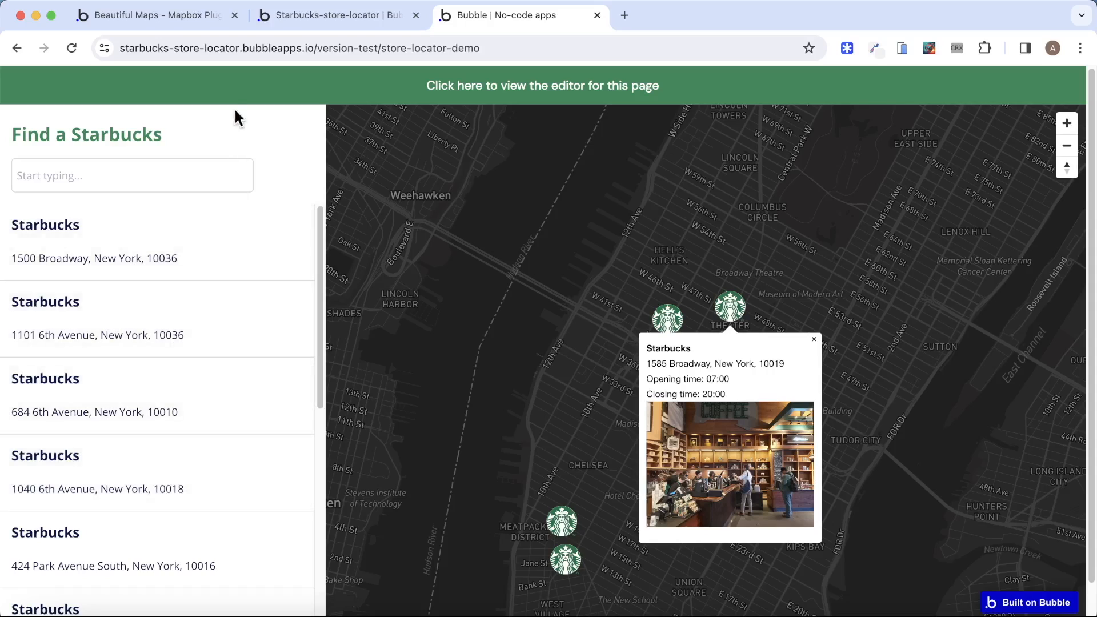
Give the store-locator-demo page a custom state 'Selected Location' holding a Location.
{"action": "left_click", "coordinate": [542, 85]}
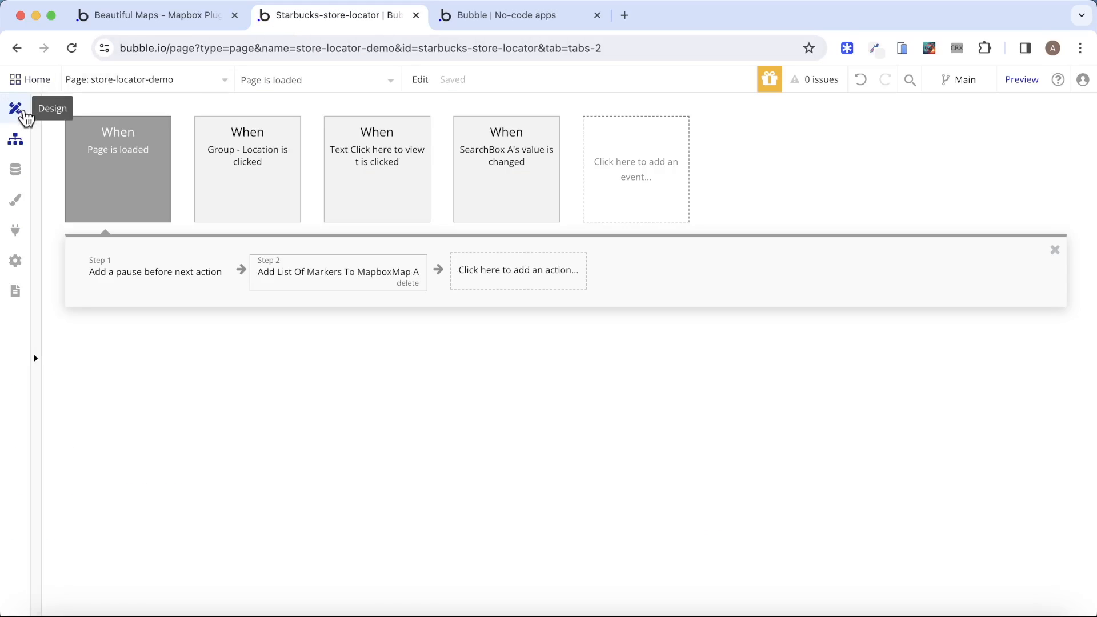
{"action": "left_click", "coordinate": [16, 108]}
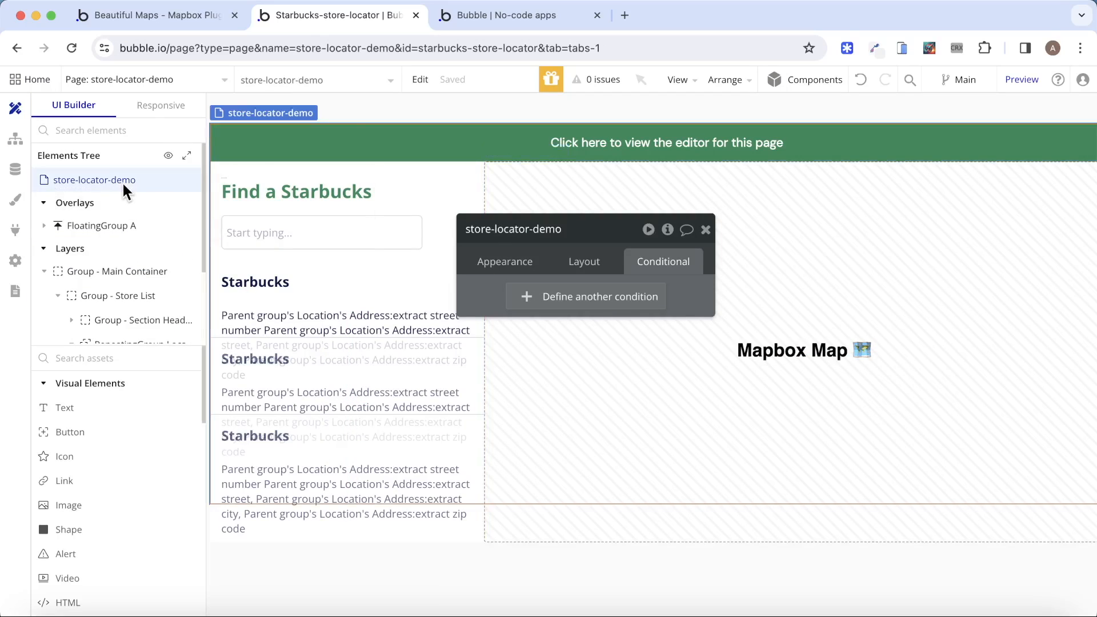
{"action": "left_click", "coordinate": [667, 230]}
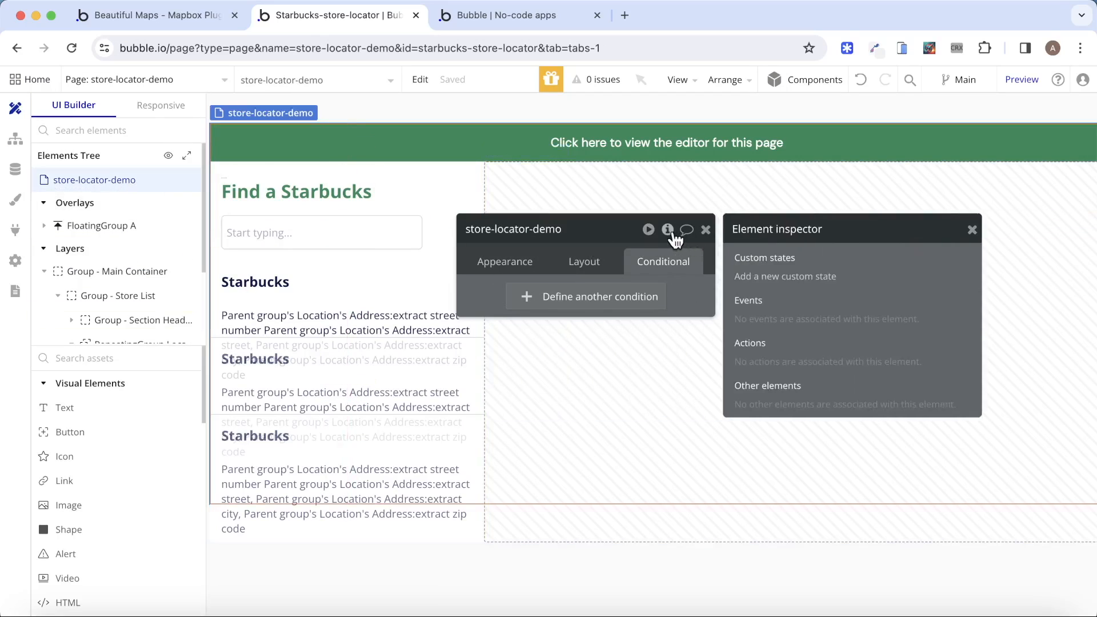
{"action": "left_click", "coordinate": [785, 275]}
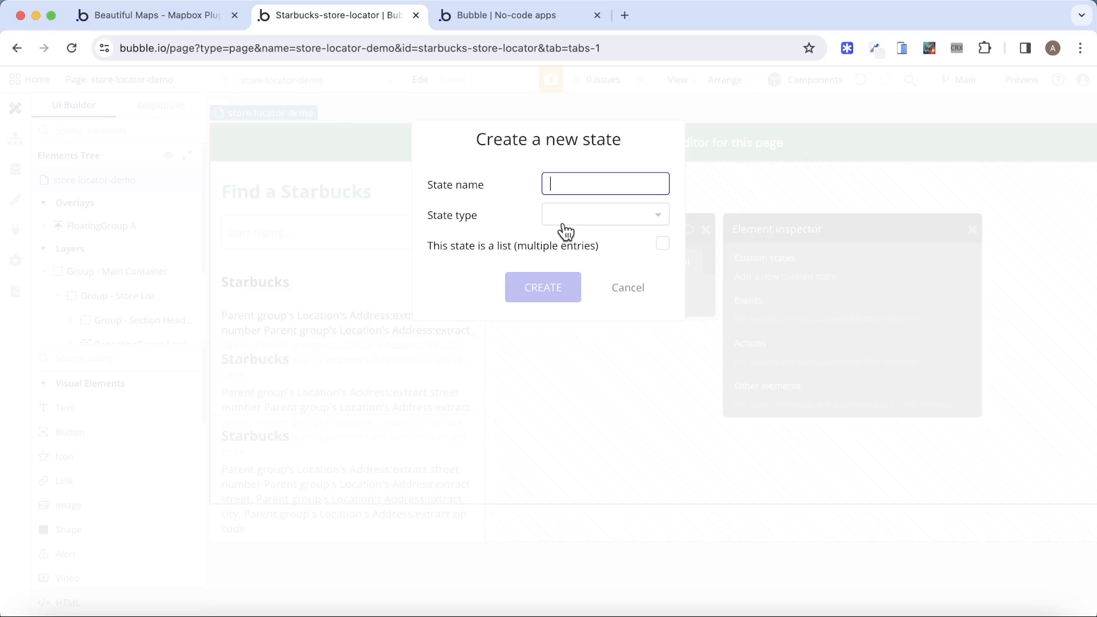
{"action": "type", "text": "Selected Location"}
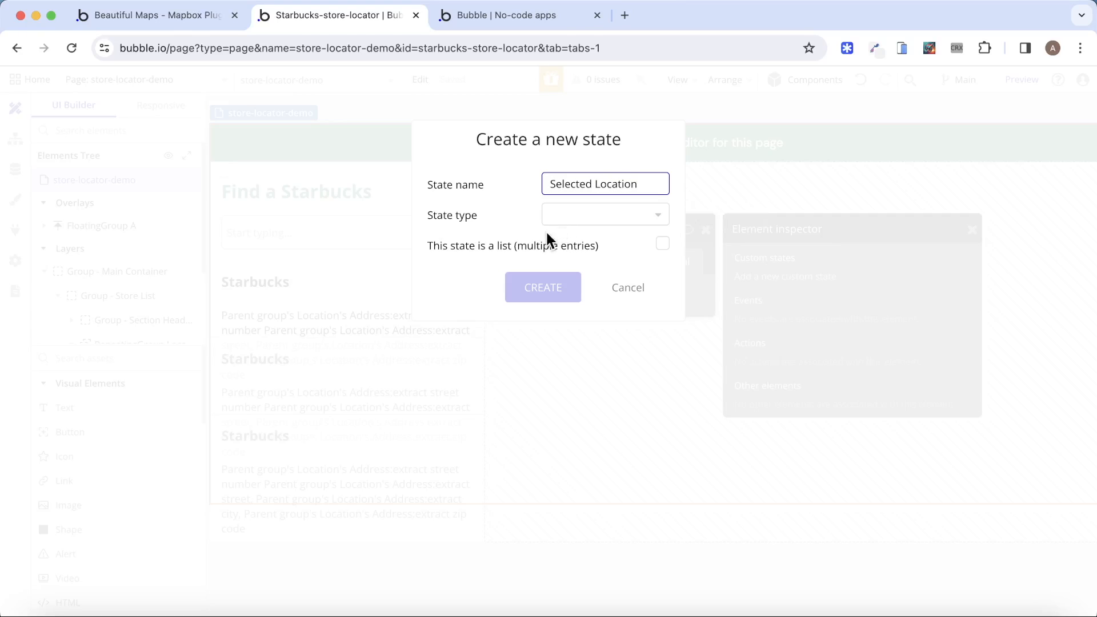
{"action": "left_click", "coordinate": [604, 215]}
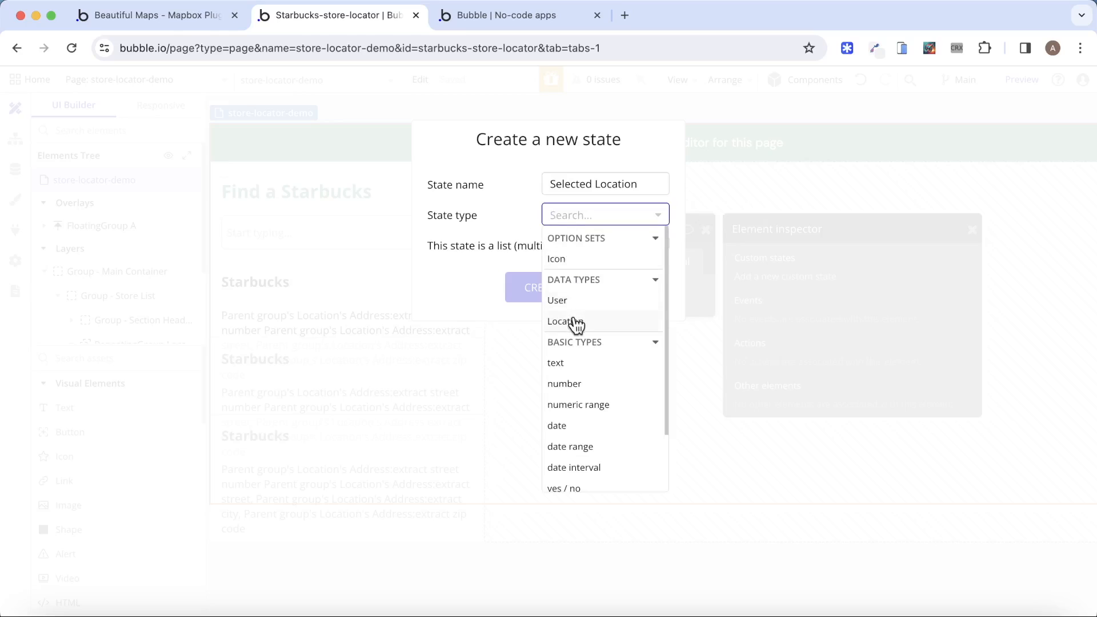
{"action": "left_click", "coordinate": [565, 321]}
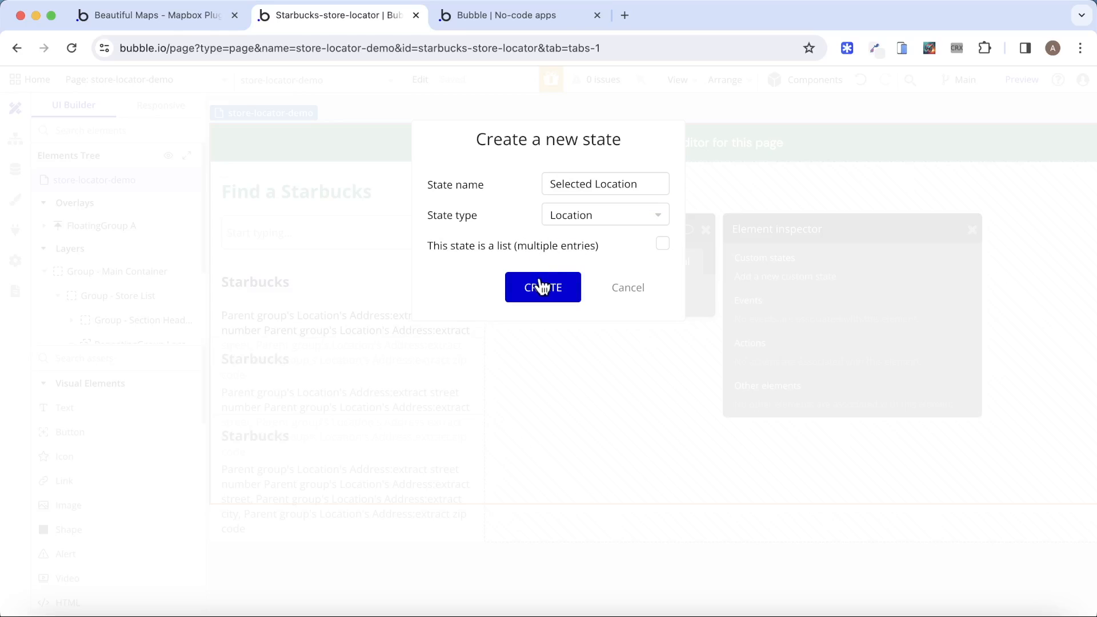
{"action": "left_click", "coordinate": [543, 287]}
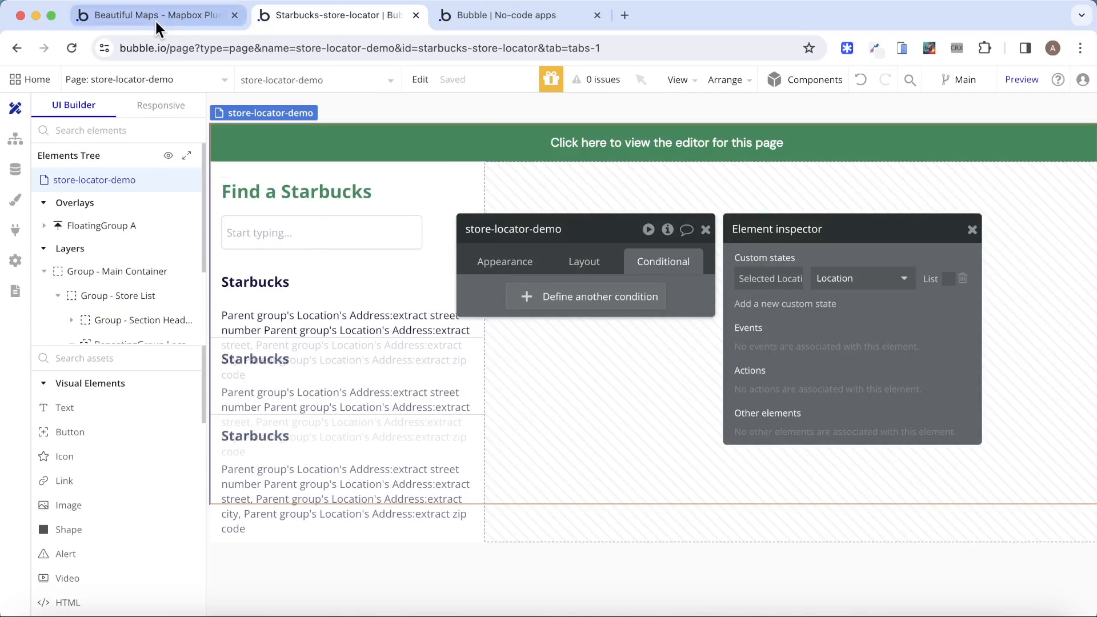
Add a 'Set state of an element' step that sets the page's Selected Location value.
{"action": "left_click", "coordinate": [337, 15]}
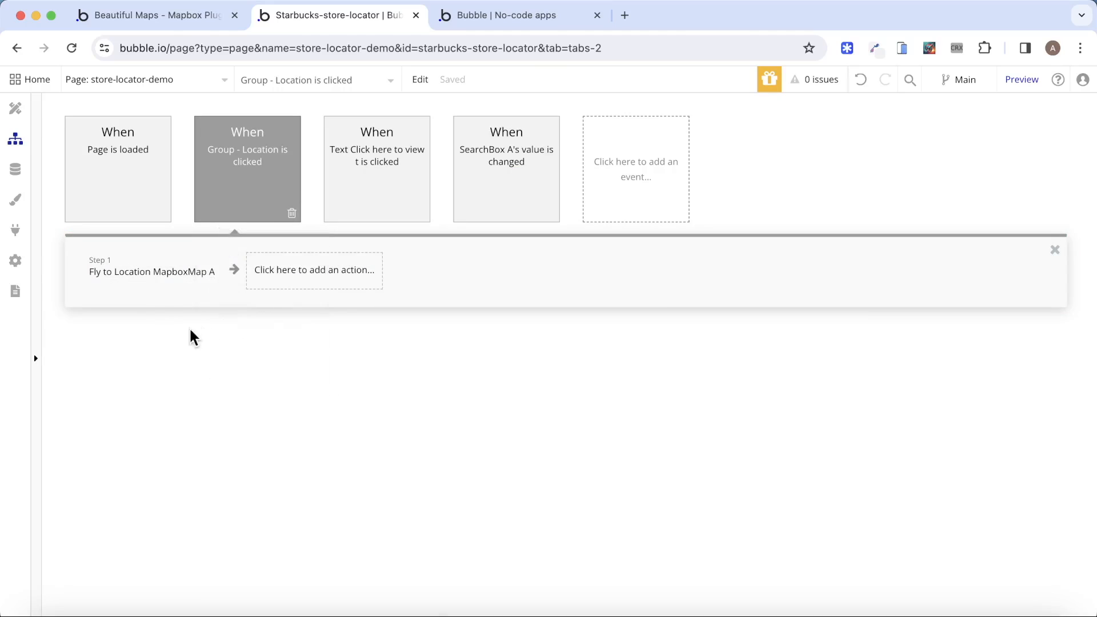
{"action": "left_click", "coordinate": [314, 269]}
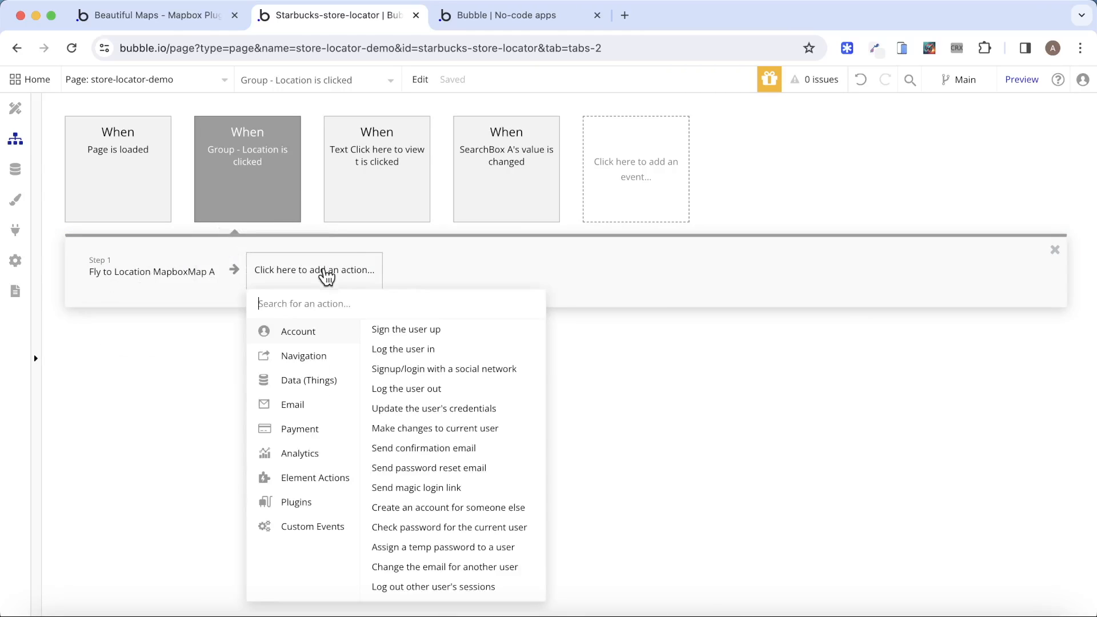
{"action": "type", "text": "set"}
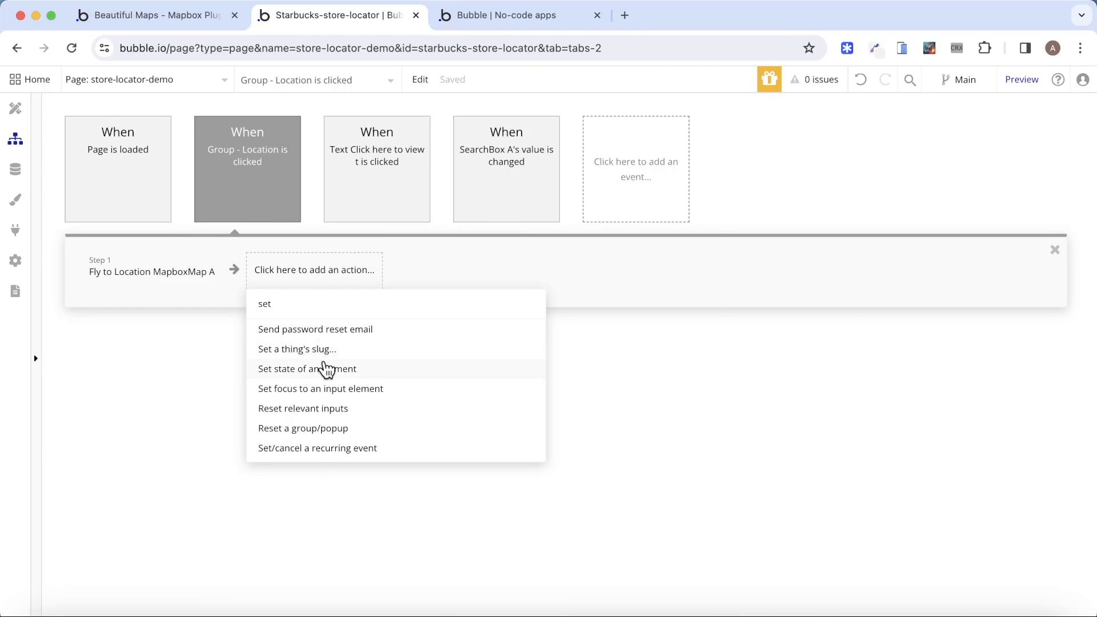
{"action": "left_click", "coordinate": [307, 369]}
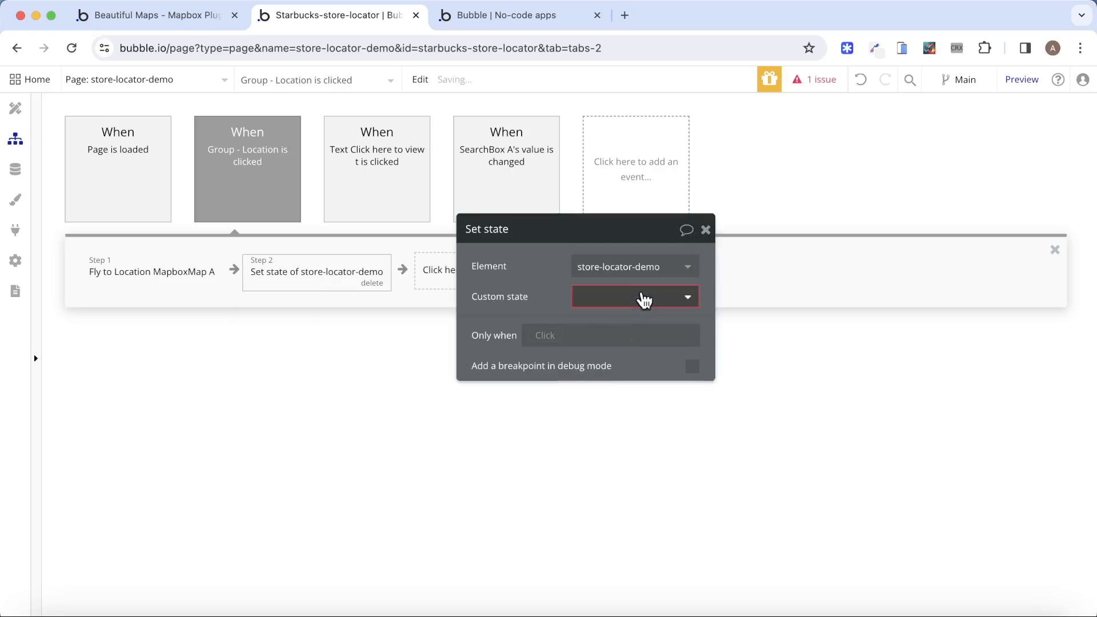
{"action": "left_click", "coordinate": [633, 296]}
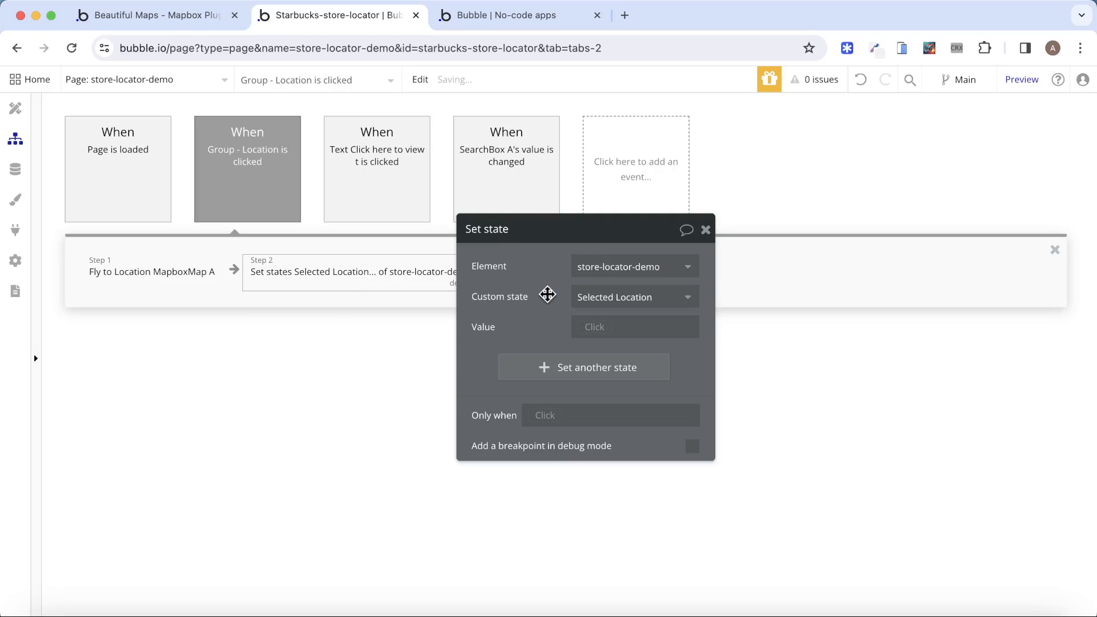
{"action": "left_click", "coordinate": [633, 327]}
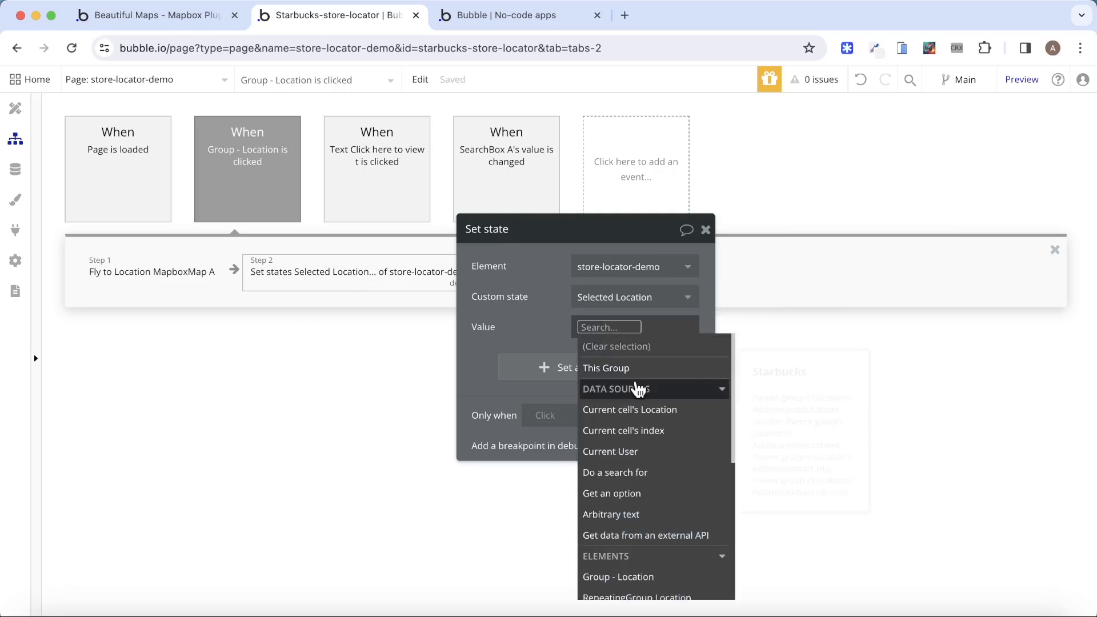
{"action": "left_click", "coordinate": [629, 409]}
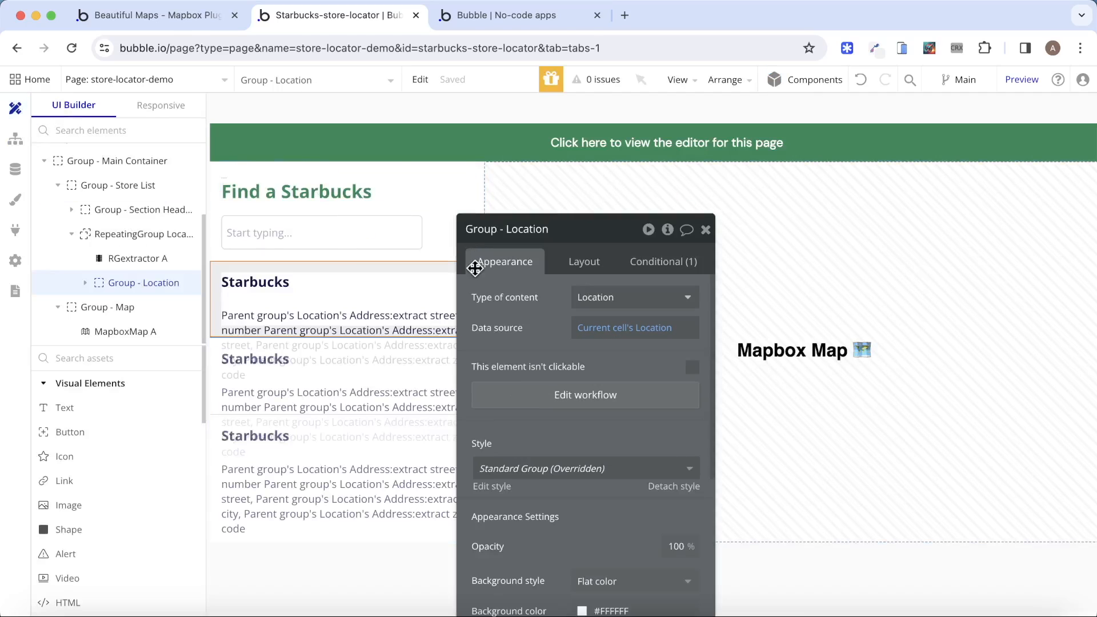
Add a Group - Location condition on the page's Selected Location that sets background #FFFFFF.
{"action": "left_click", "coordinate": [662, 261]}
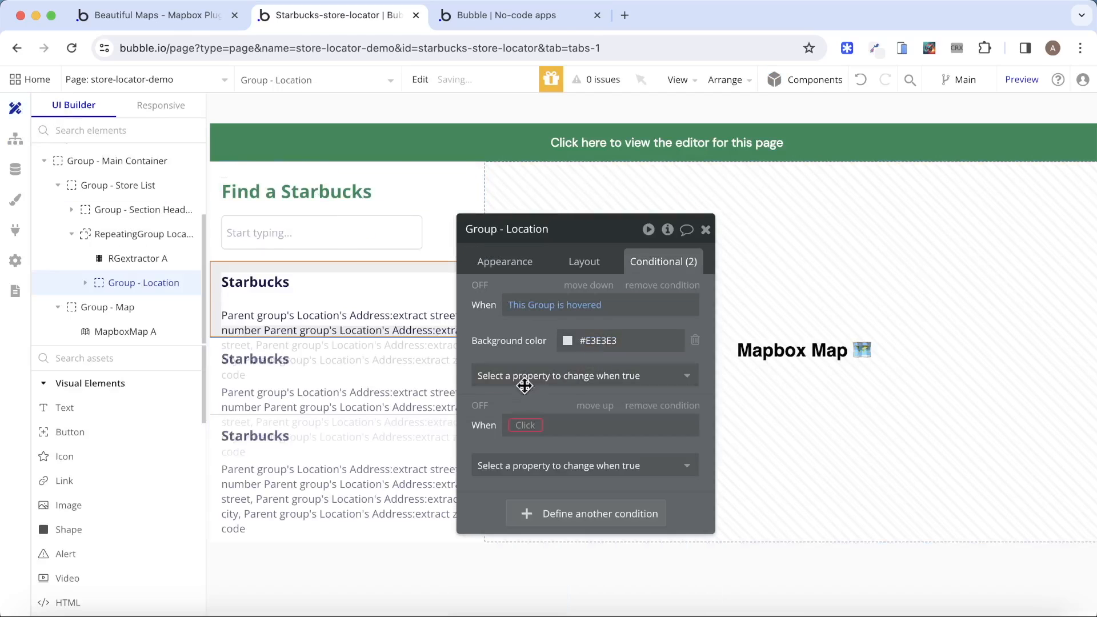
{"action": "left_click", "coordinate": [539, 424]}
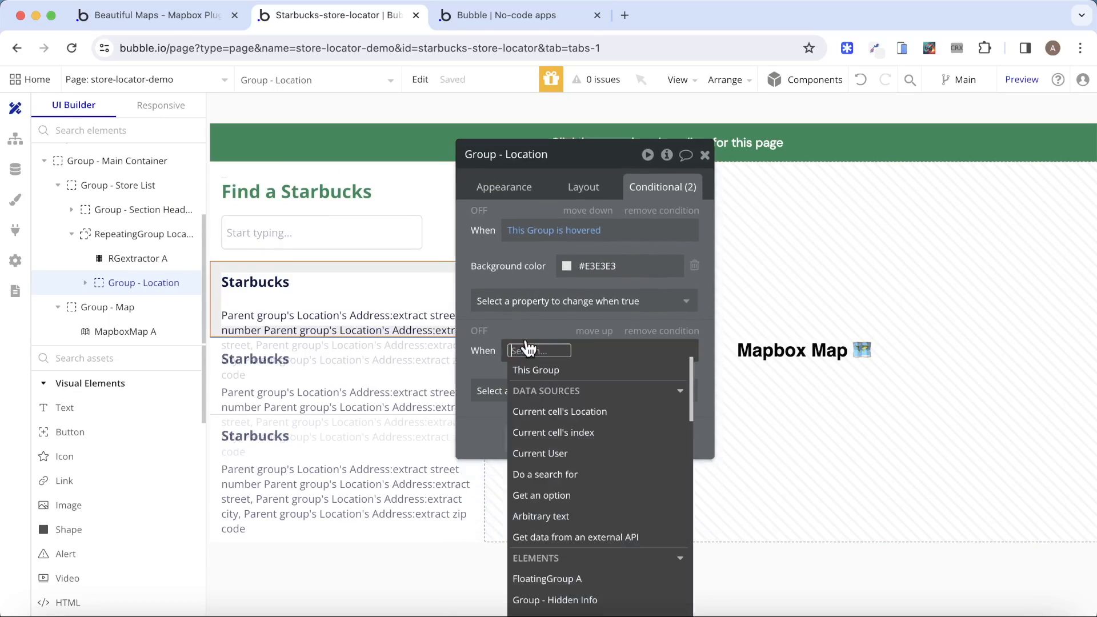
{"action": "mouse_move", "coordinate": [592, 495]}
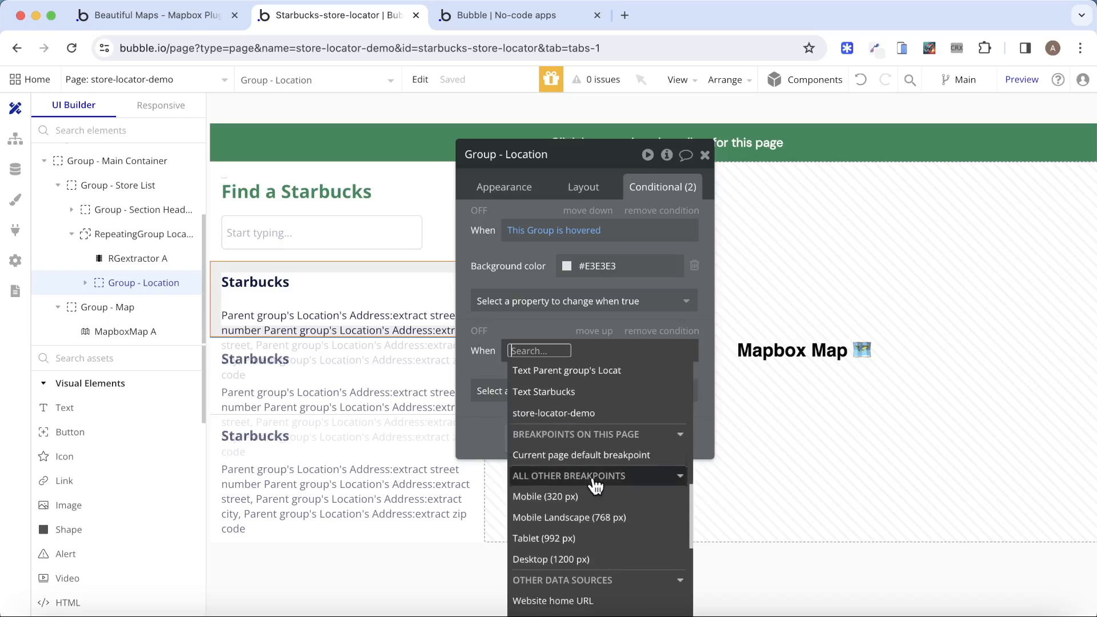
{"action": "scroll", "scroll_direction": "down", "scroll_amount": 3}
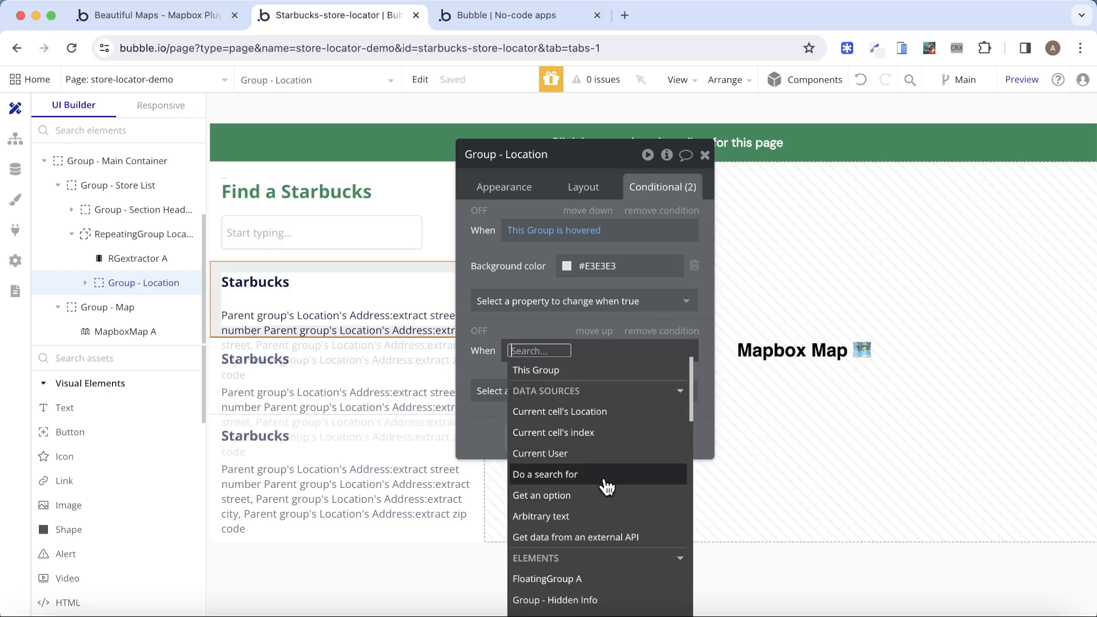
{"action": "type", "text": "st"}
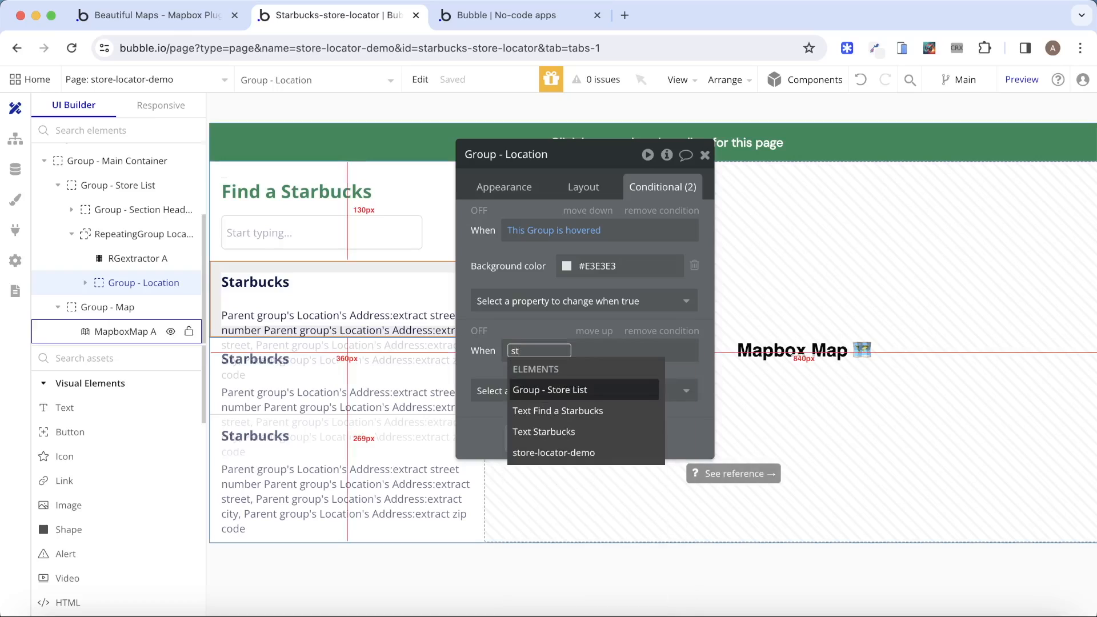
{"action": "left_click", "coordinate": [554, 453]}
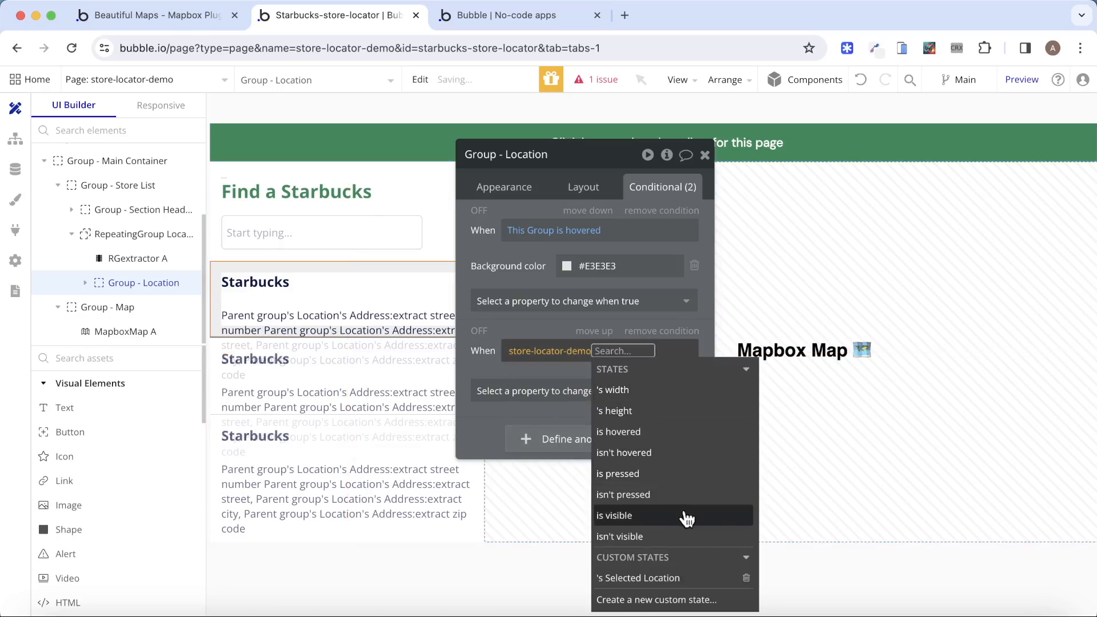
{"action": "left_click", "coordinate": [638, 577]}
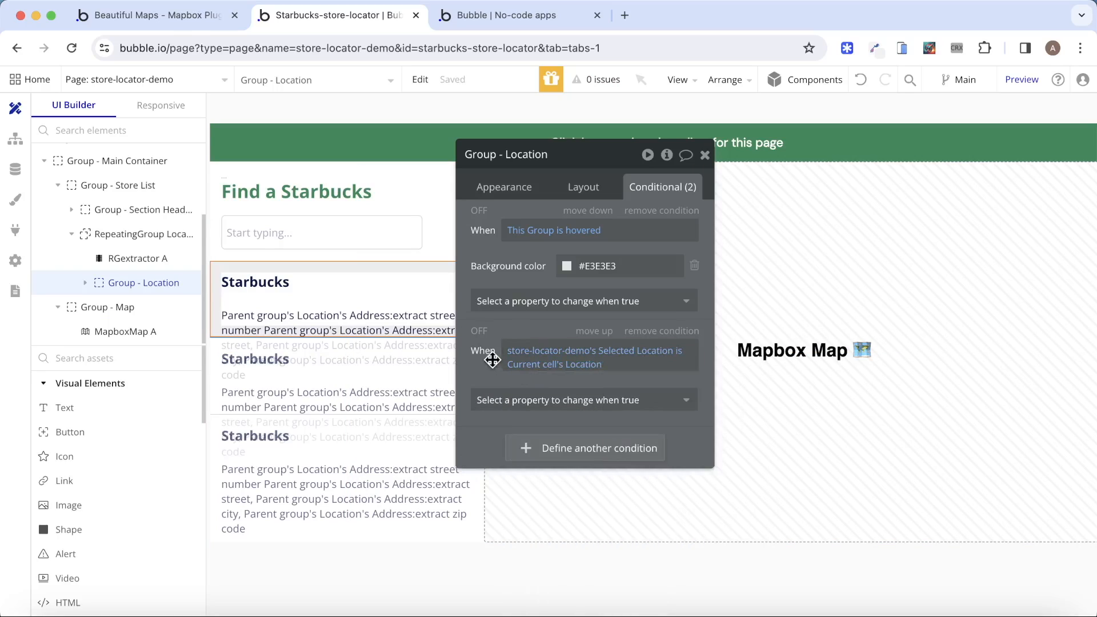
{"action": "right_click", "coordinate": [558, 381]}
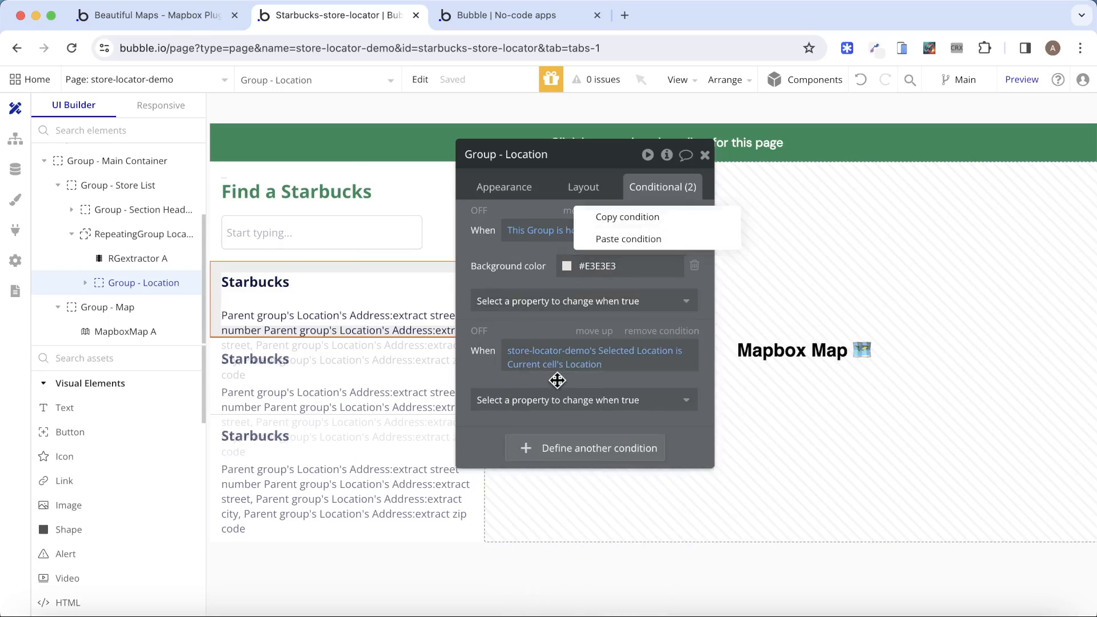
{"action": "left_click", "coordinate": [628, 238]}
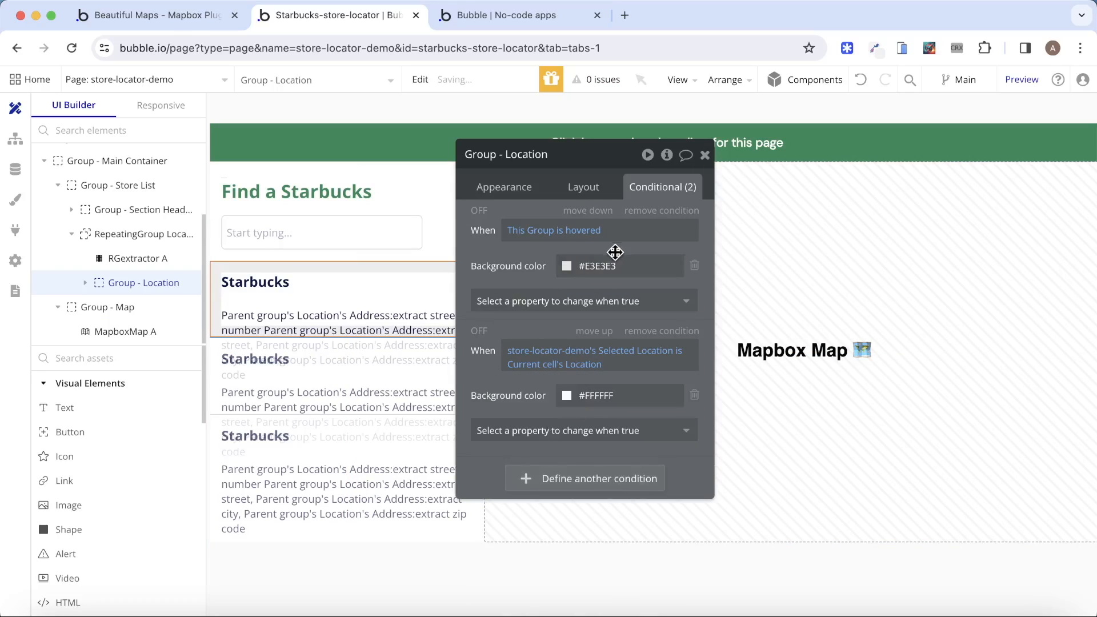
{"action": "left_click", "coordinate": [567, 265]}
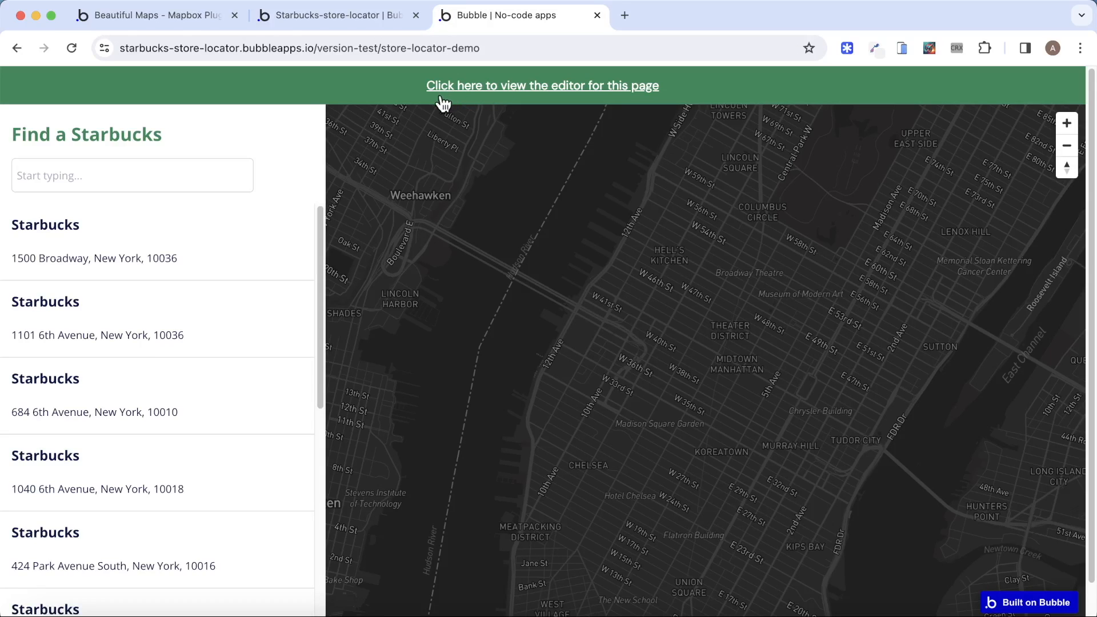
In the preview, fly to 684 6th Avenue, view Park Avenue South's details, and close them.
{"action": "left_click", "coordinate": [93, 395]}
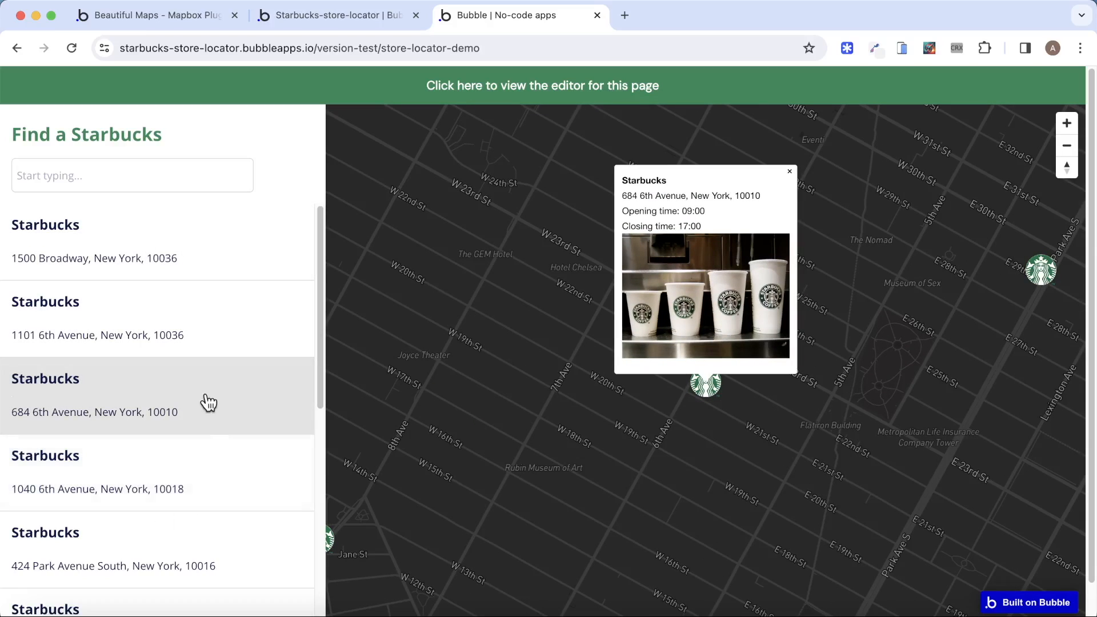
{"action": "mouse_move", "coordinate": [979, 310]}
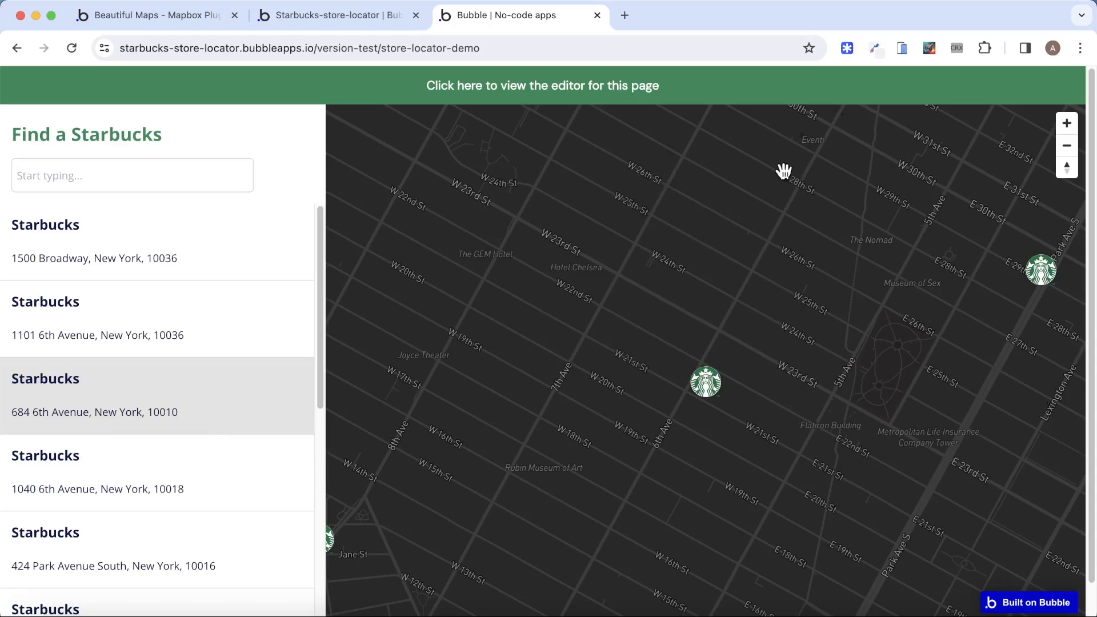
{"action": "mouse_move", "coordinate": [1047, 273]}
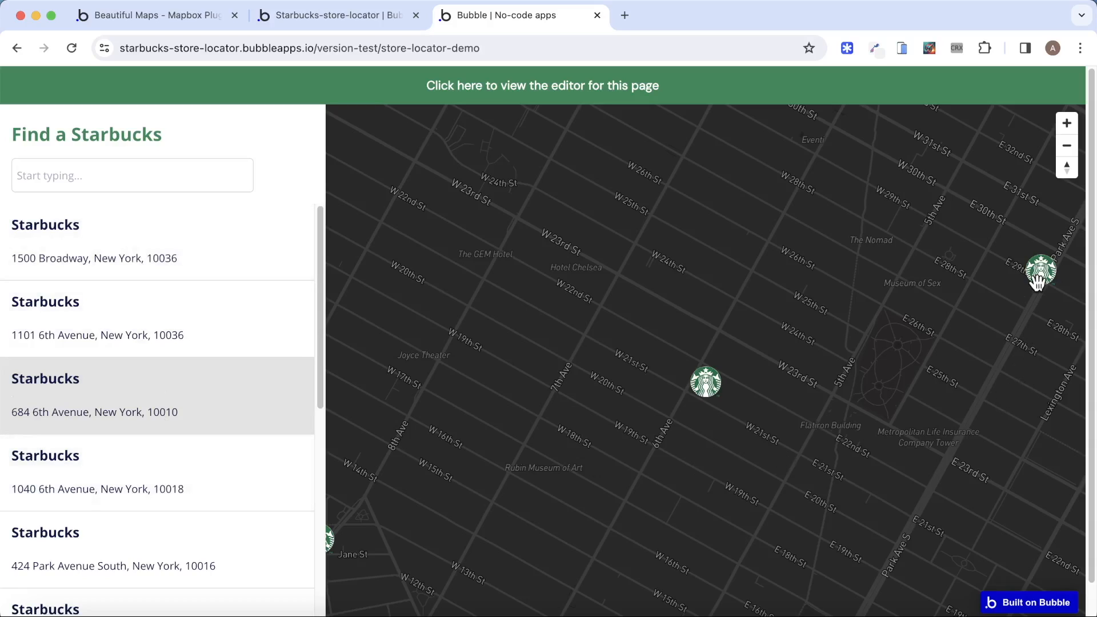
{"action": "left_click", "coordinate": [1042, 270]}
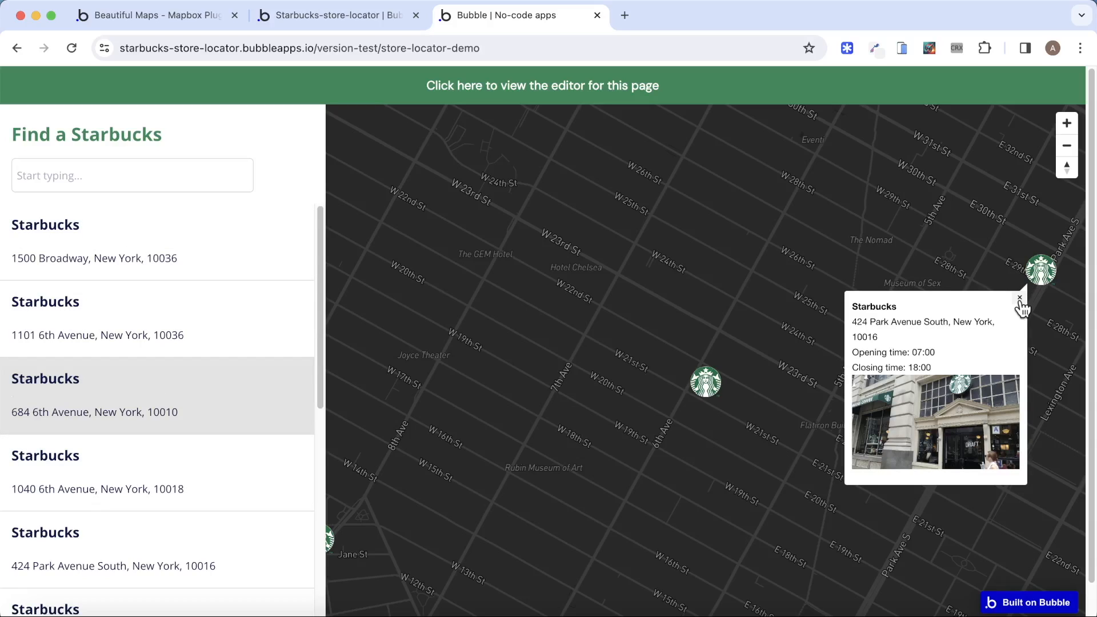
{"action": "left_click", "coordinate": [1023, 301]}
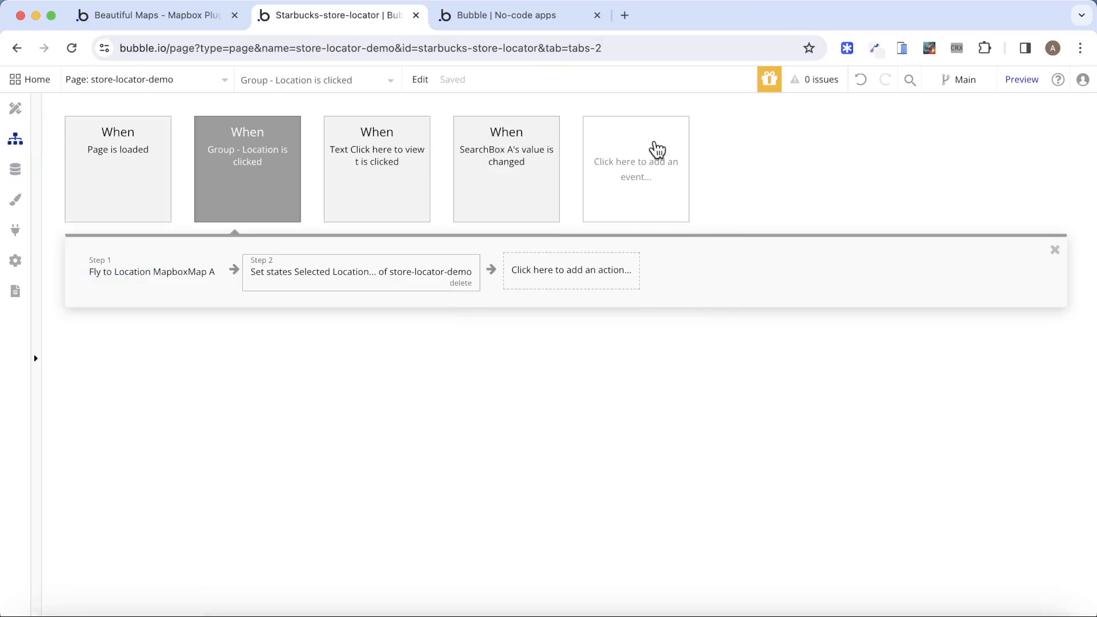
Create a 'MapboxMap A Marker is Clicked' workflow and add a set-state action.
{"action": "left_click", "coordinate": [635, 169]}
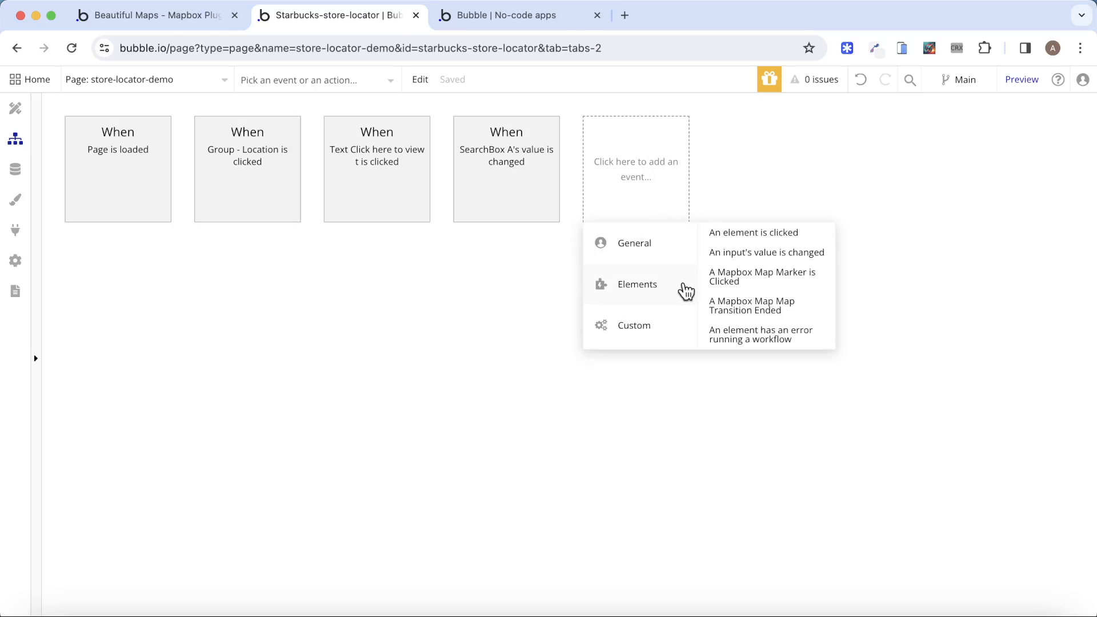
{"action": "left_click", "coordinate": [762, 276]}
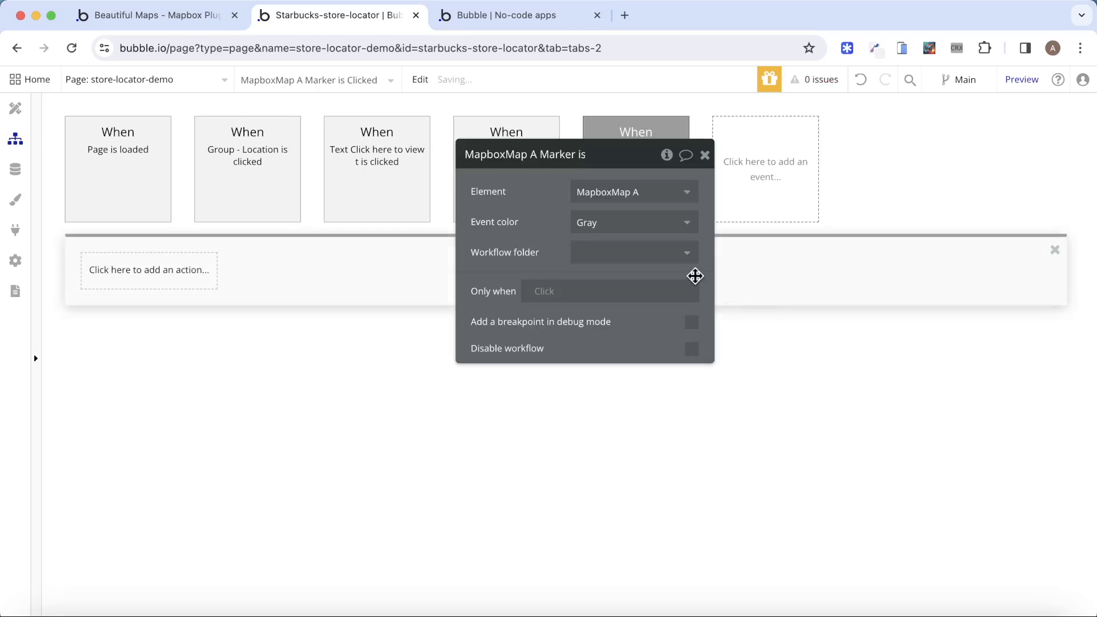
{"action": "left_click", "coordinate": [520, 15]}
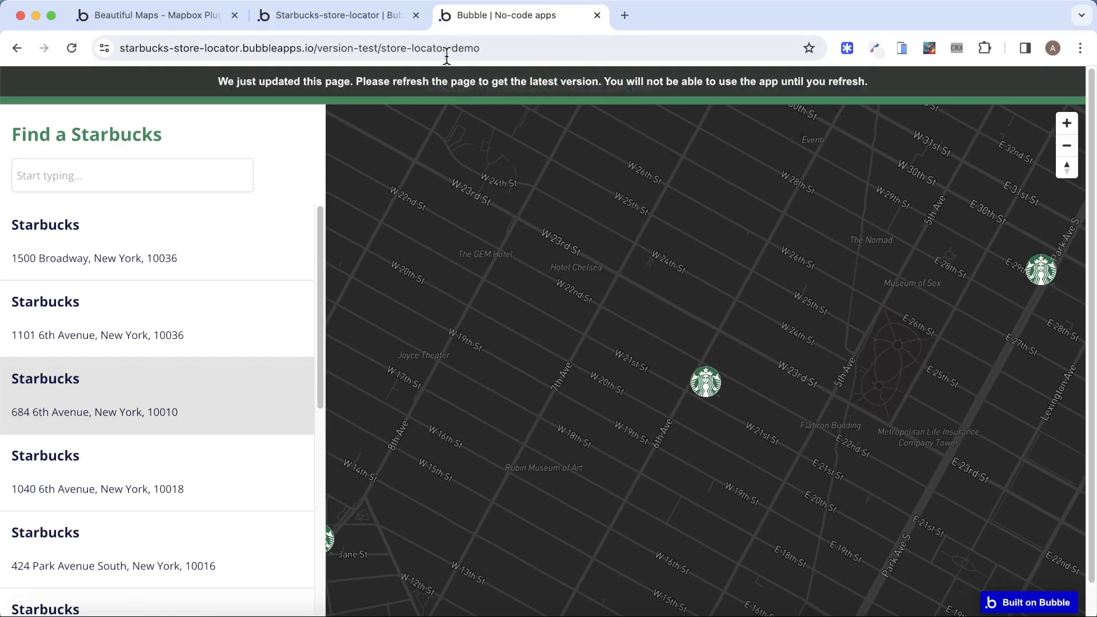
{"action": "left_click", "coordinate": [336, 15]}
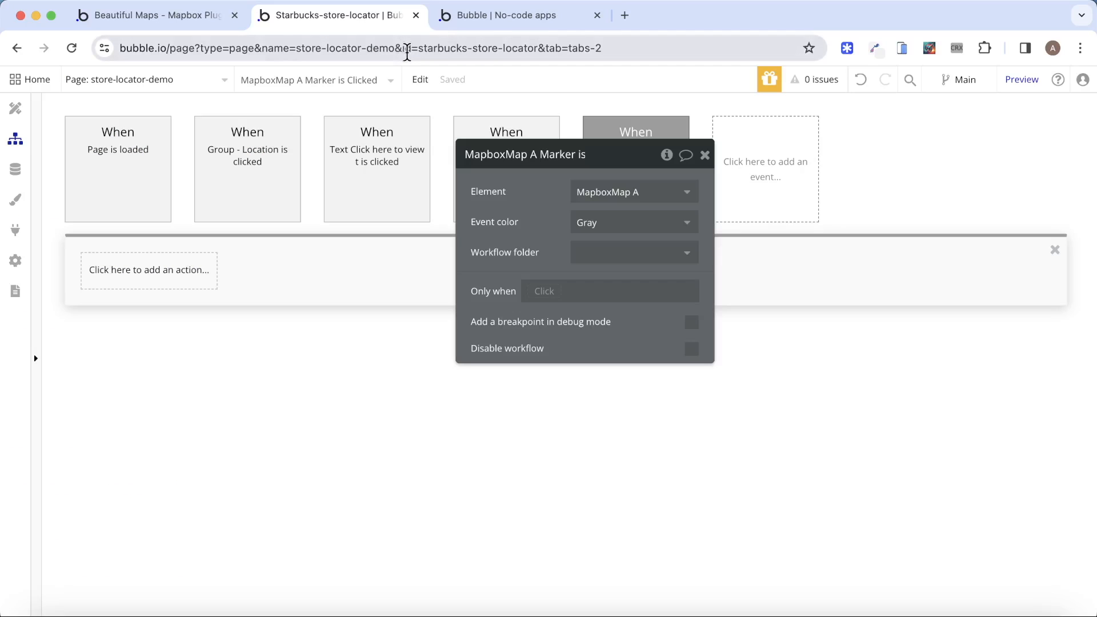
{"action": "mouse_move", "coordinate": [179, 287]}
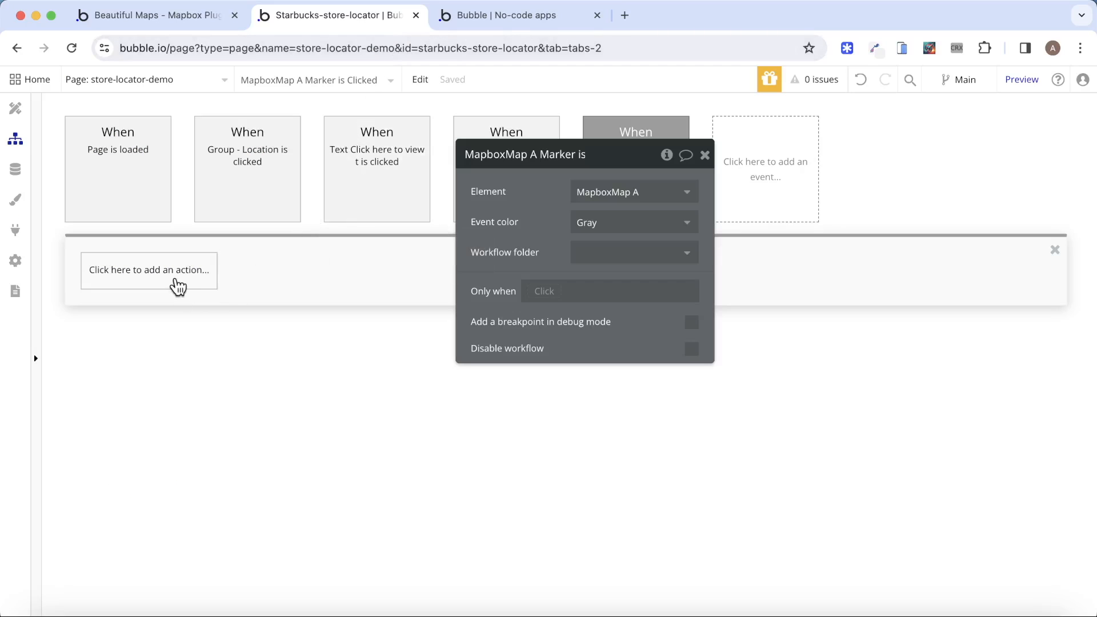
{"action": "type", "text": "set"}
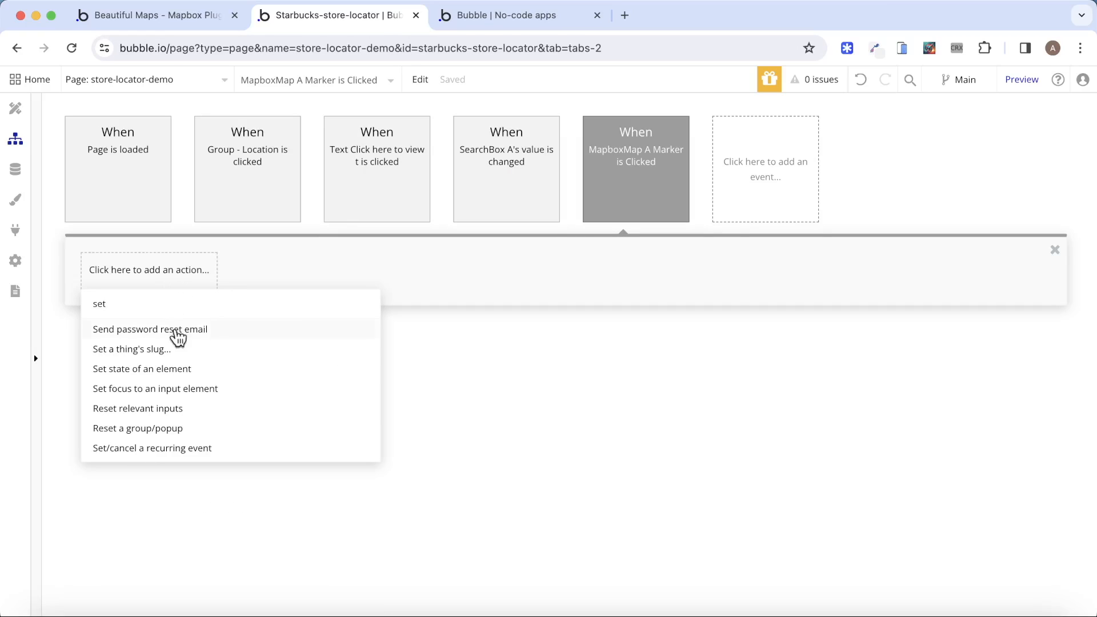
{"action": "left_click", "coordinate": [141, 368]}
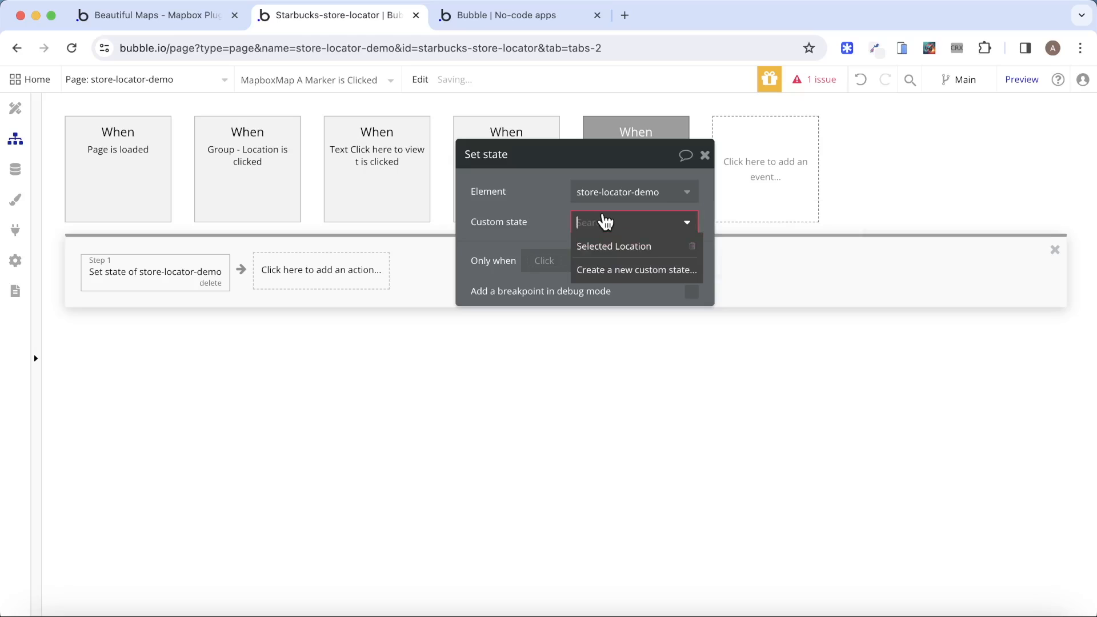
Set Selected Location to the first item of a search for Locations.
{"action": "left_click", "coordinate": [613, 245]}
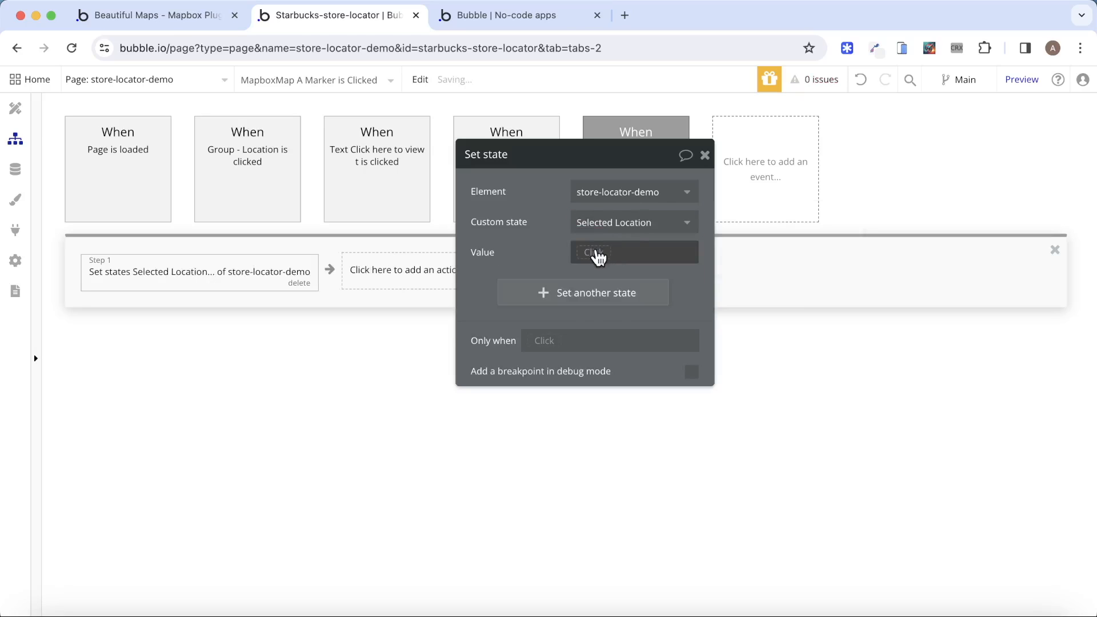
{"action": "left_click", "coordinate": [632, 253]}
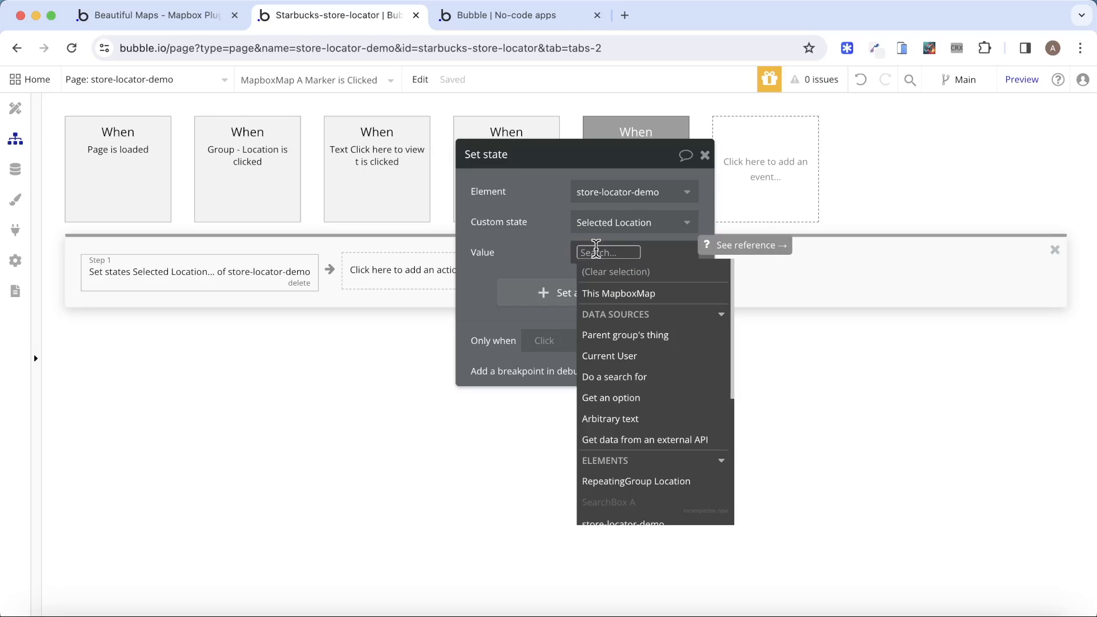
{"action": "left_click", "coordinate": [614, 376]}
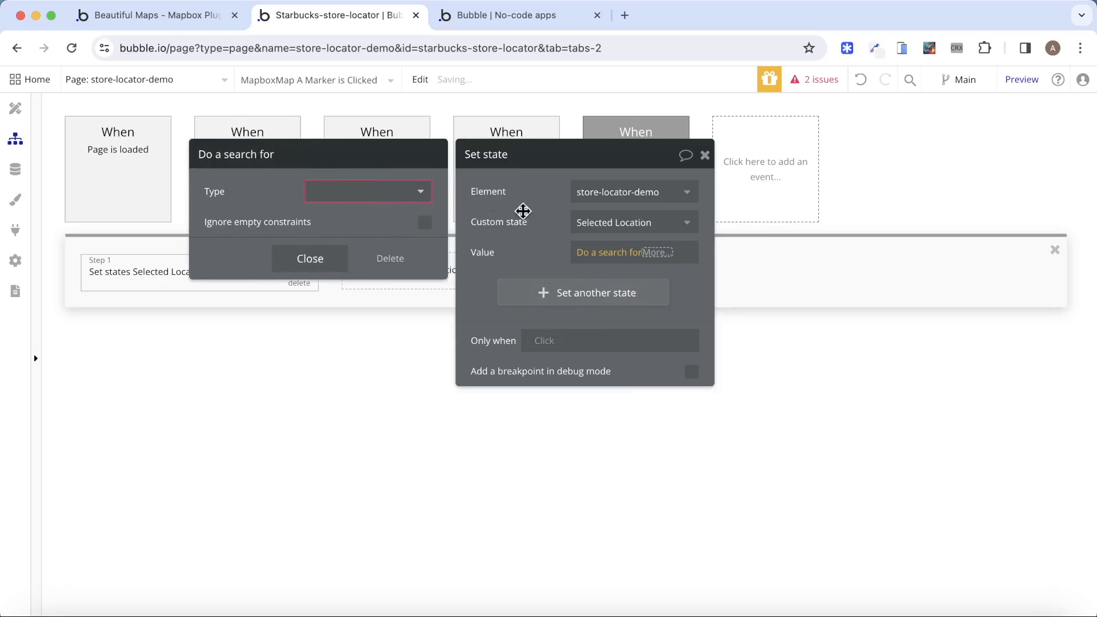
{"action": "left_click", "coordinate": [368, 191]}
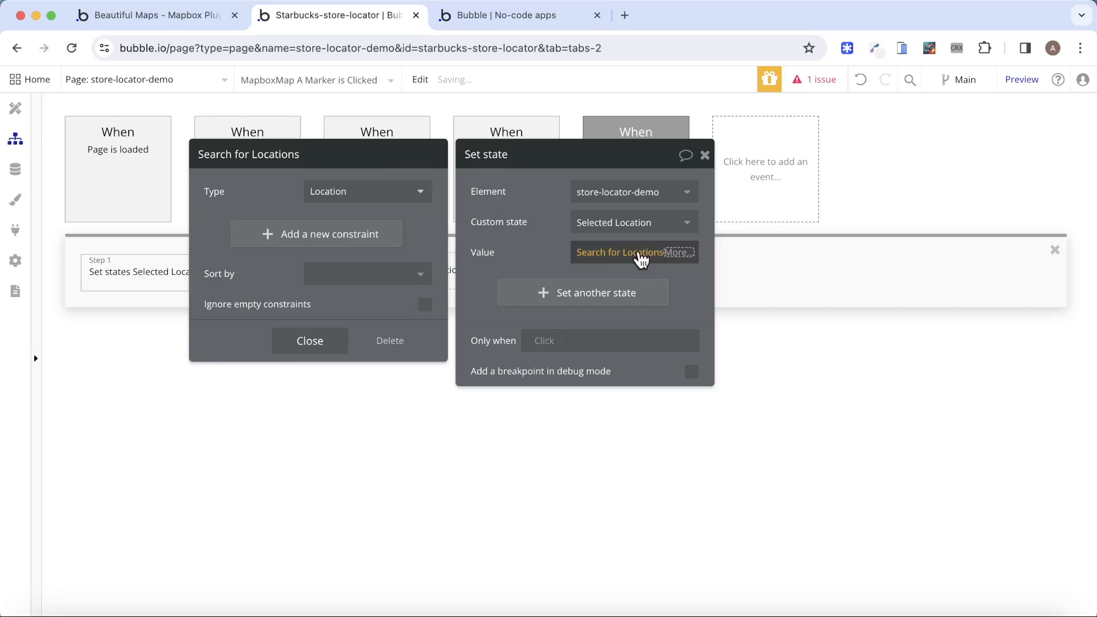
{"action": "left_click", "coordinate": [634, 253]}
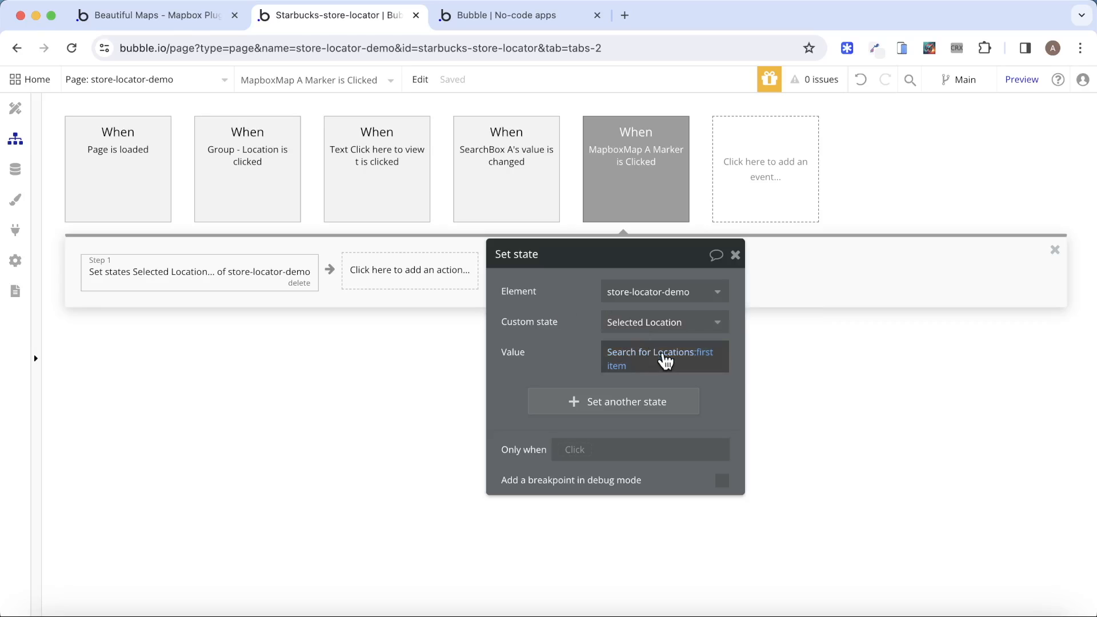
{"action": "left_click", "coordinate": [660, 359]}
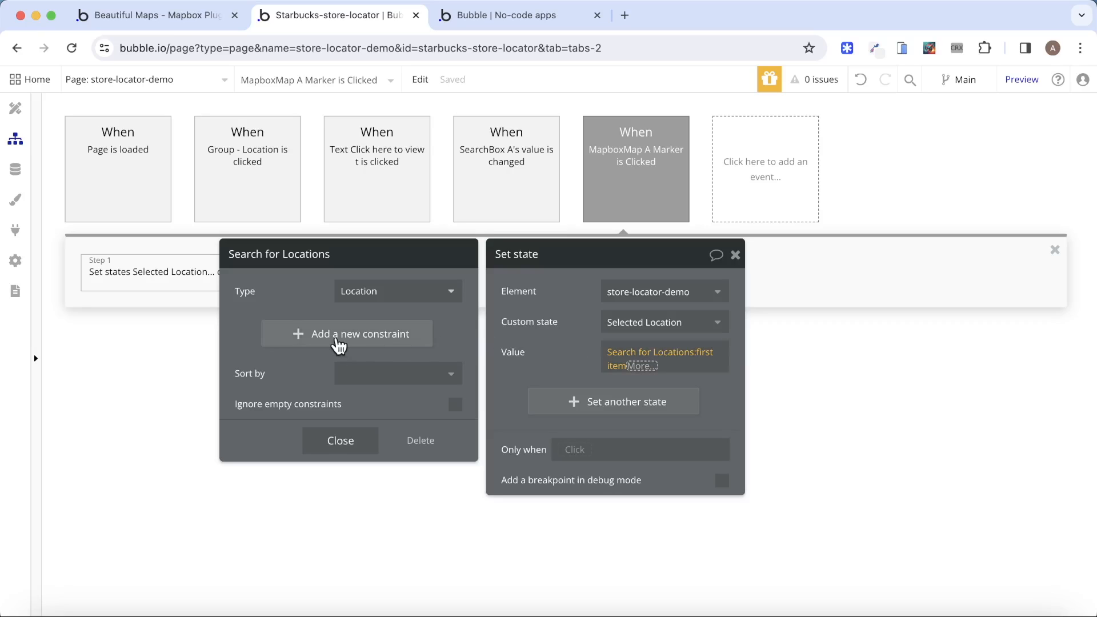
Constrain the Locations search so Latitude equals This MapboxMap's Last Clicked Lat.
{"action": "left_click", "coordinate": [361, 333]}
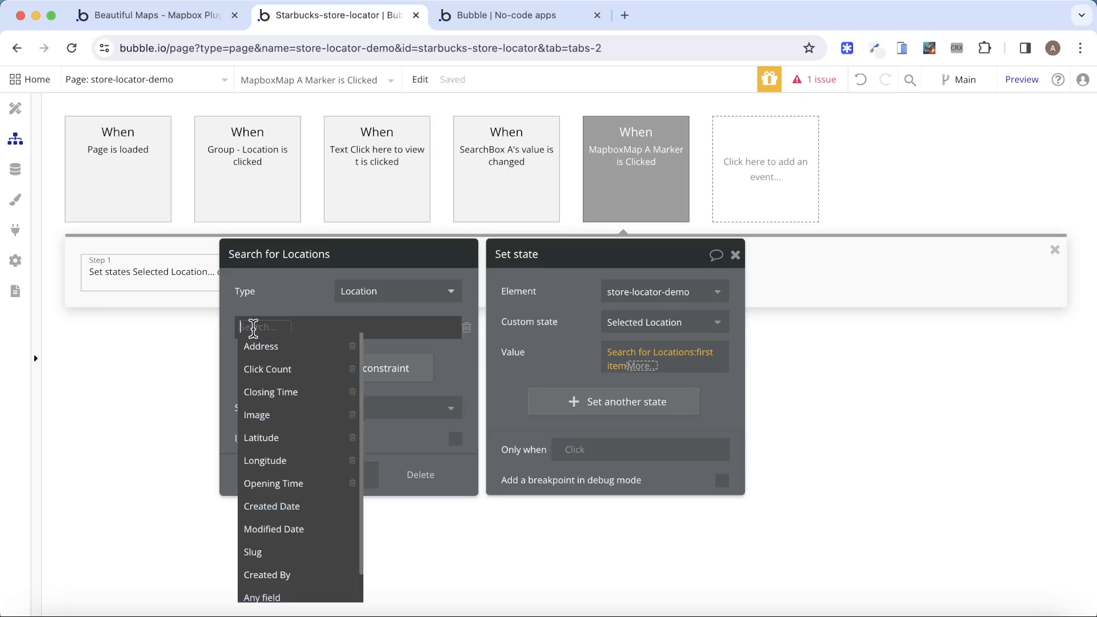
{"action": "left_click", "coordinate": [261, 437]}
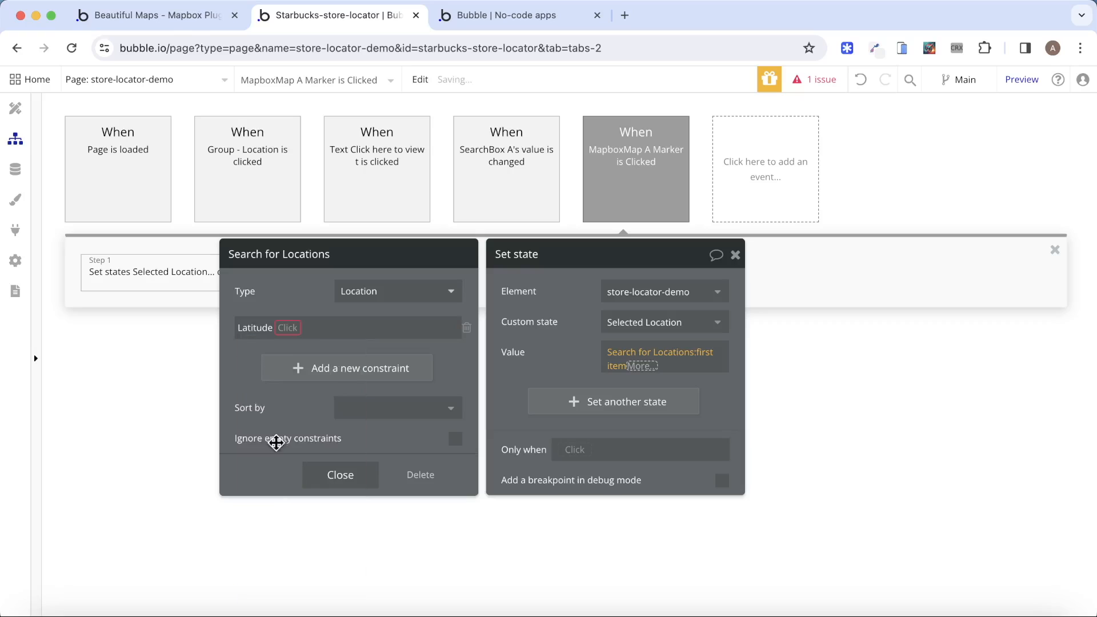
{"action": "left_click", "coordinate": [287, 328]}
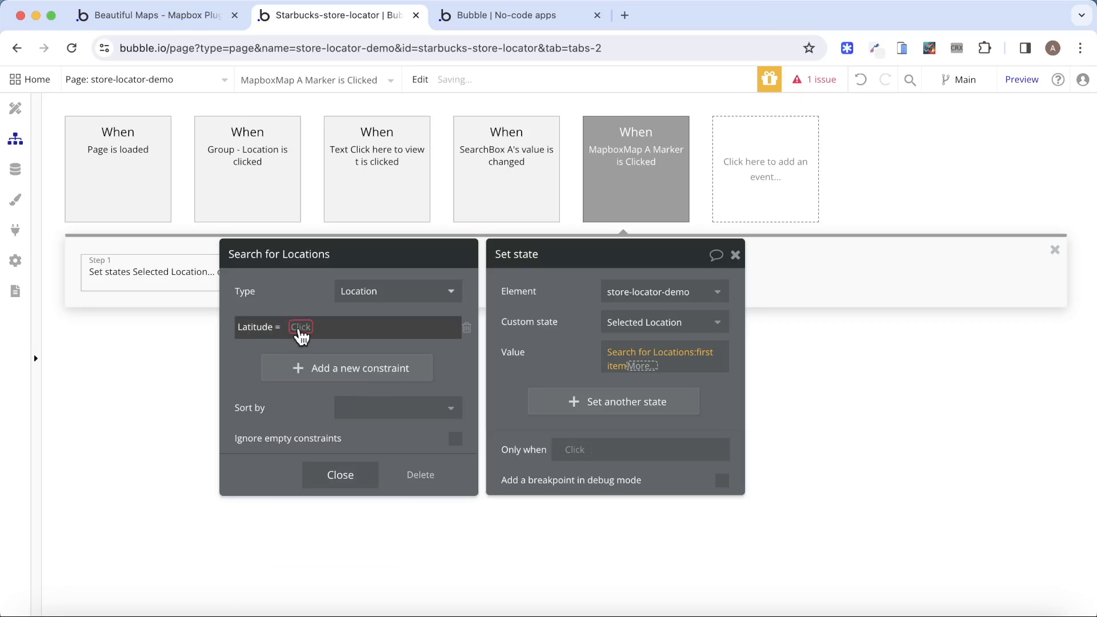
{"action": "left_click", "coordinate": [322, 327]}
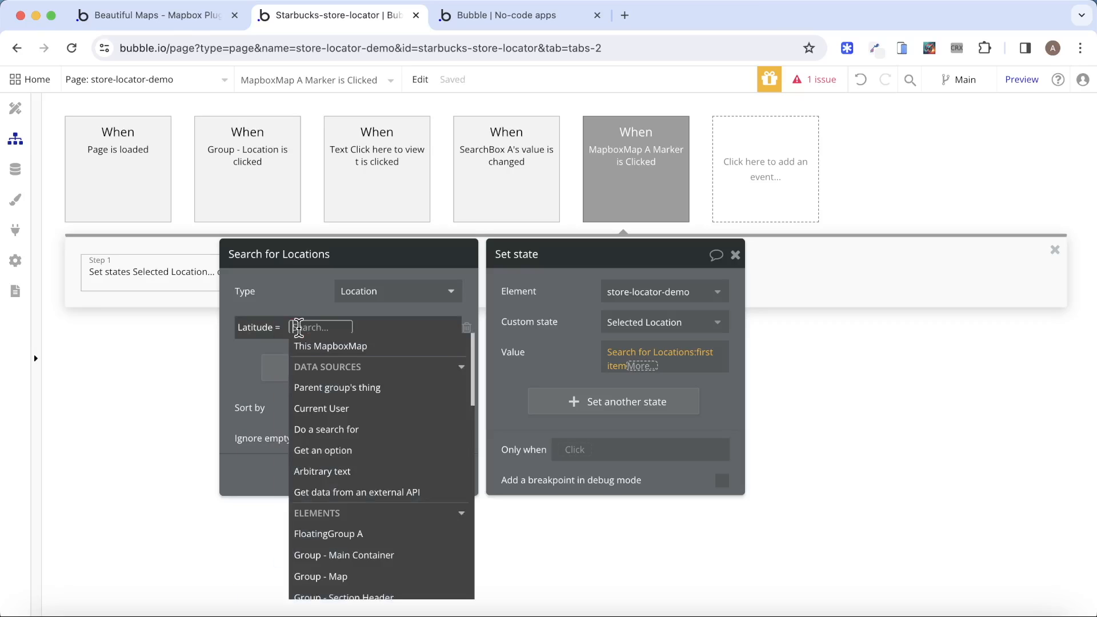
{"action": "left_click", "coordinate": [331, 346]}
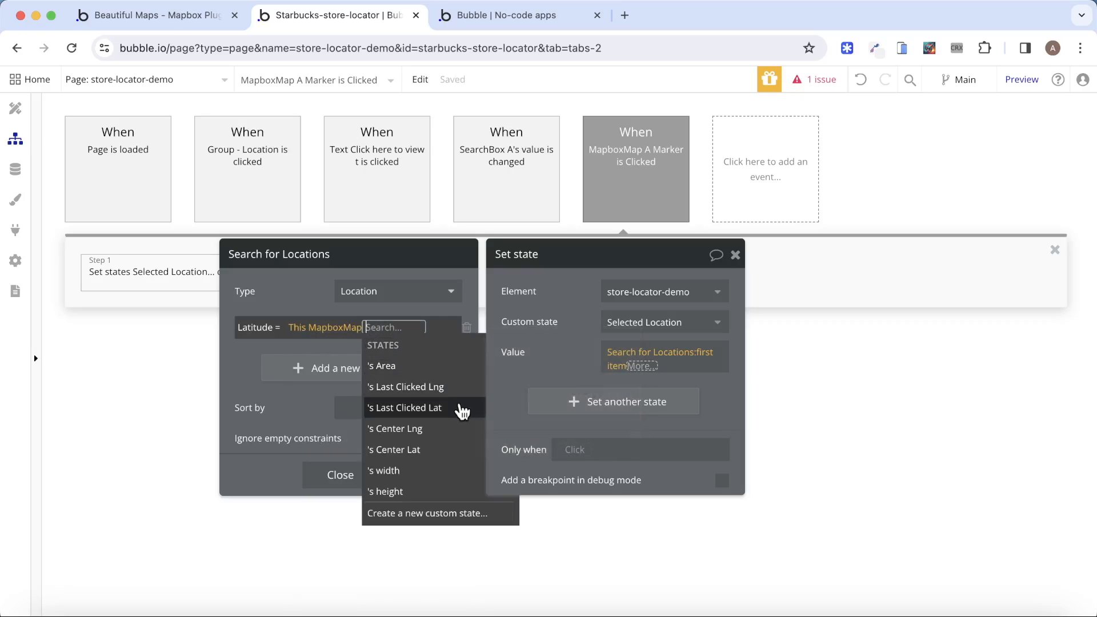
{"action": "left_click", "coordinate": [405, 408]}
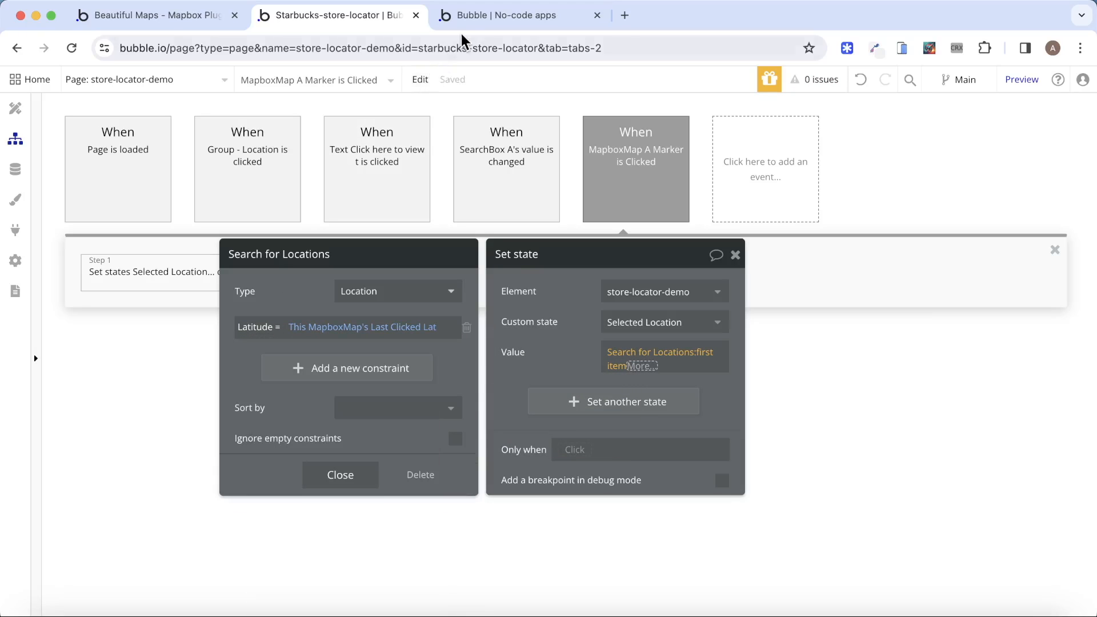
Add a second constraint: Longitude equals This MapboxMap's Last Clicked Lng.
{"action": "left_click", "coordinate": [521, 15]}
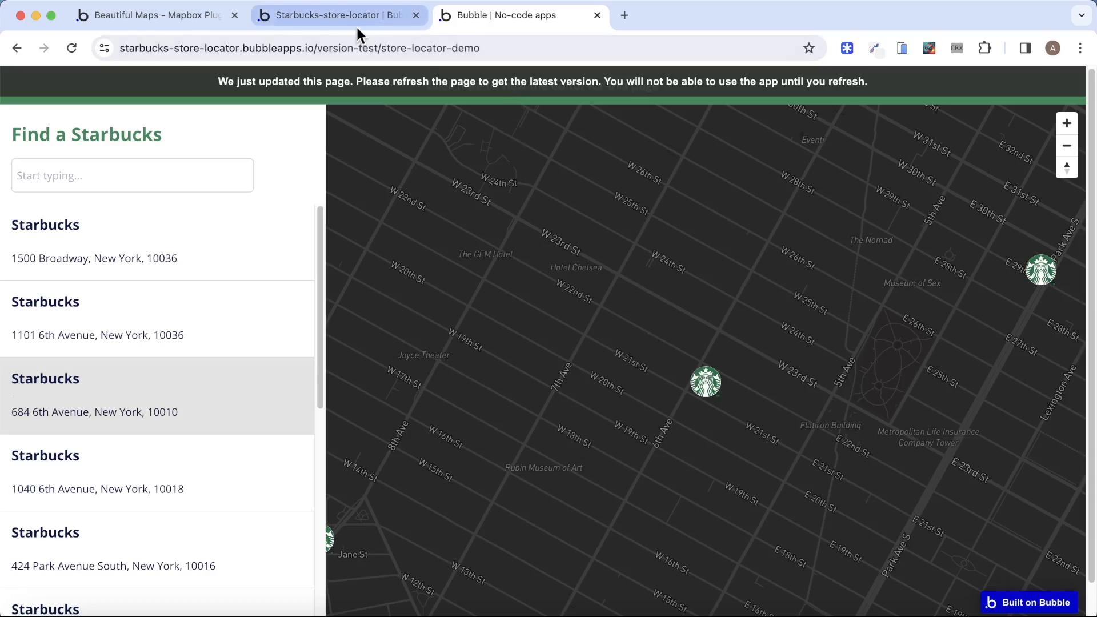
{"action": "left_click", "coordinate": [337, 15]}
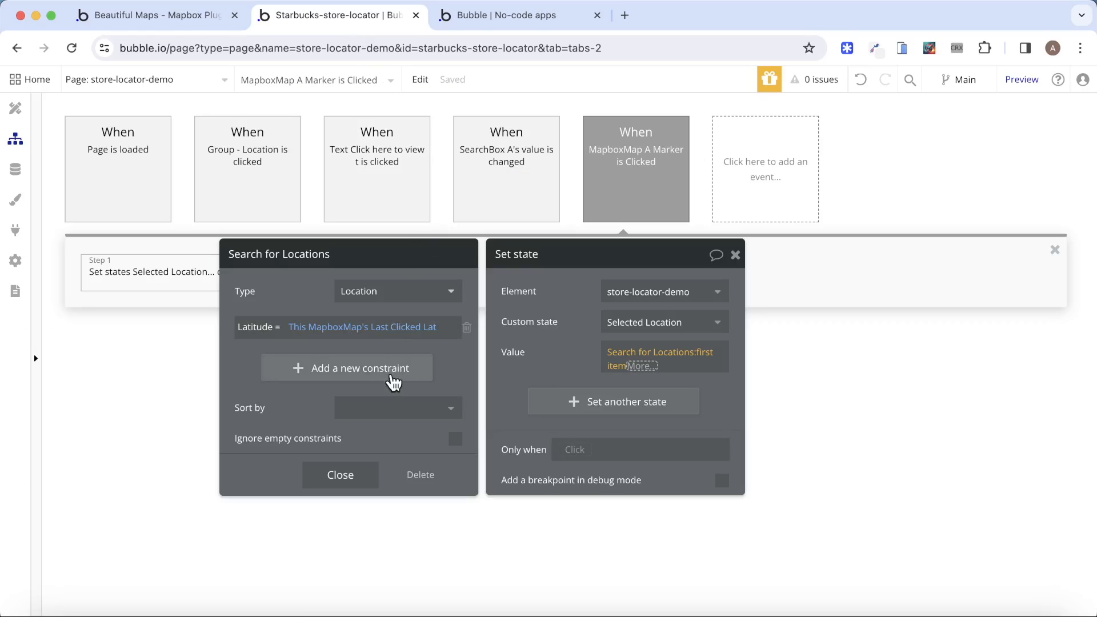
{"action": "mouse_move", "coordinate": [462, 369]}
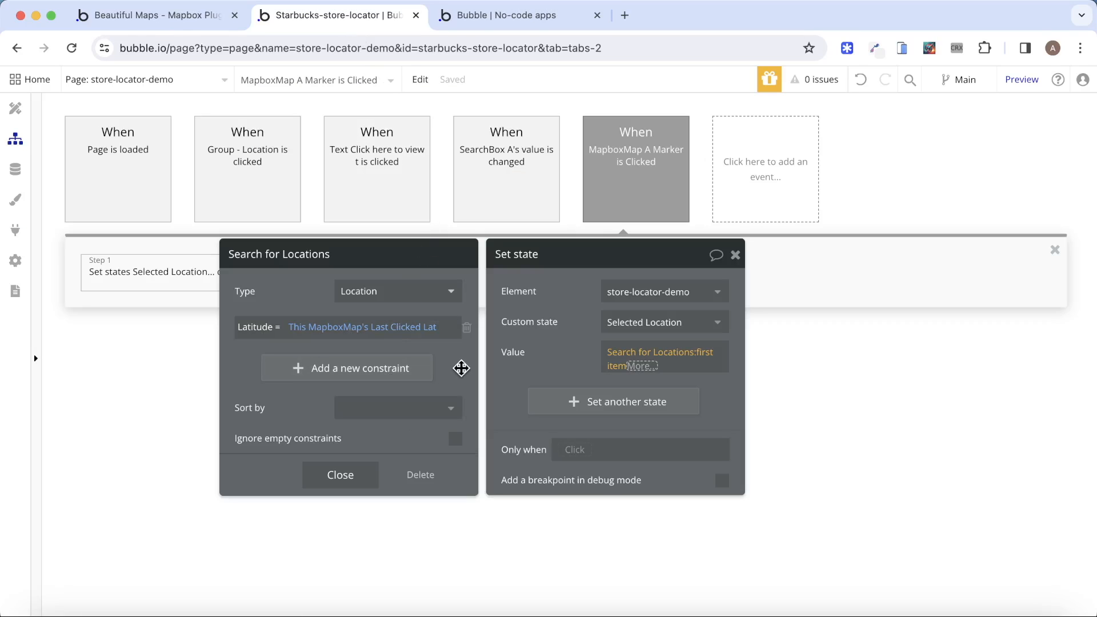
{"action": "left_click", "coordinate": [347, 368]}
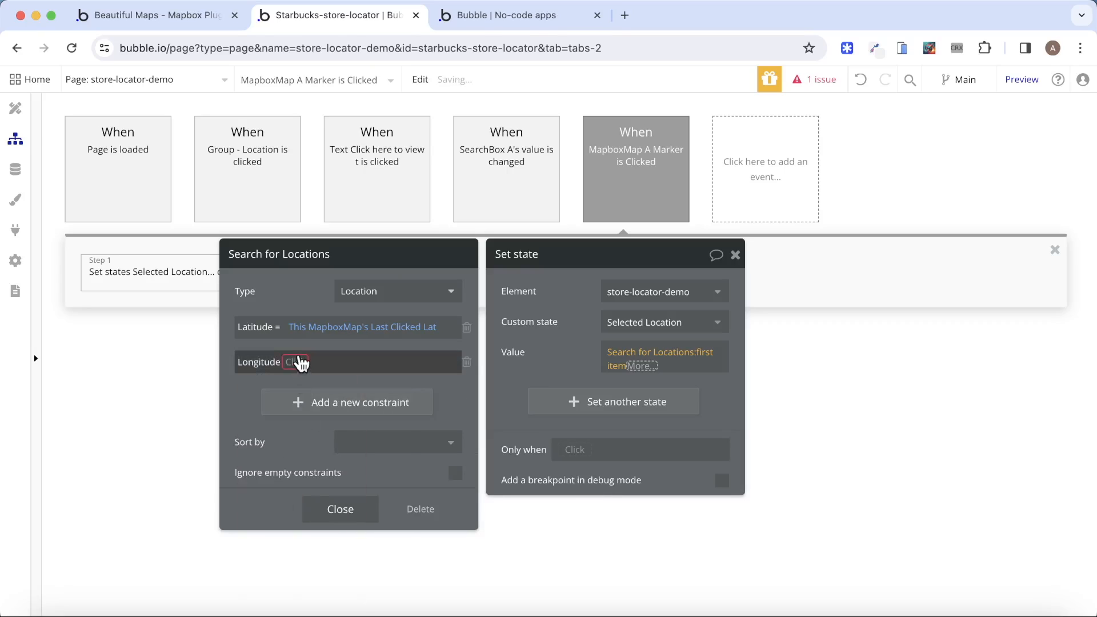
{"action": "left_click", "coordinate": [302, 362]}
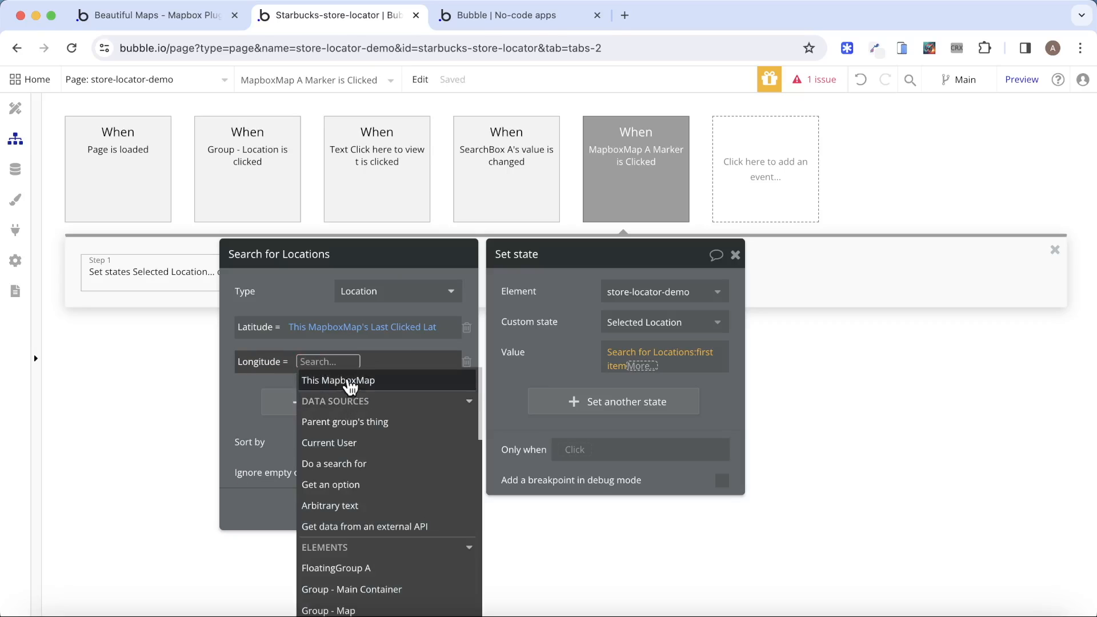
{"action": "left_click", "coordinate": [339, 380]}
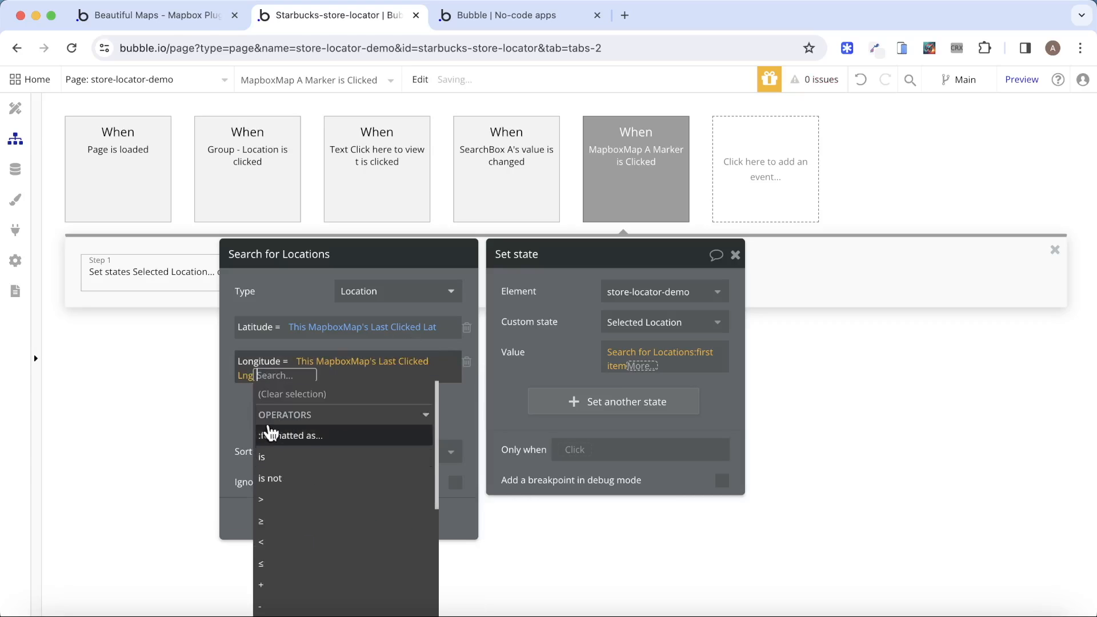
{"action": "left_click", "coordinate": [508, 15]}
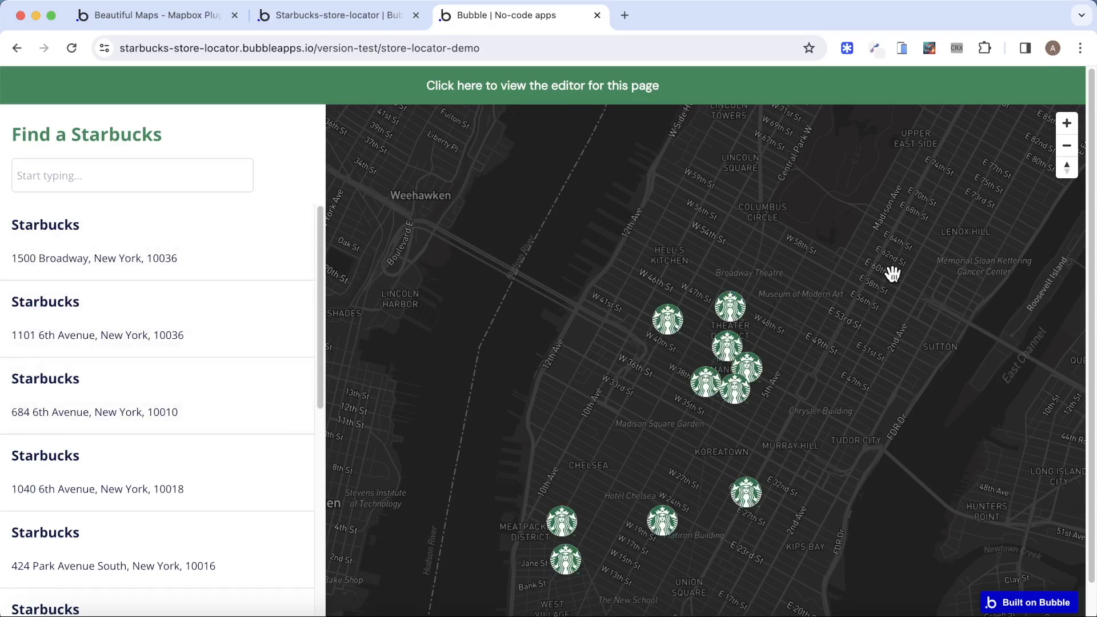
Test the 1040 6th Avenue marker in the preview, then return to the workflow editor.
{"action": "left_click", "coordinate": [736, 390]}
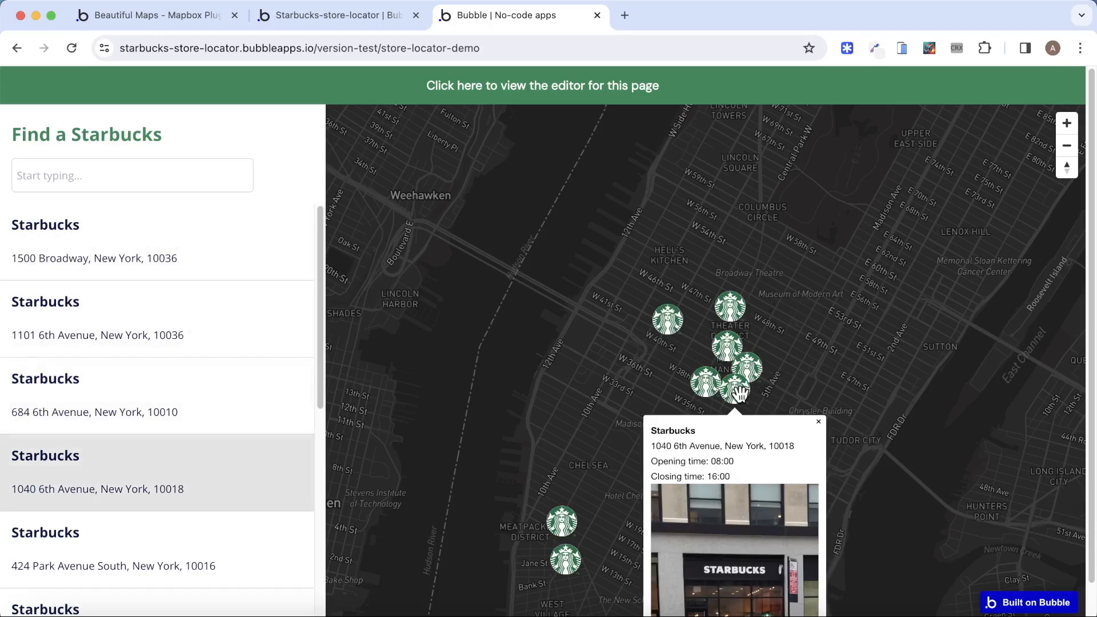
{"action": "mouse_move", "coordinate": [123, 483]}
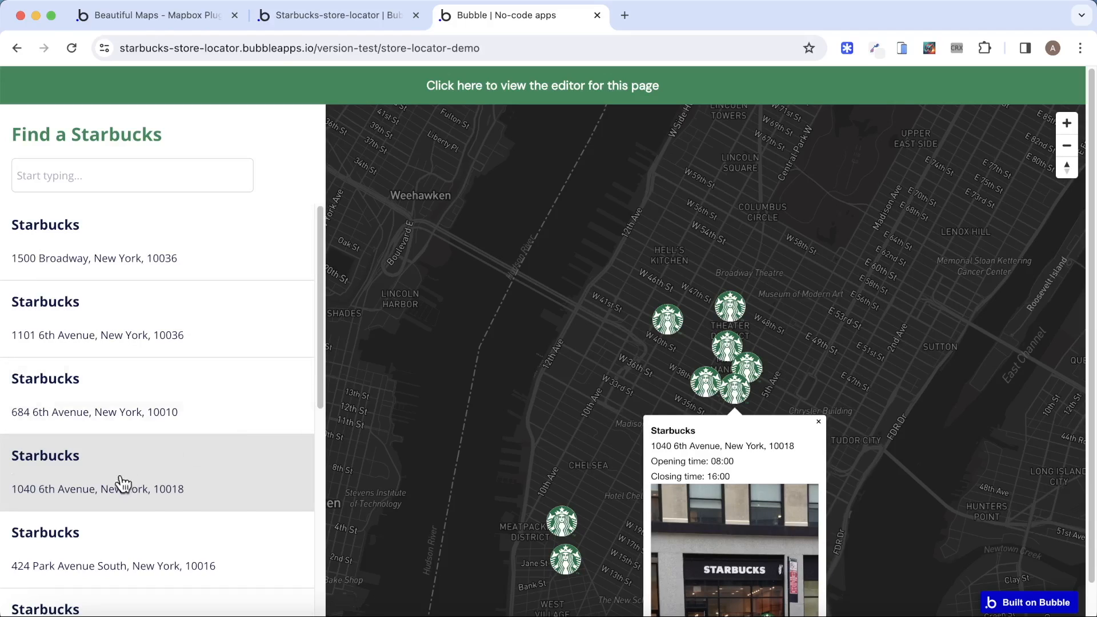
{"action": "mouse_move", "coordinate": [821, 344]}
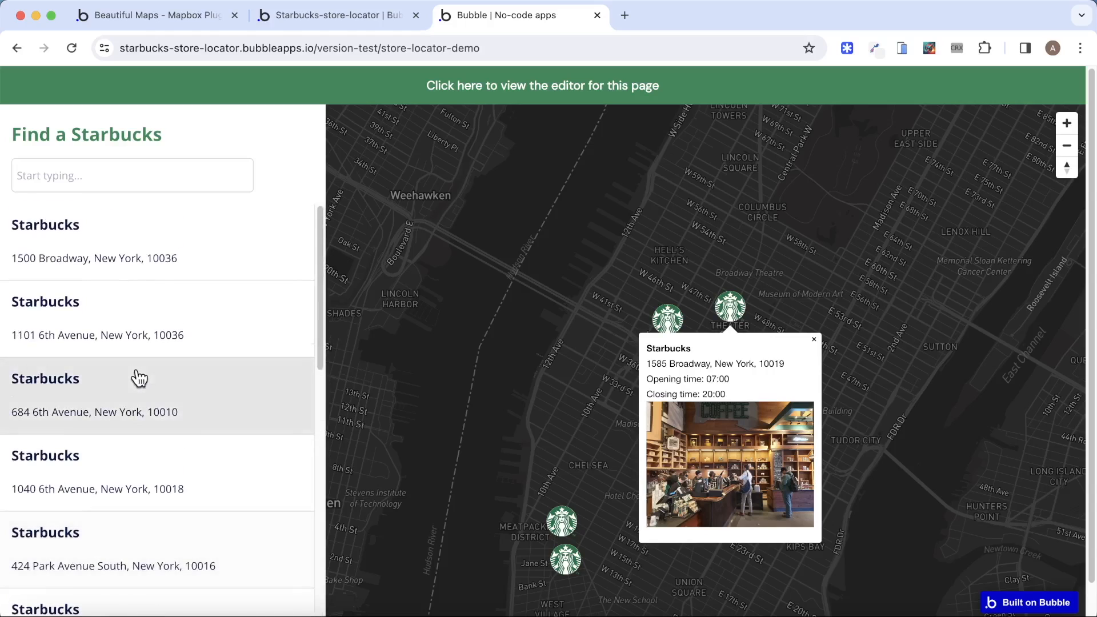
{"action": "mouse_move", "coordinate": [531, 233]}
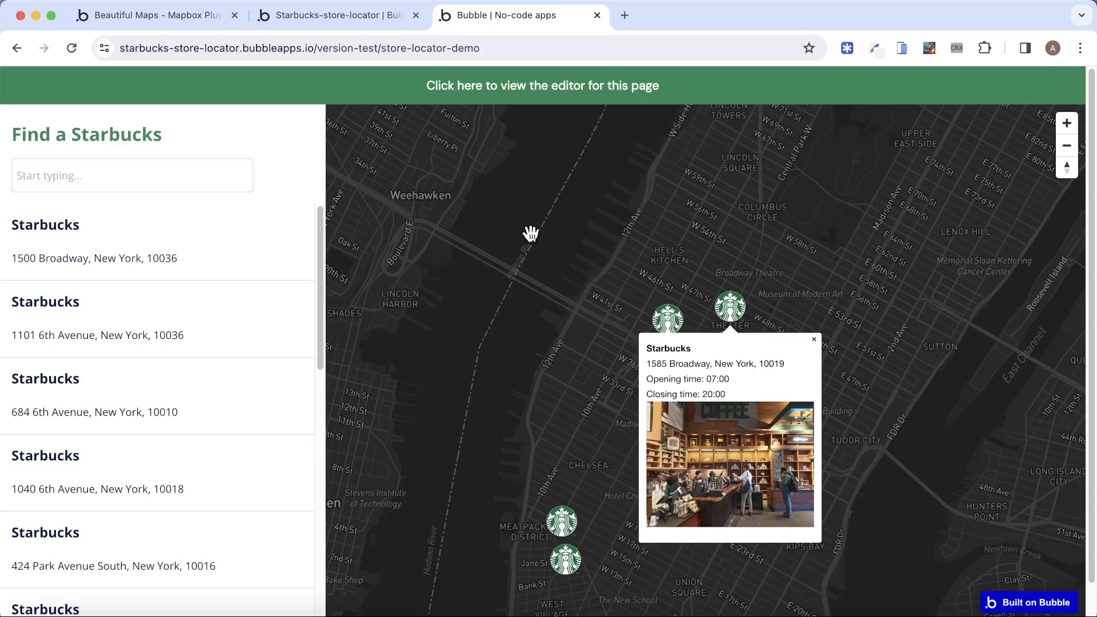
{"action": "mouse_move", "coordinate": [530, 229]}
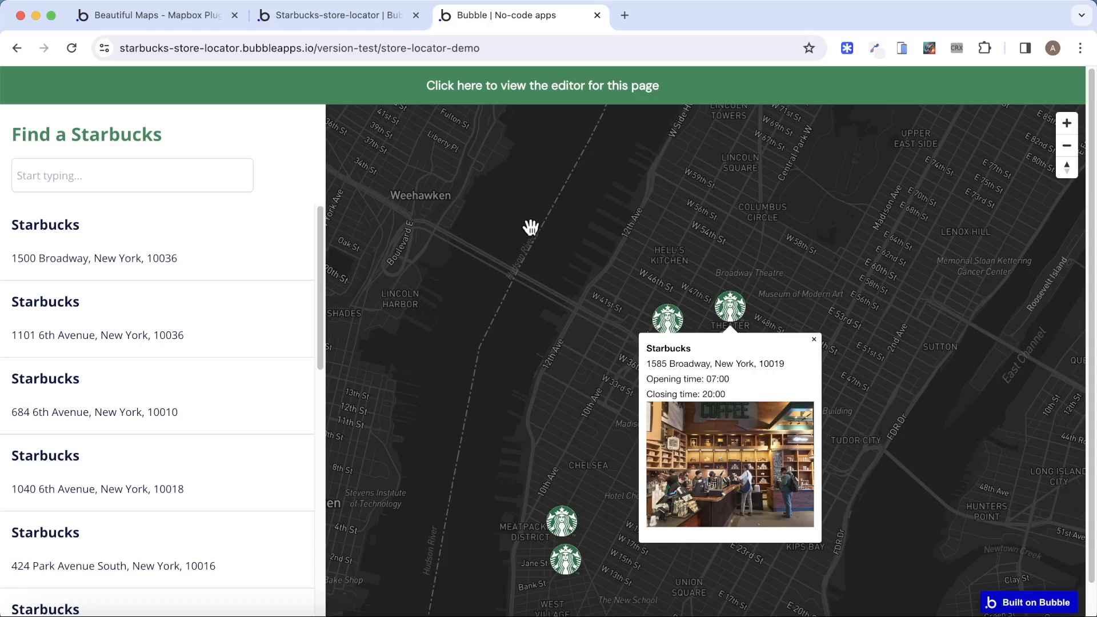
{"action": "left_click", "coordinate": [336, 14]}
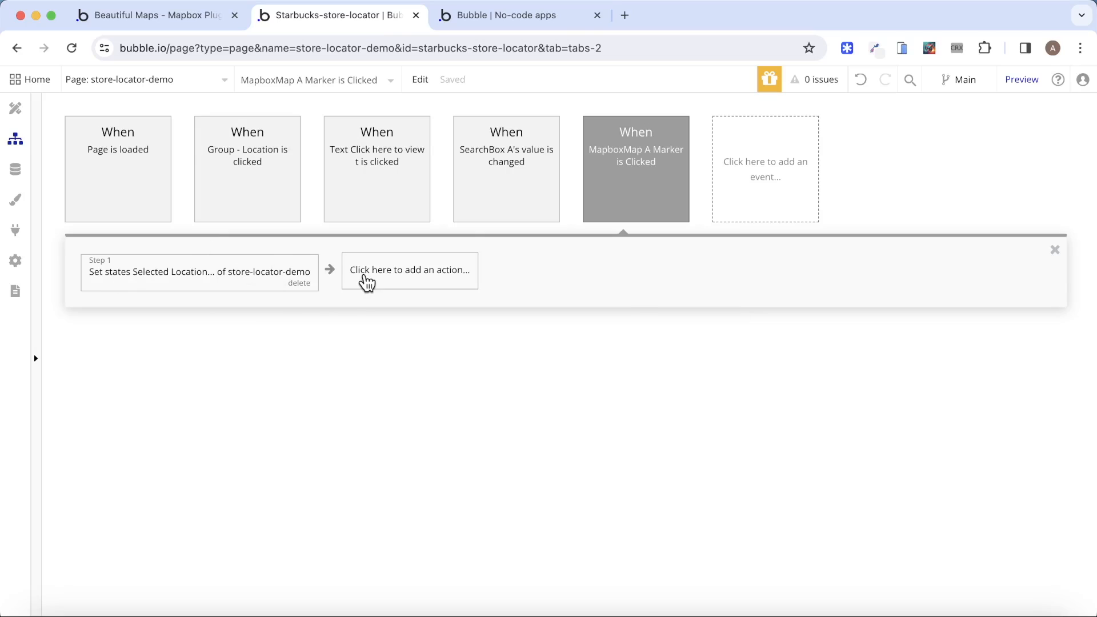
Add a map fly-to step whose Longitude is a Location search's first item's Longitude.
{"action": "left_click", "coordinate": [409, 270]}
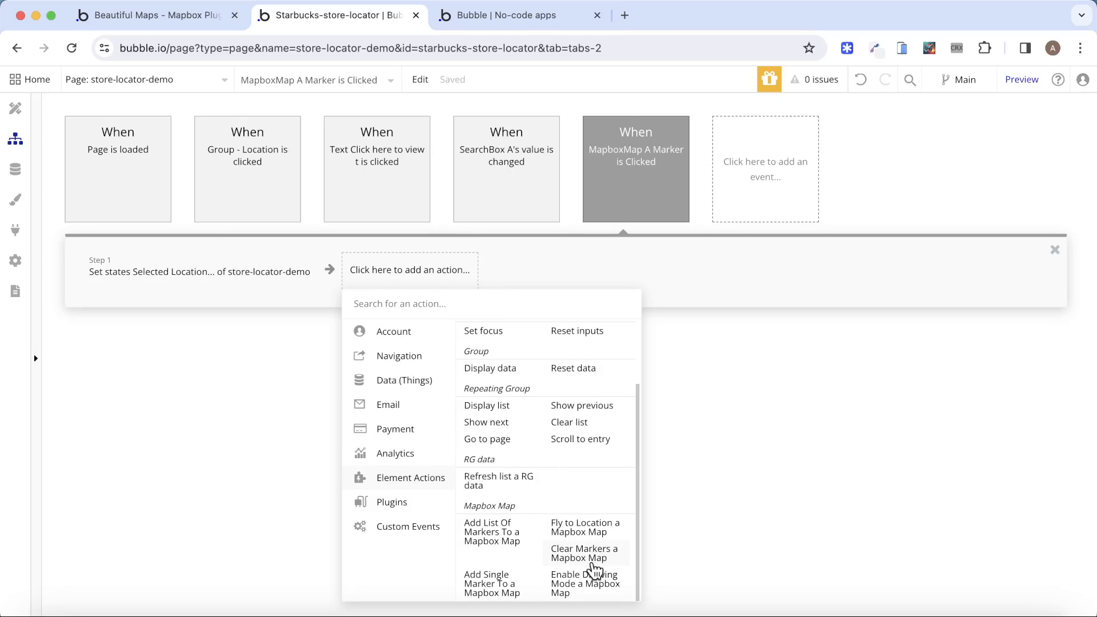
{"action": "left_click", "coordinate": [585, 527]}
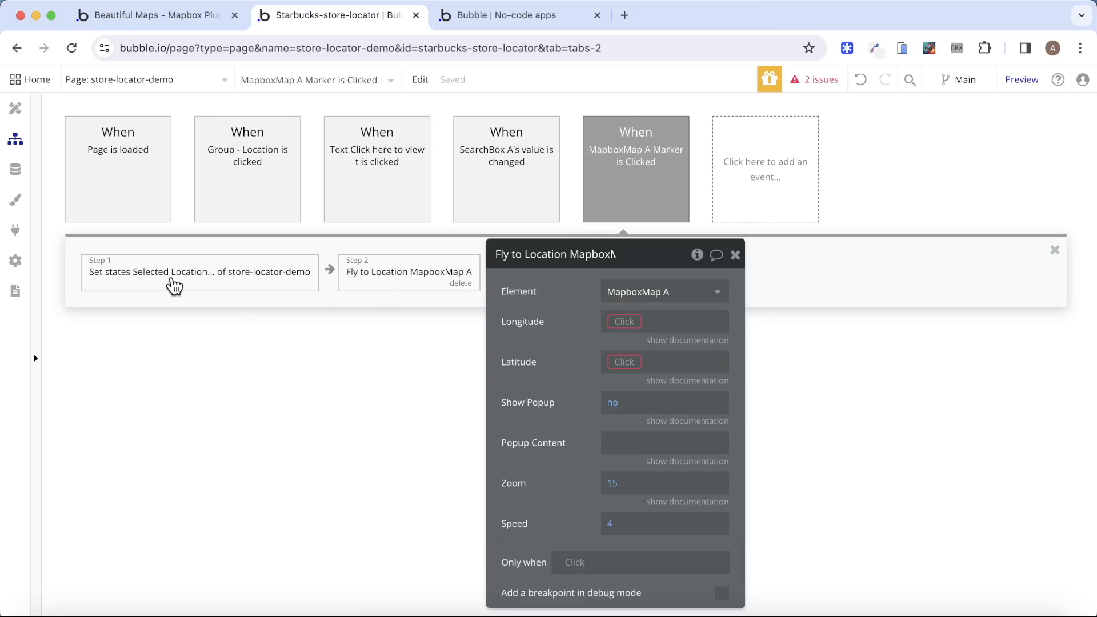
{"action": "left_click", "coordinate": [199, 272]}
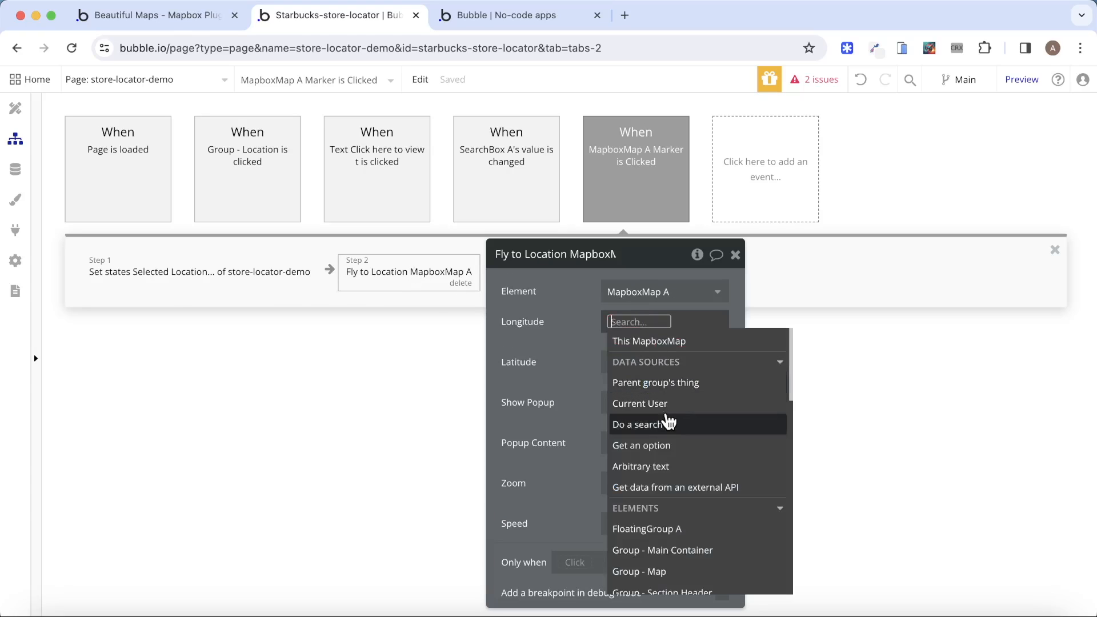
{"action": "left_click", "coordinate": [642, 424]}
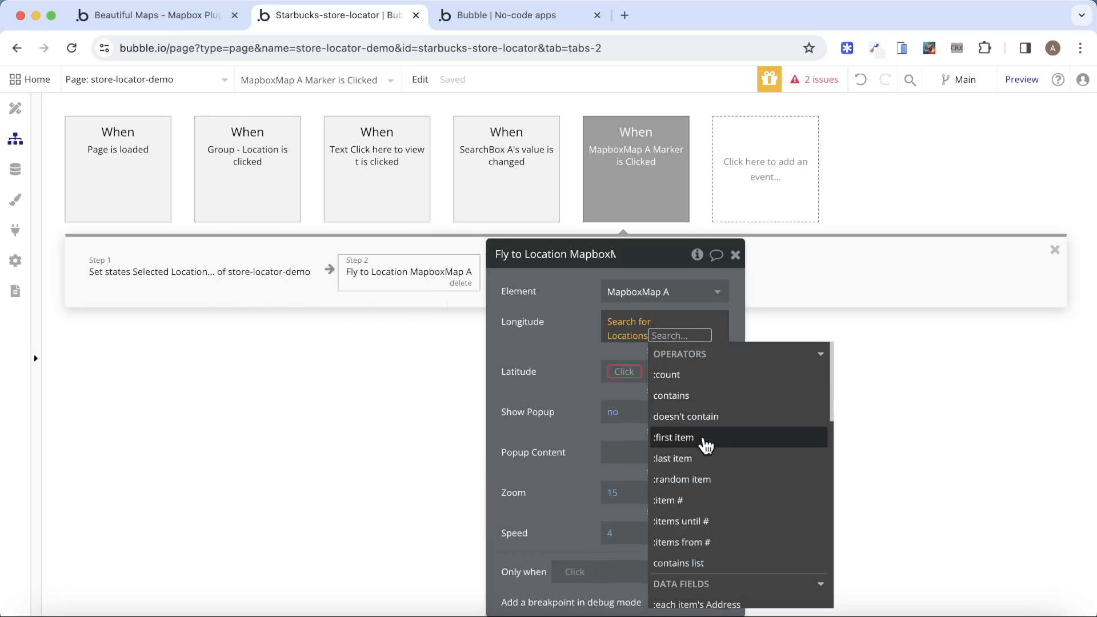
{"action": "left_click", "coordinate": [673, 438]}
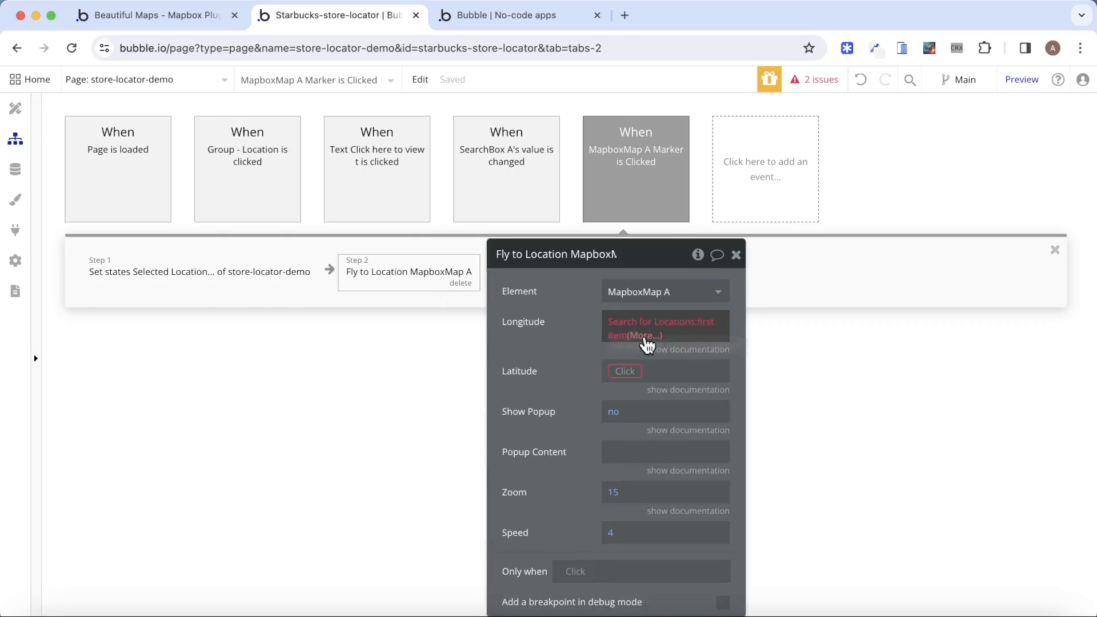
{"action": "left_click", "coordinate": [662, 328]}
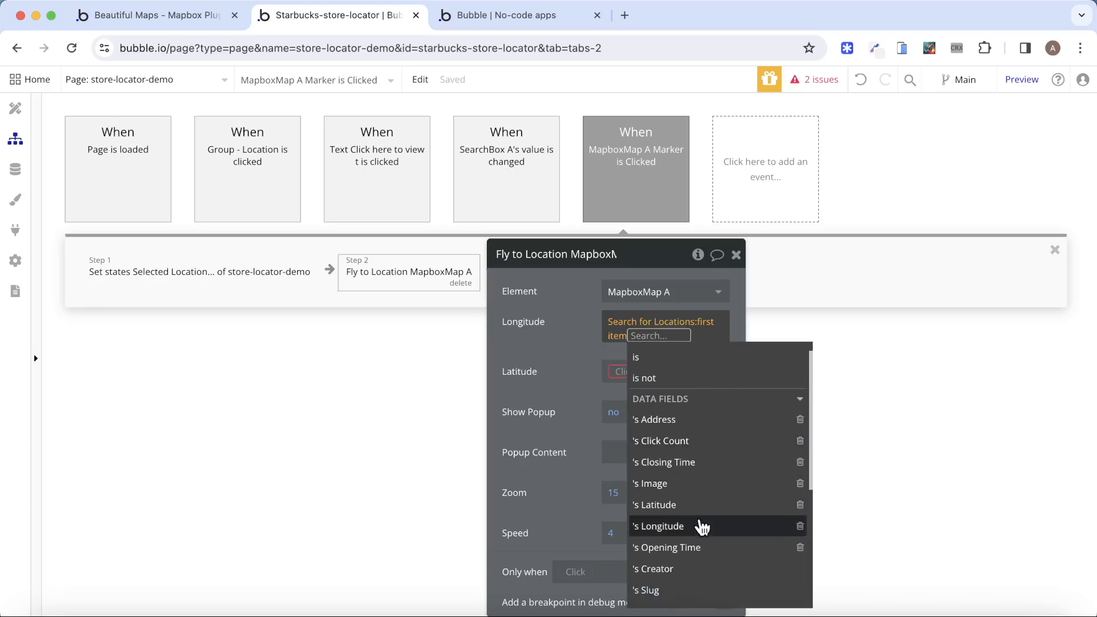
{"action": "left_click", "coordinate": [658, 526]}
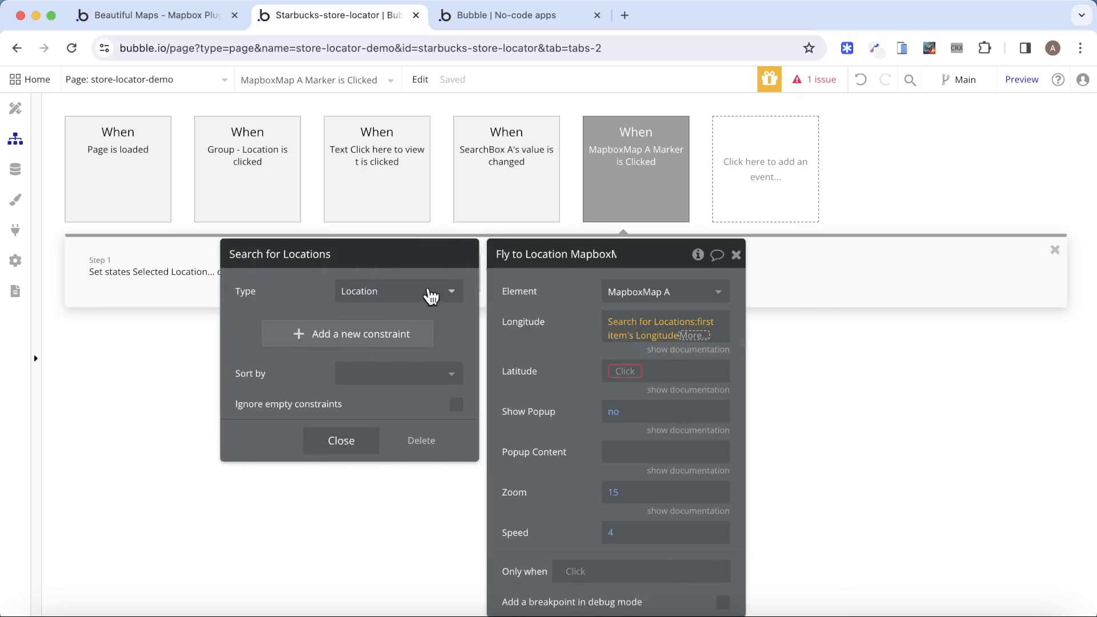
{"action": "left_click", "coordinate": [340, 441]}
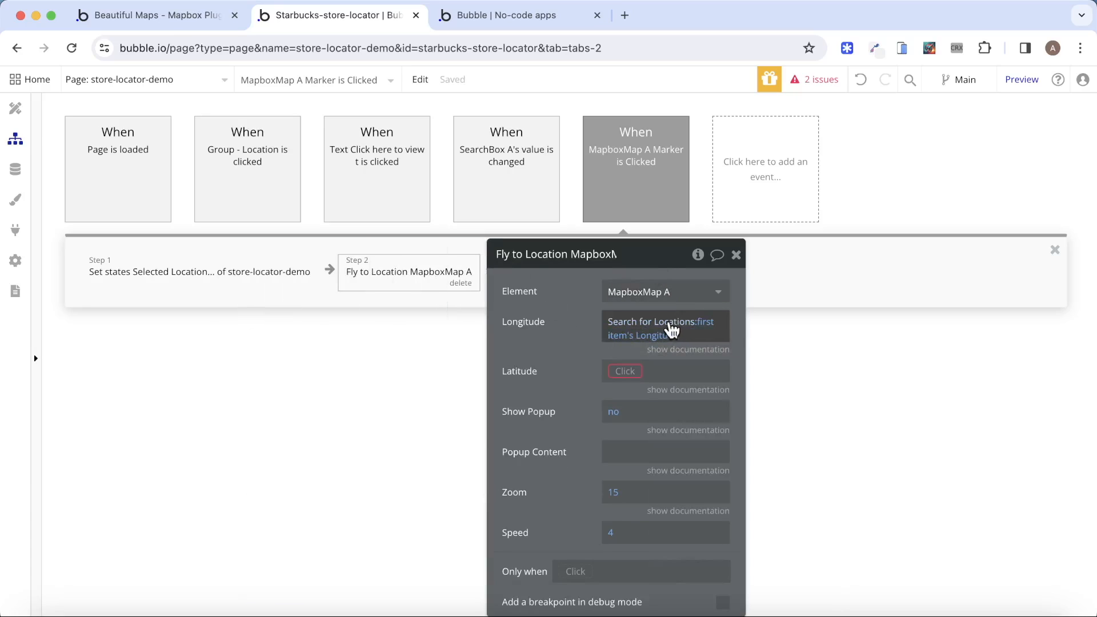
Constrain that search to Longitude = This MapboxMap's value and copy the expression.
{"action": "left_click", "coordinate": [659, 328]}
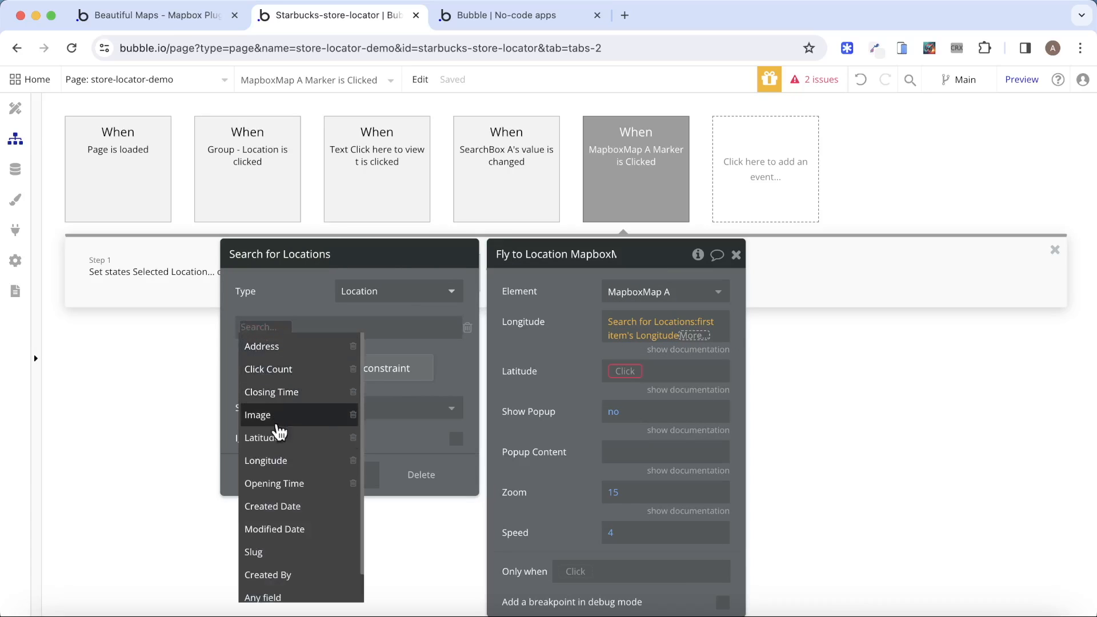
{"action": "left_click", "coordinate": [265, 461]}
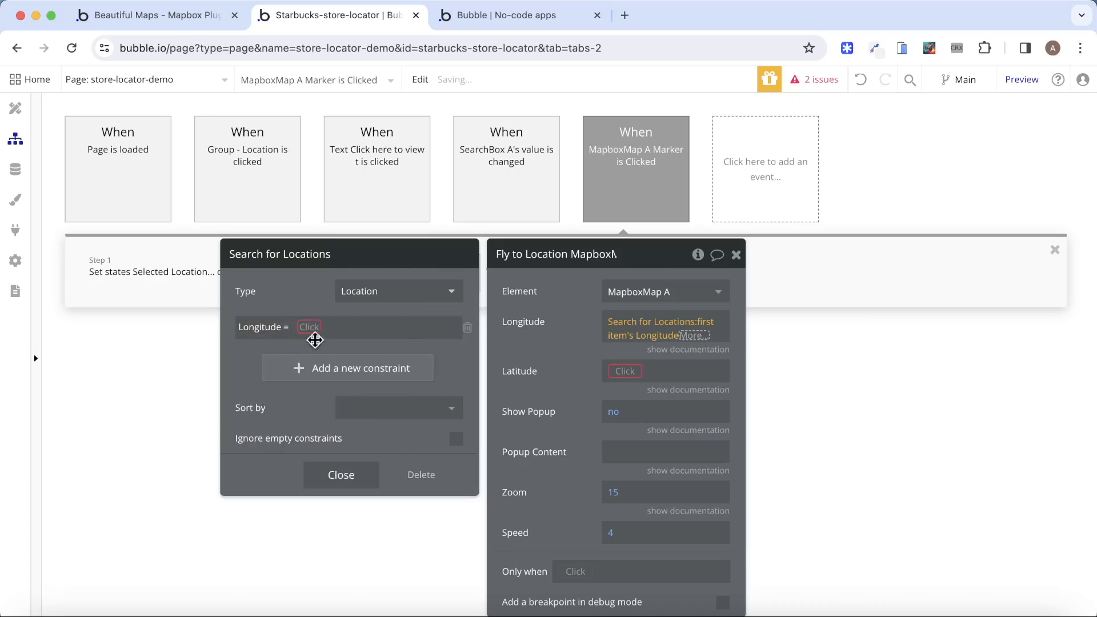
{"action": "left_click", "coordinate": [309, 327]}
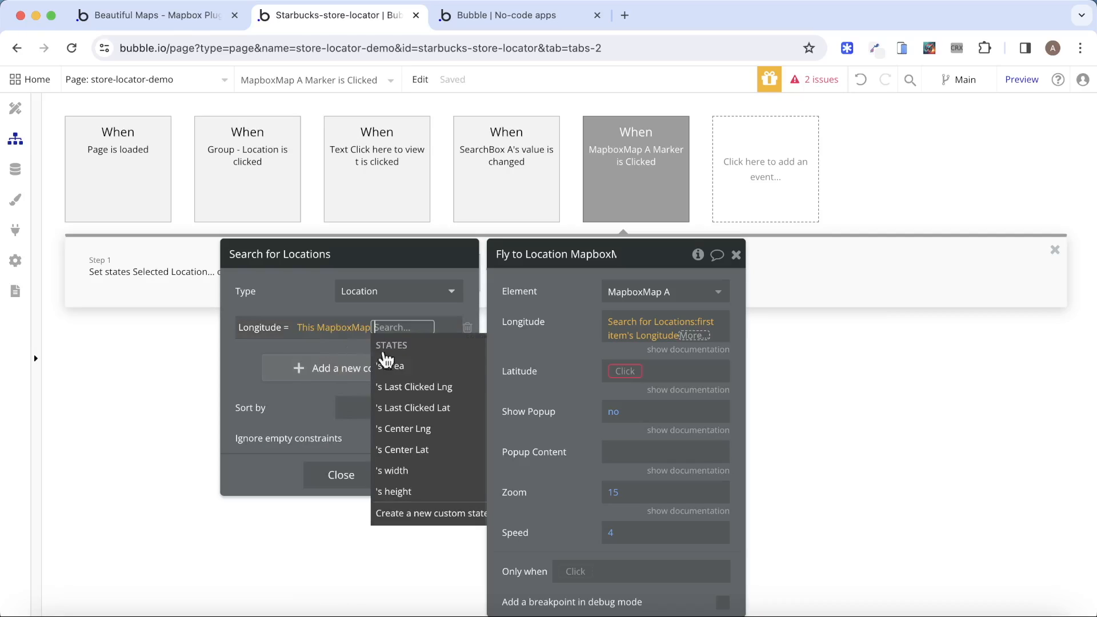
{"action": "left_click", "coordinate": [413, 387]}
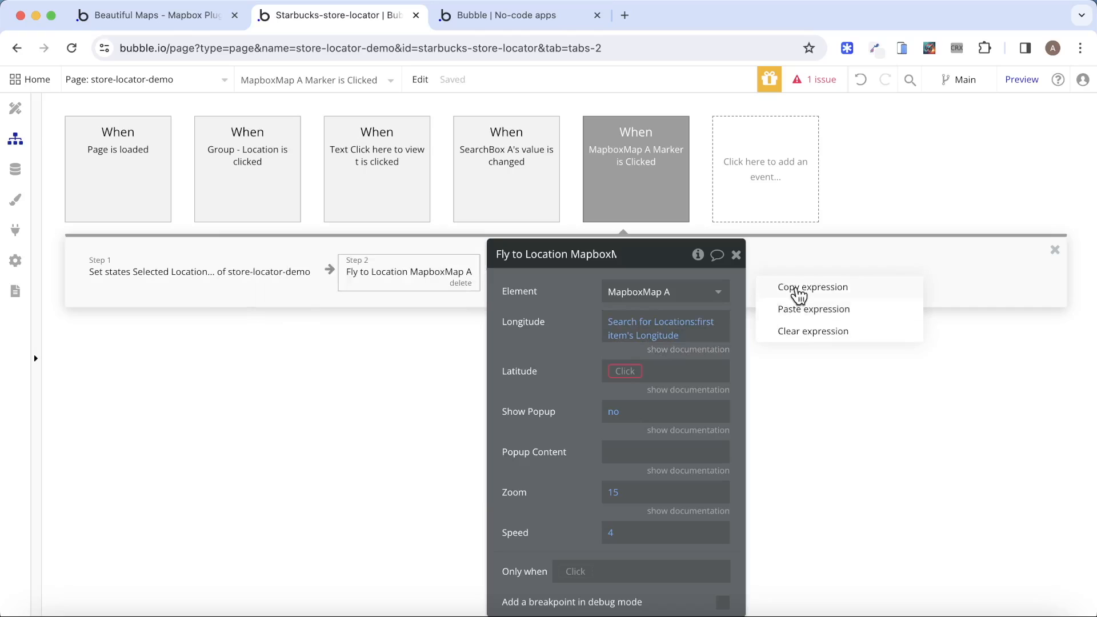
{"action": "left_click", "coordinate": [814, 309]}
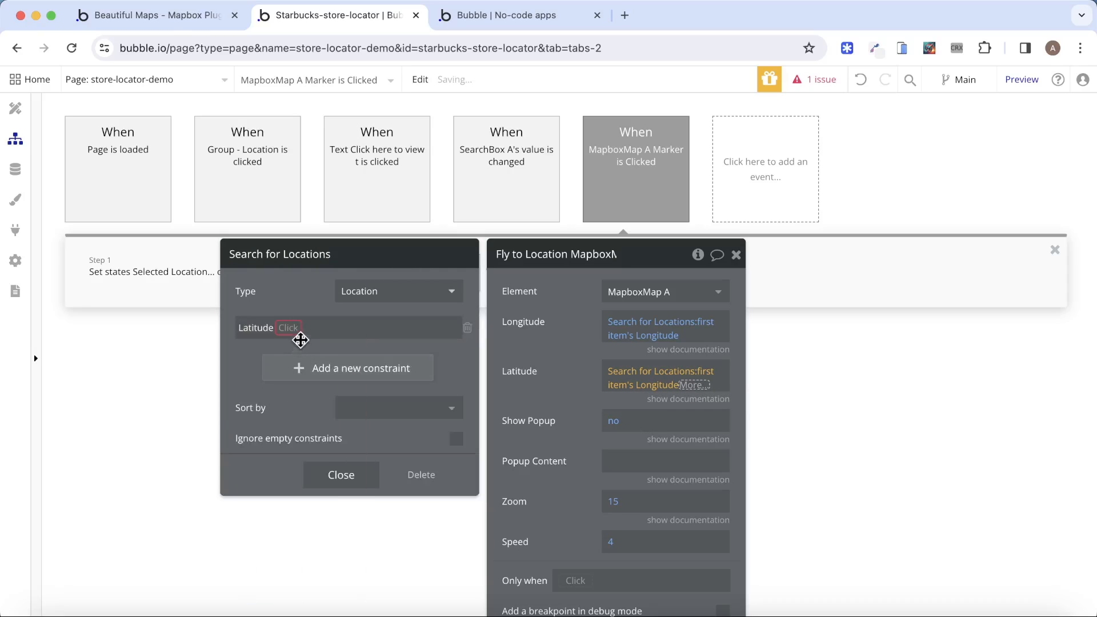
Make the Latitude search constraint an equality against a value from the map.
{"action": "left_click", "coordinate": [341, 474]}
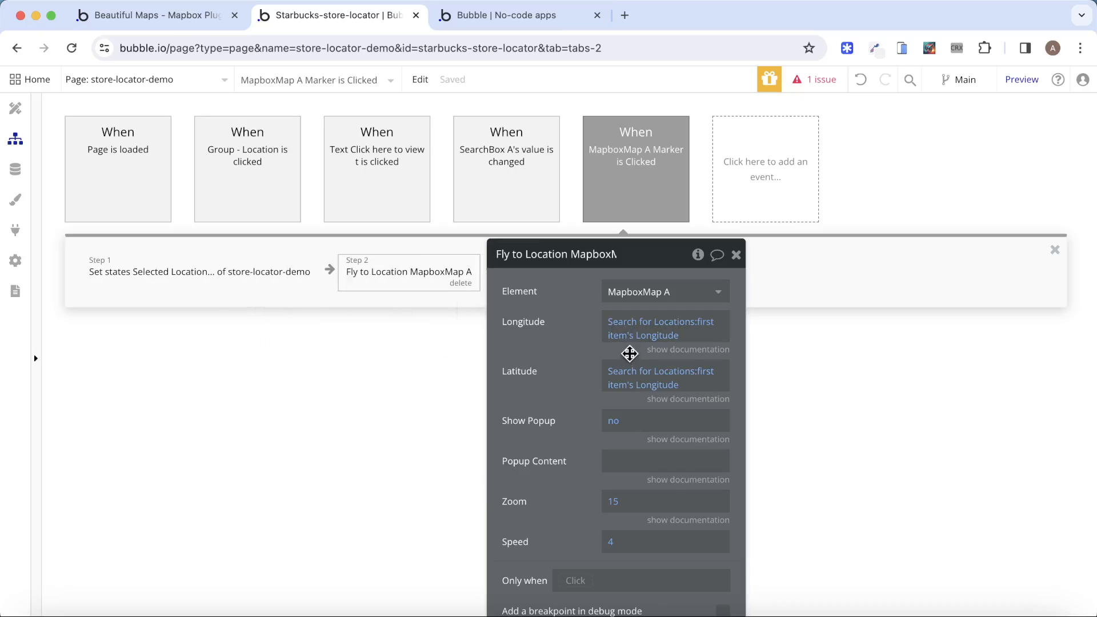
{"action": "left_click", "coordinate": [661, 377]}
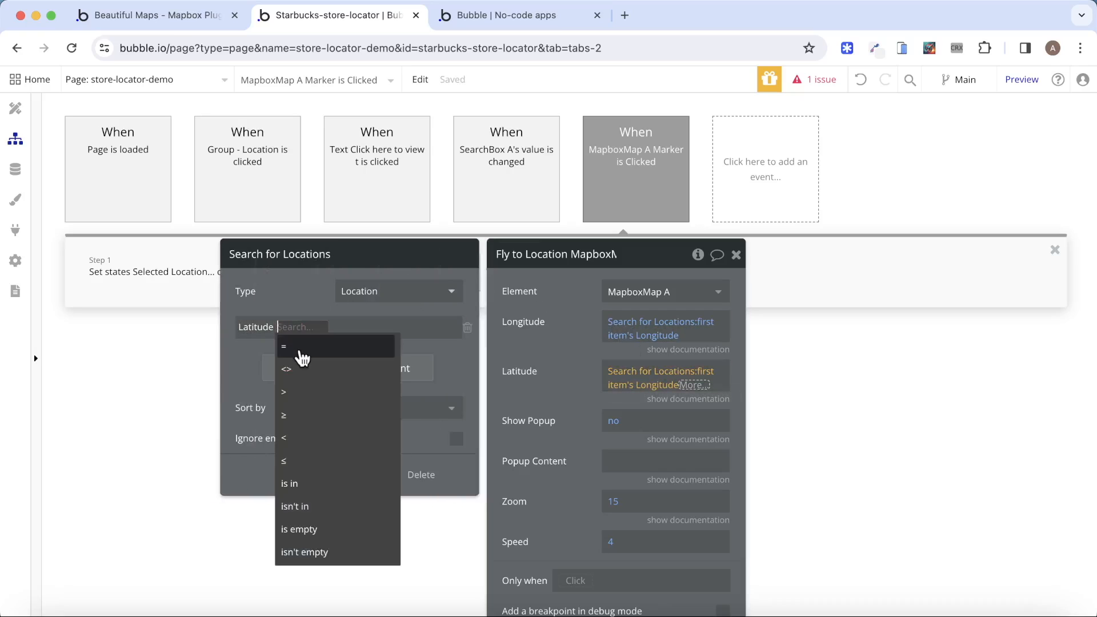
{"action": "left_click", "coordinate": [284, 346]}
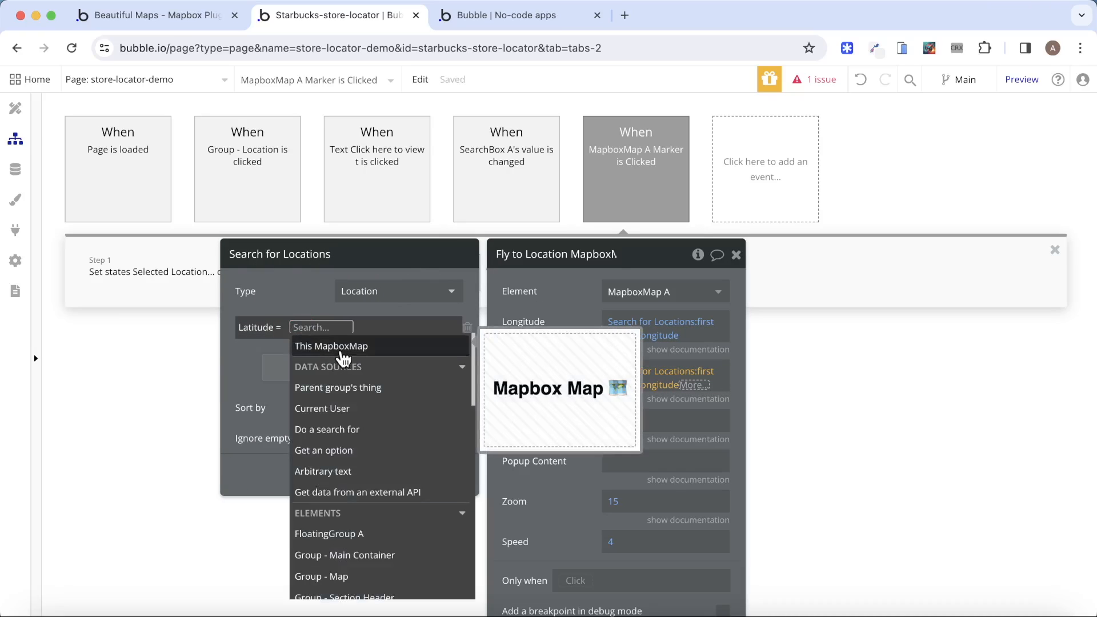
{"action": "left_click", "coordinate": [331, 345]}
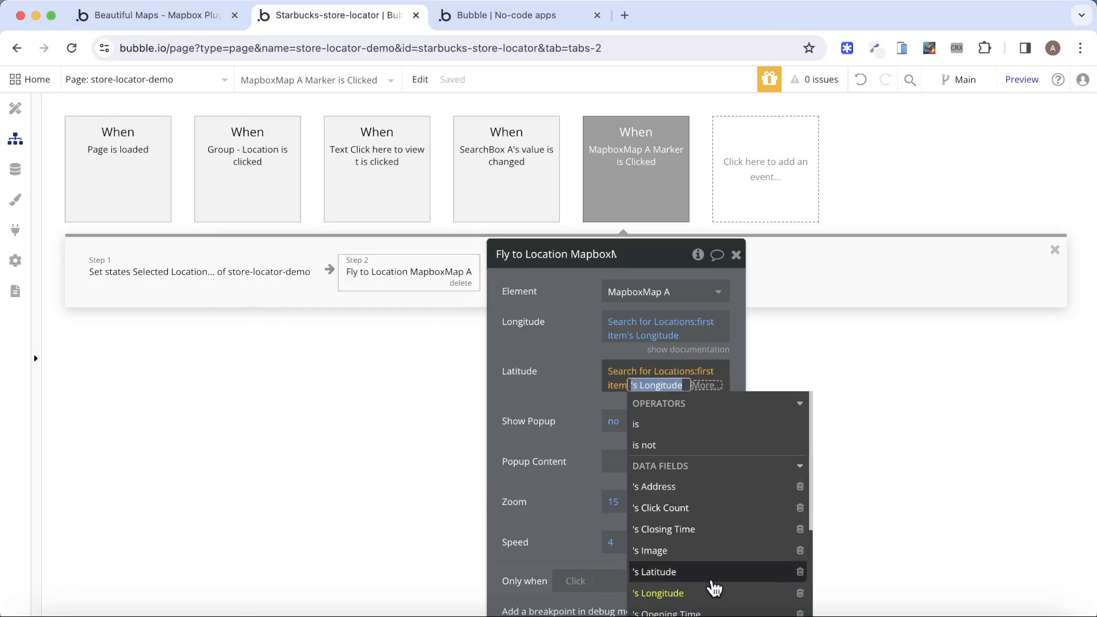
{"action": "left_click", "coordinate": [521, 15]}
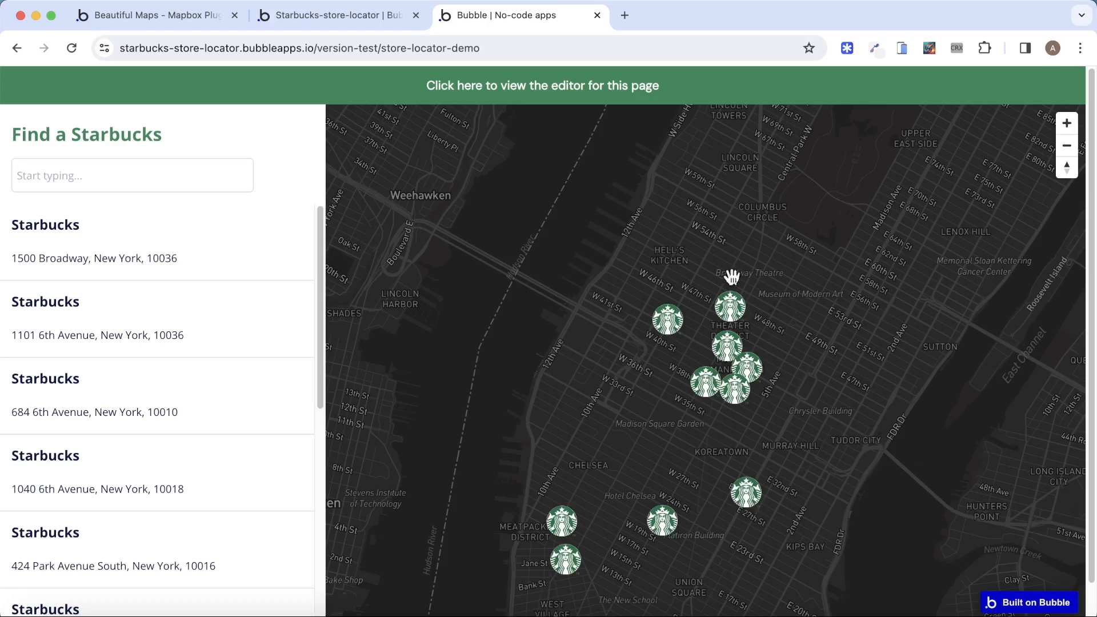
In the preview, click a Starbucks marker to fly there, then pick a 6th Avenue store from the list.
{"action": "left_click", "coordinate": [730, 306]}
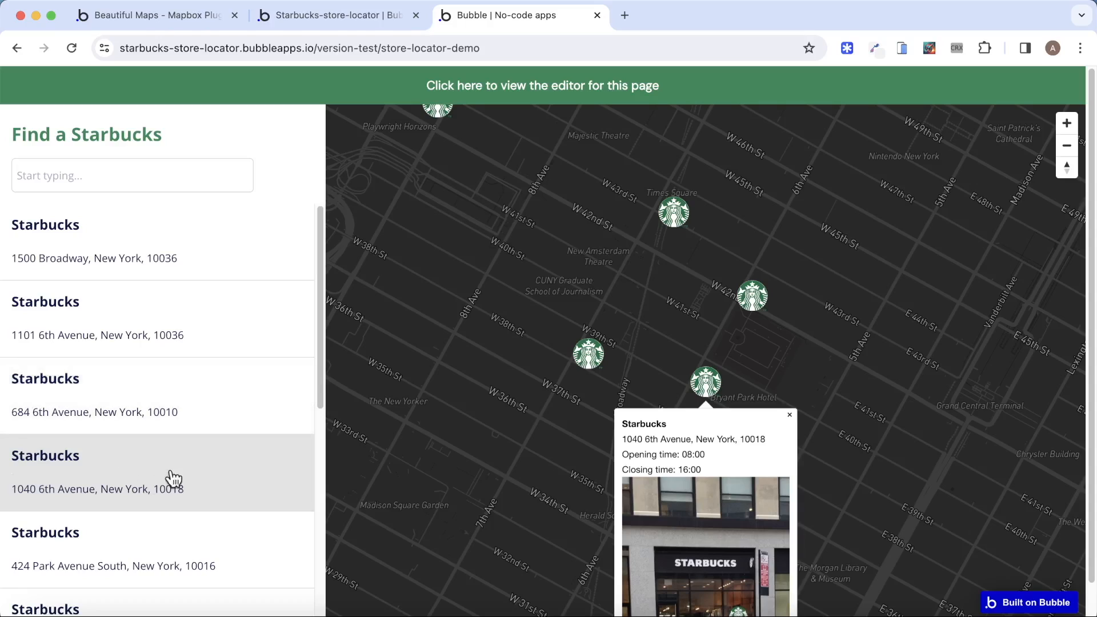
{"action": "mouse_move", "coordinate": [144, 483]}
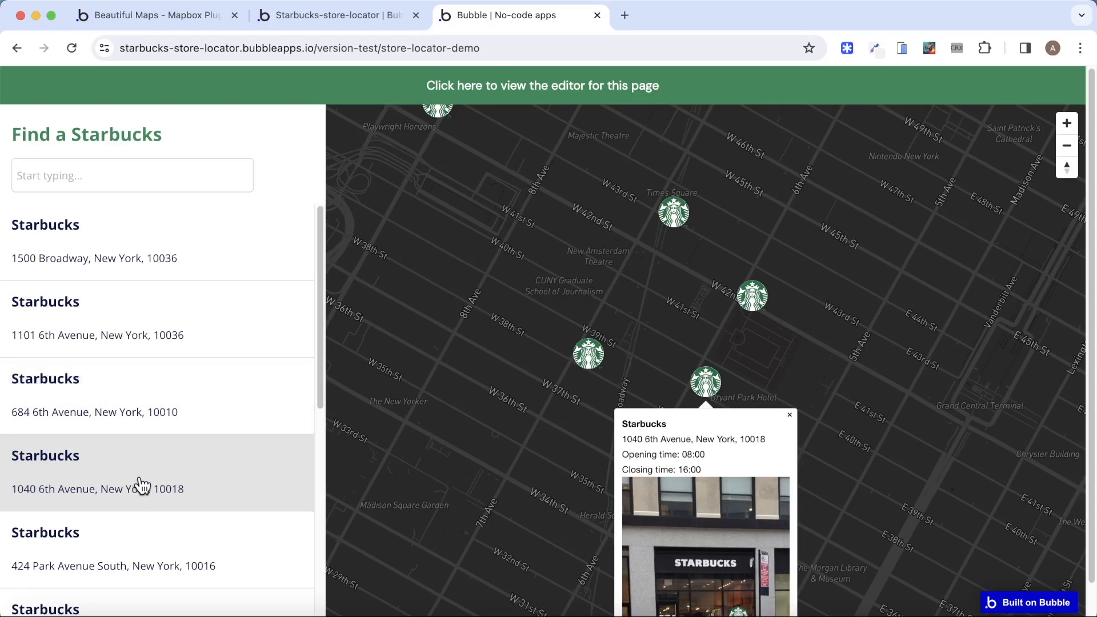
{"action": "mouse_move", "coordinate": [164, 436]}
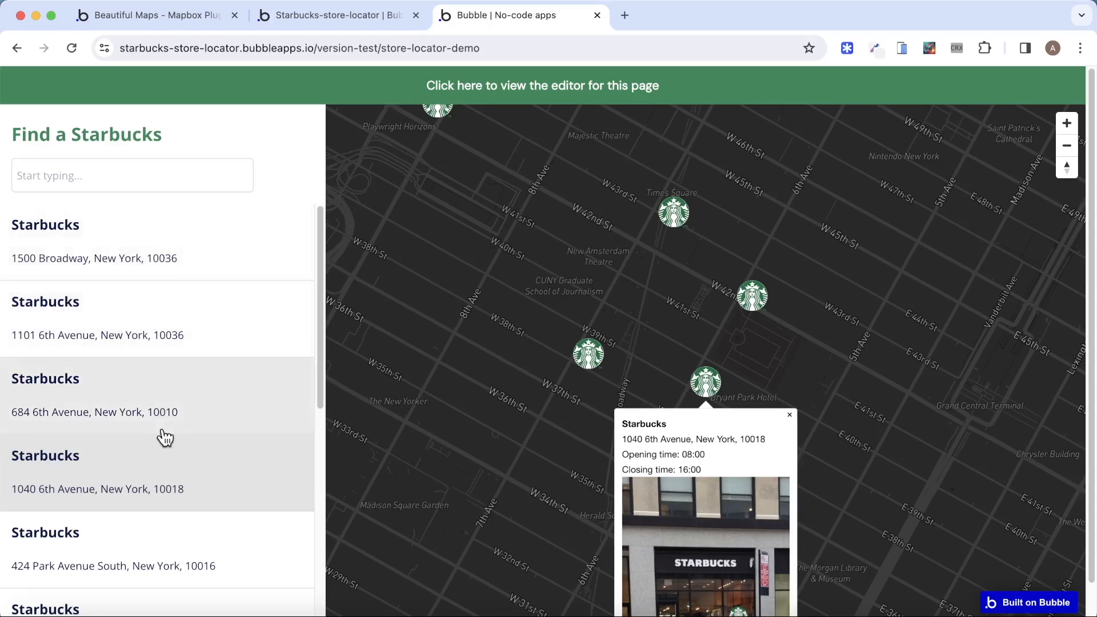
{"action": "scroll", "scroll_direction": "down", "scroll_amount": 3}
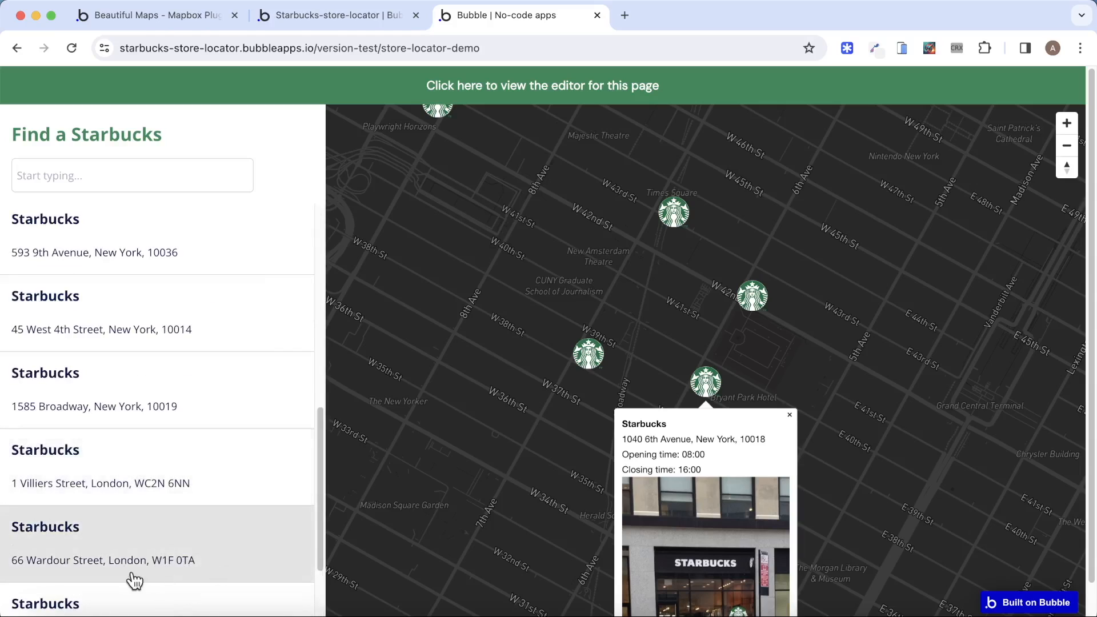
{"action": "scroll", "scroll_direction": "down", "scroll_amount": 3}
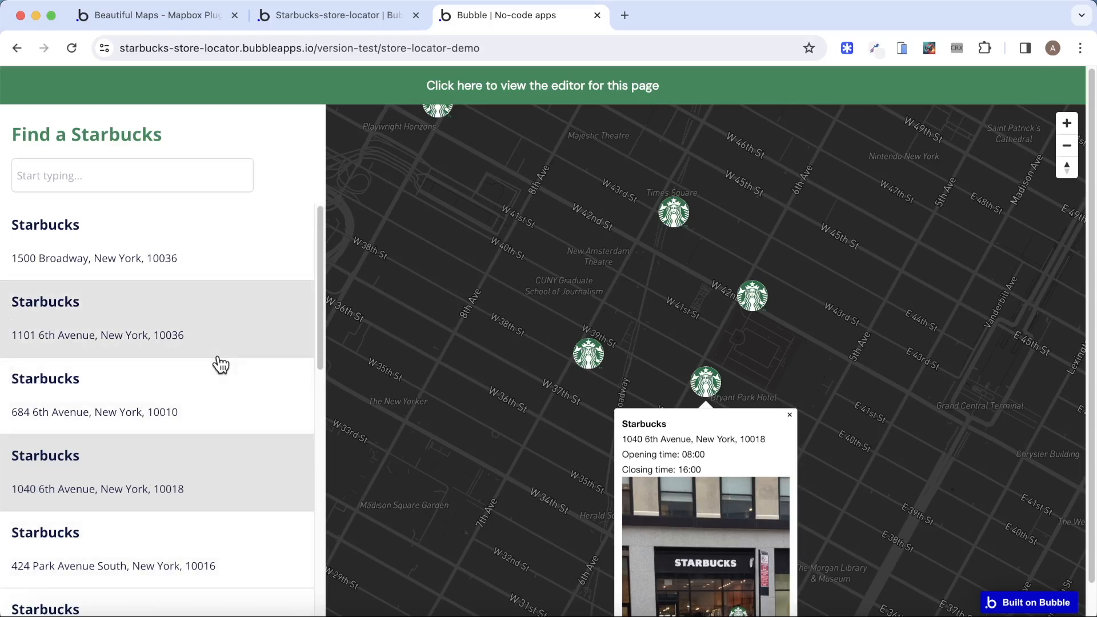
{"action": "left_click", "coordinate": [337, 15]}
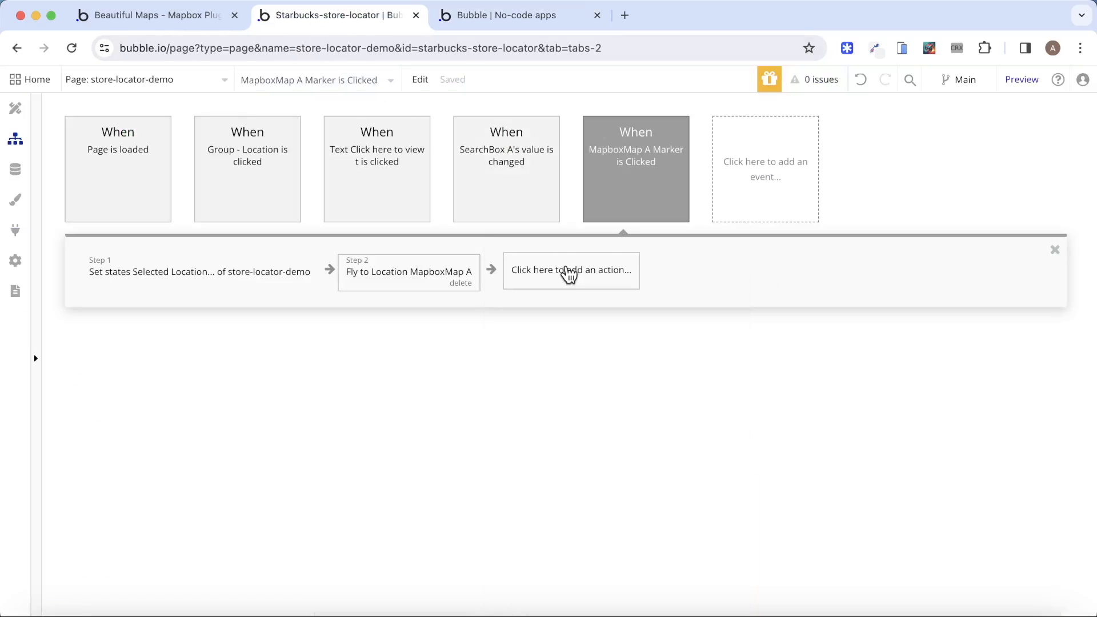
Add a Scroll to entry action on the locations list, with Entry set to a Location search.
{"action": "type", "text": "scr"}
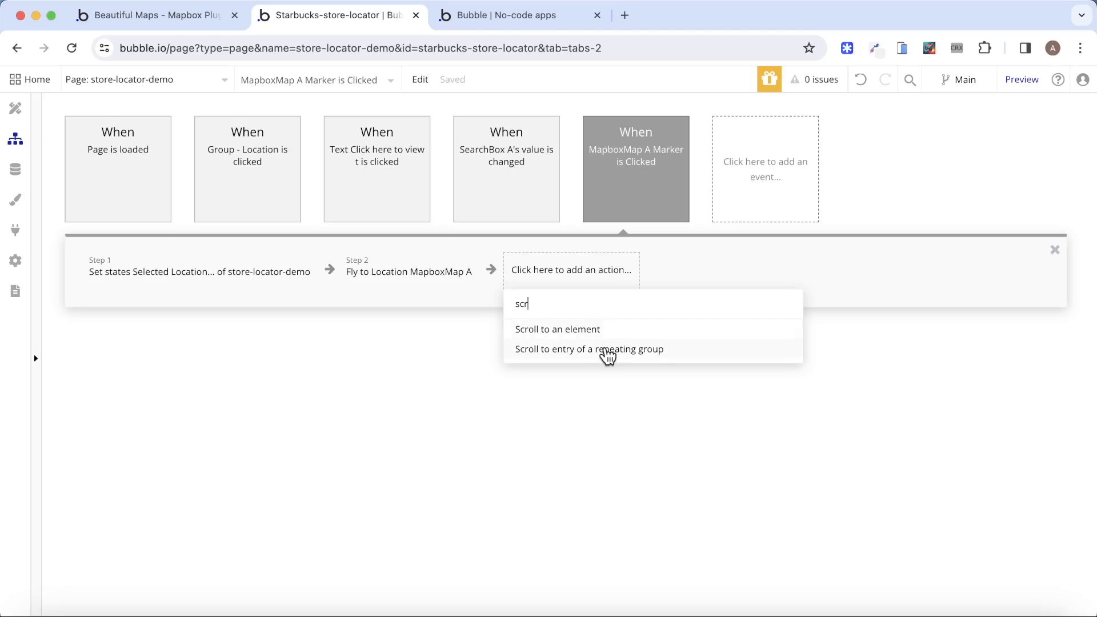
{"action": "left_click", "coordinate": [588, 349]}
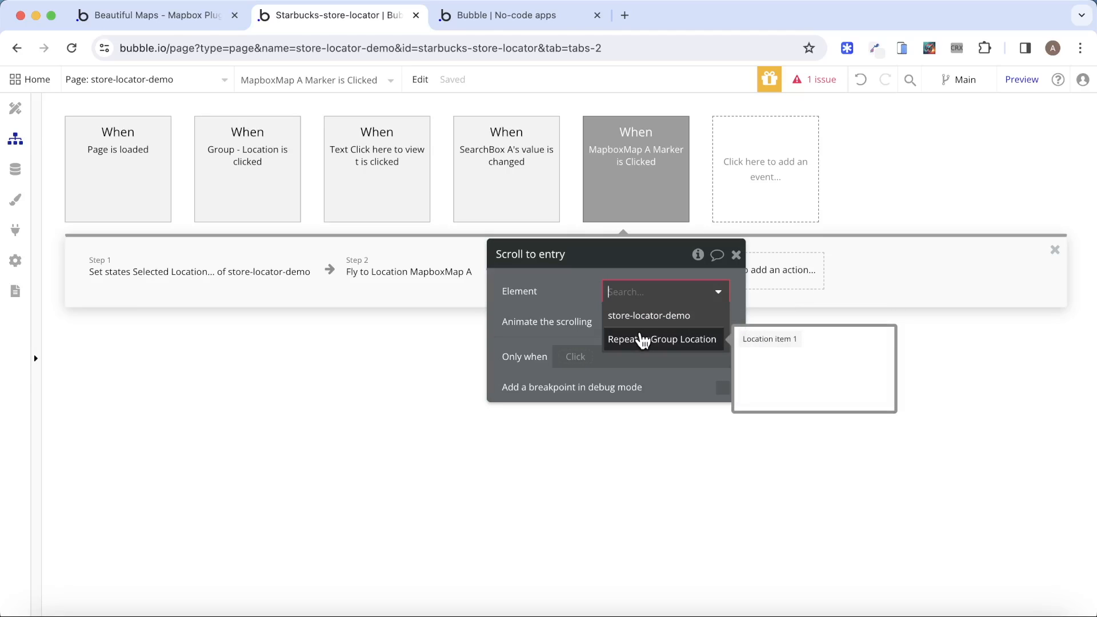
{"action": "left_click", "coordinate": [521, 15]}
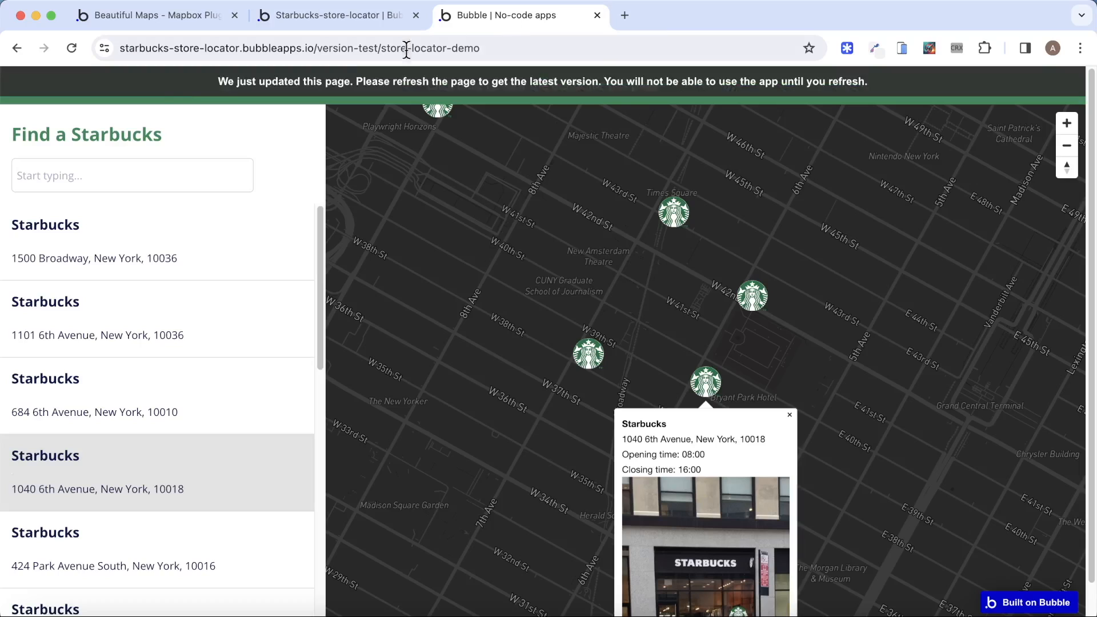
{"action": "left_click", "coordinate": [336, 15]}
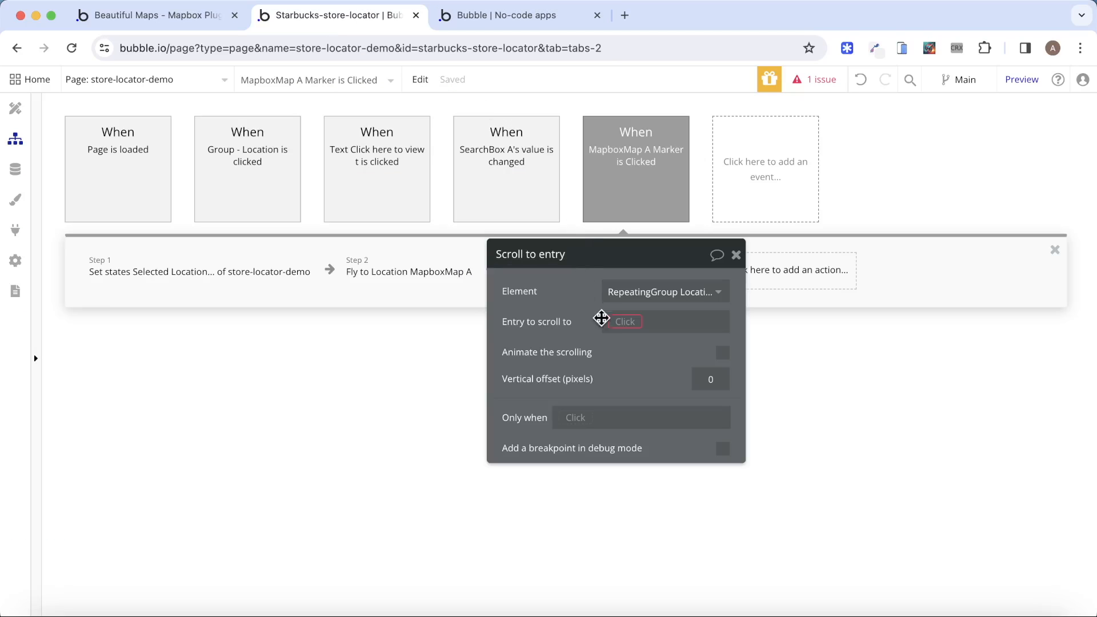
{"action": "left_click", "coordinate": [638, 321]}
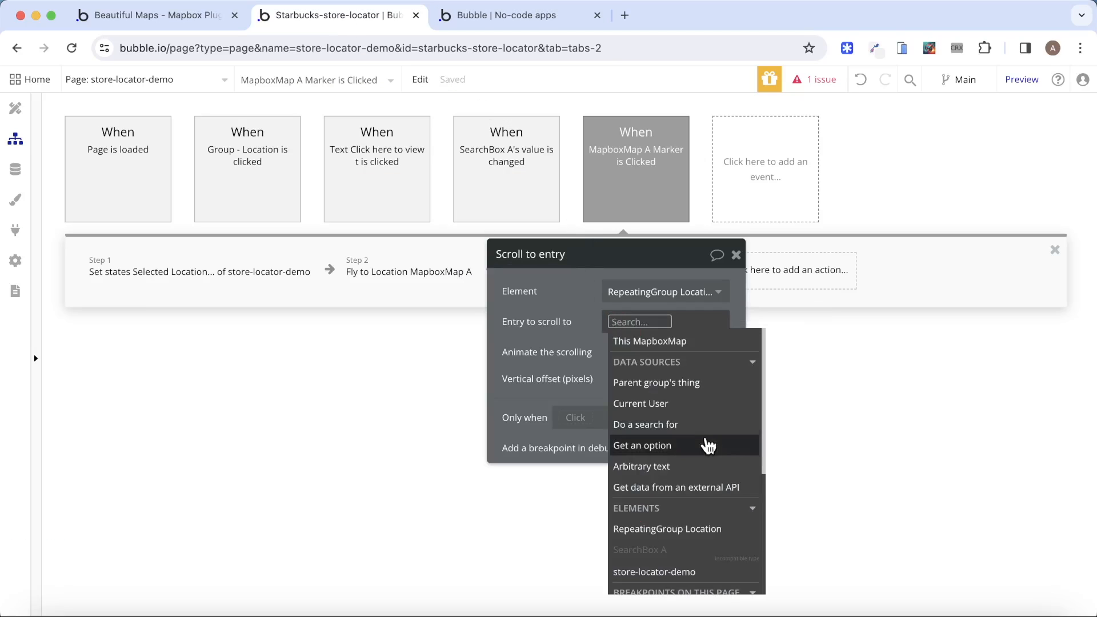
{"action": "left_click", "coordinate": [645, 425]}
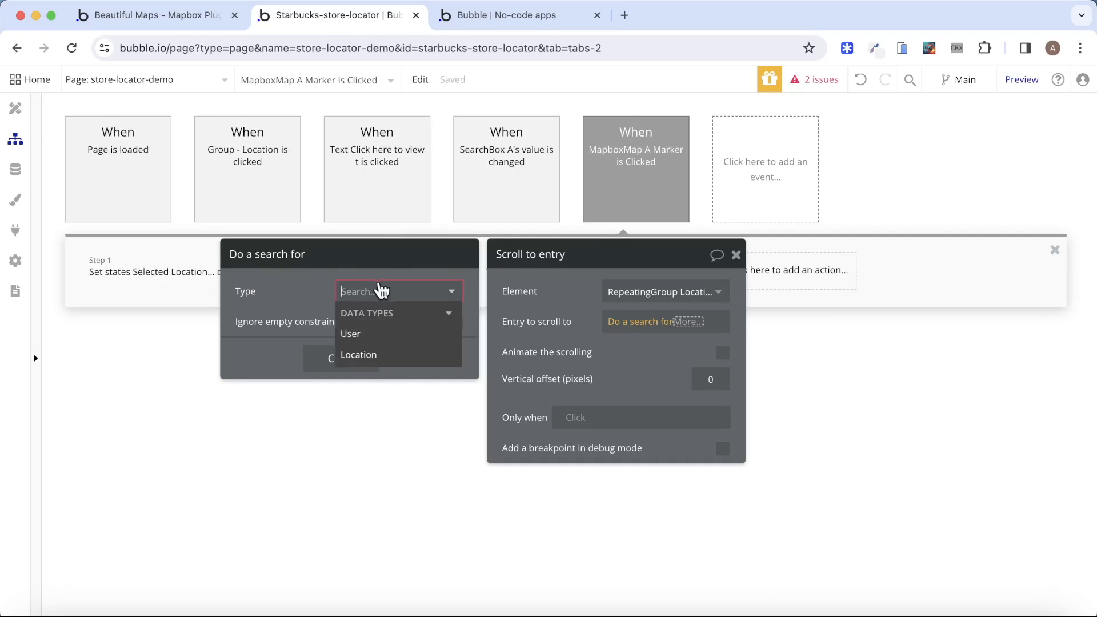
{"action": "left_click", "coordinate": [359, 355]}
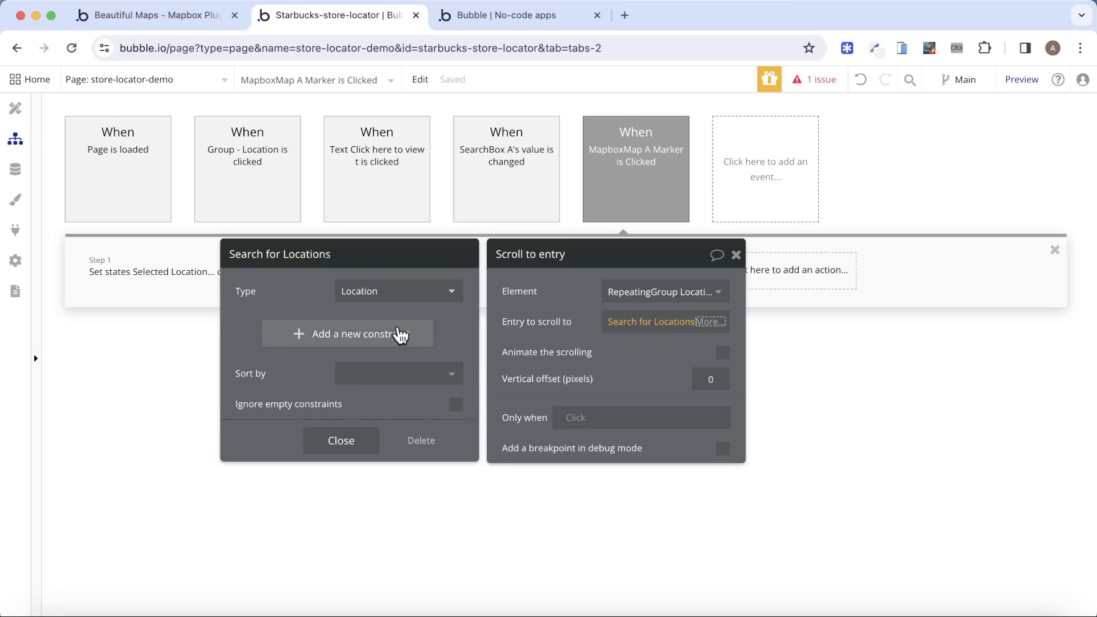
Constrain the search to Latitude/Longitude equal to the map's last clicked coordinates, then :first item.
{"action": "left_click", "coordinate": [347, 333]}
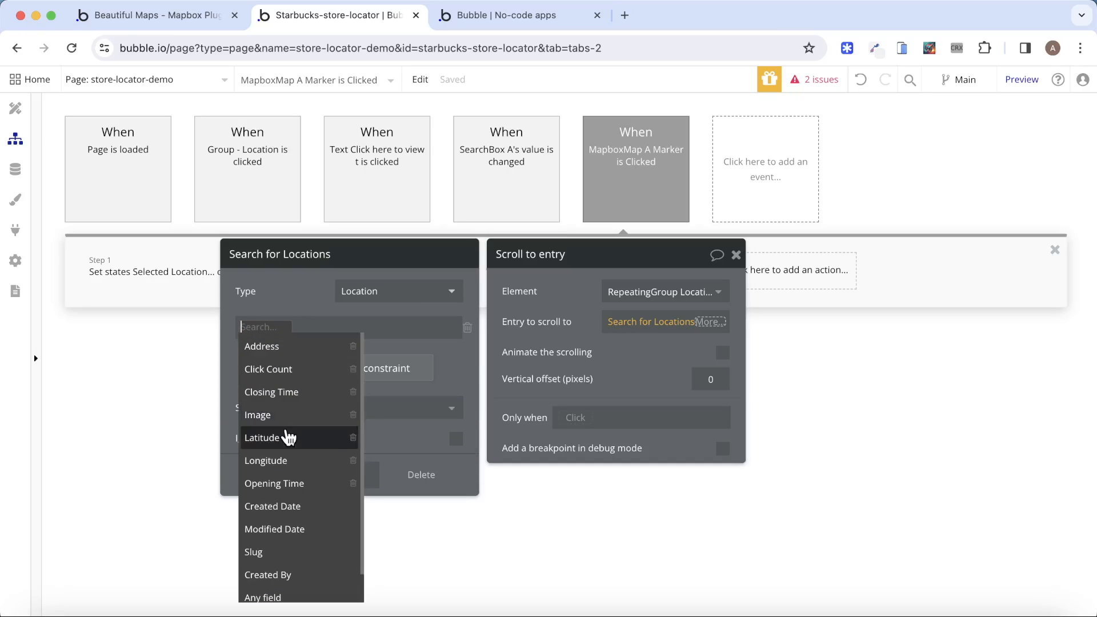
{"action": "left_click", "coordinate": [263, 437]}
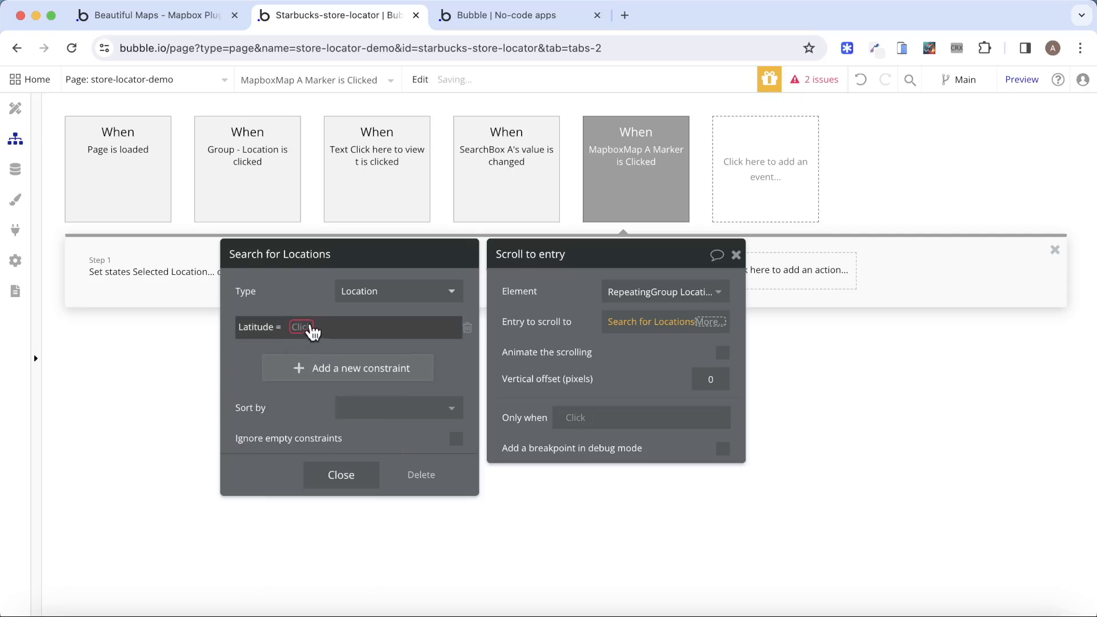
{"action": "left_click", "coordinate": [301, 327]}
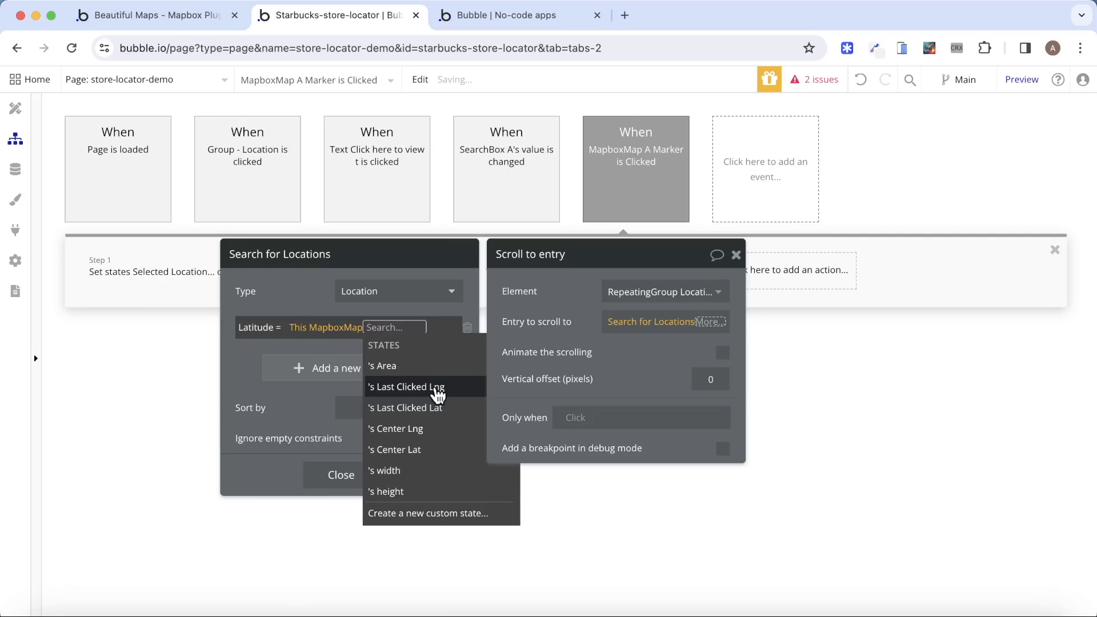
{"action": "left_click", "coordinate": [406, 386]}
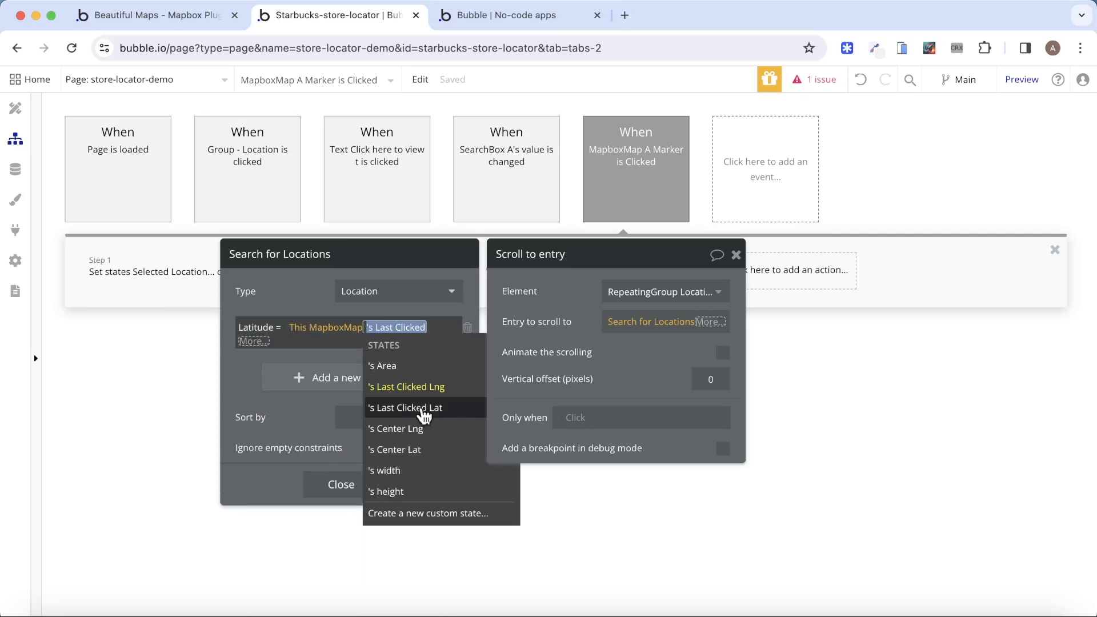
{"action": "left_click", "coordinate": [404, 407]}
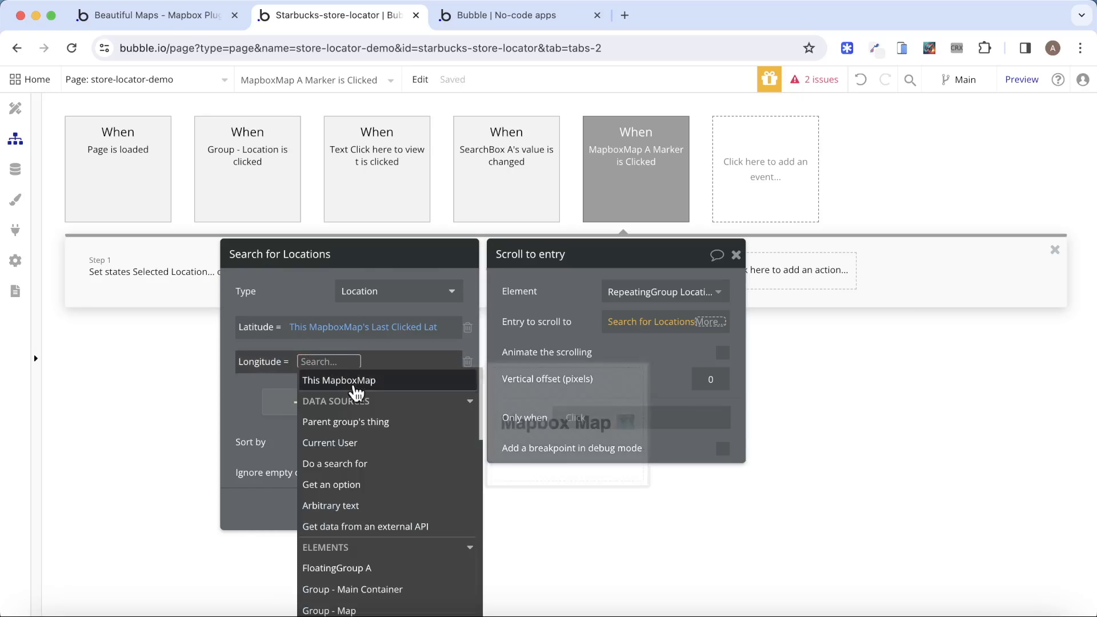
{"action": "left_click", "coordinate": [339, 381]}
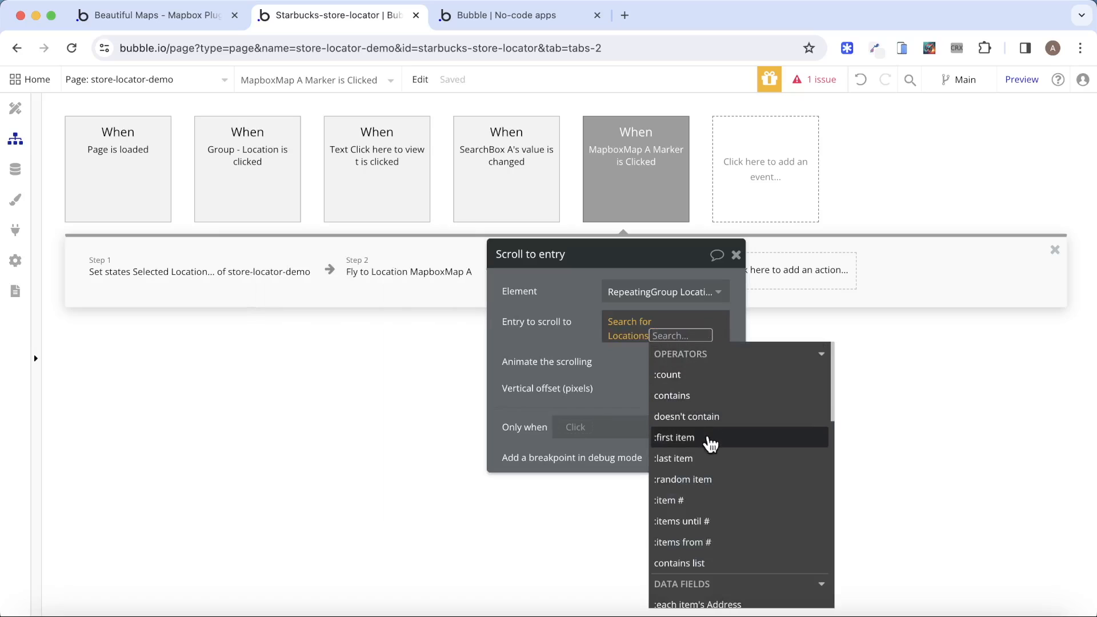
{"action": "left_click", "coordinate": [674, 437]}
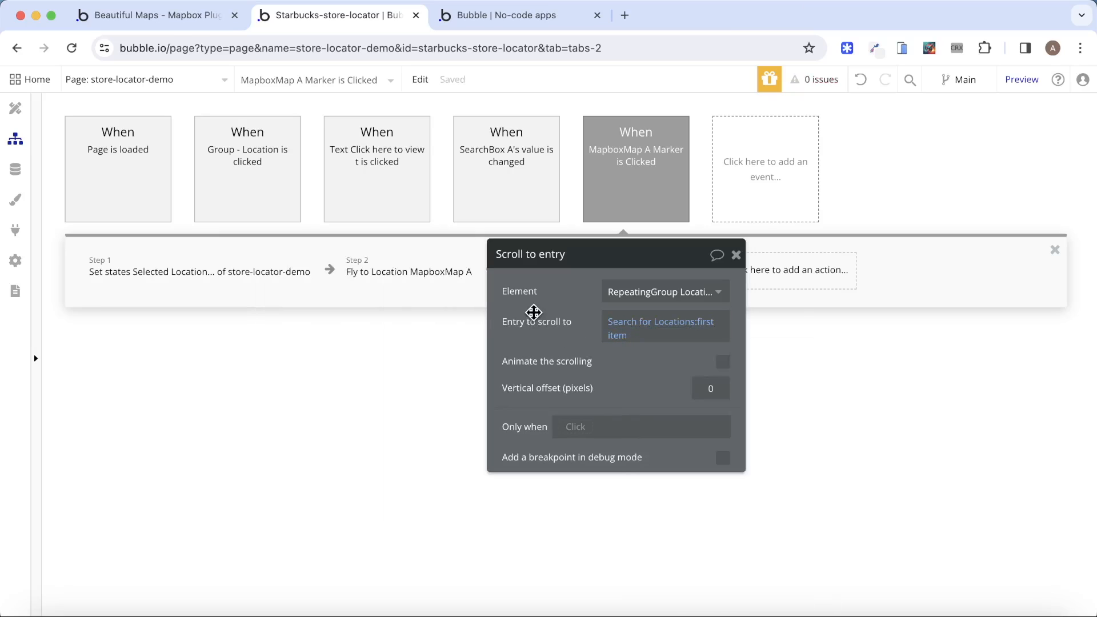
{"action": "left_click", "coordinate": [521, 15]}
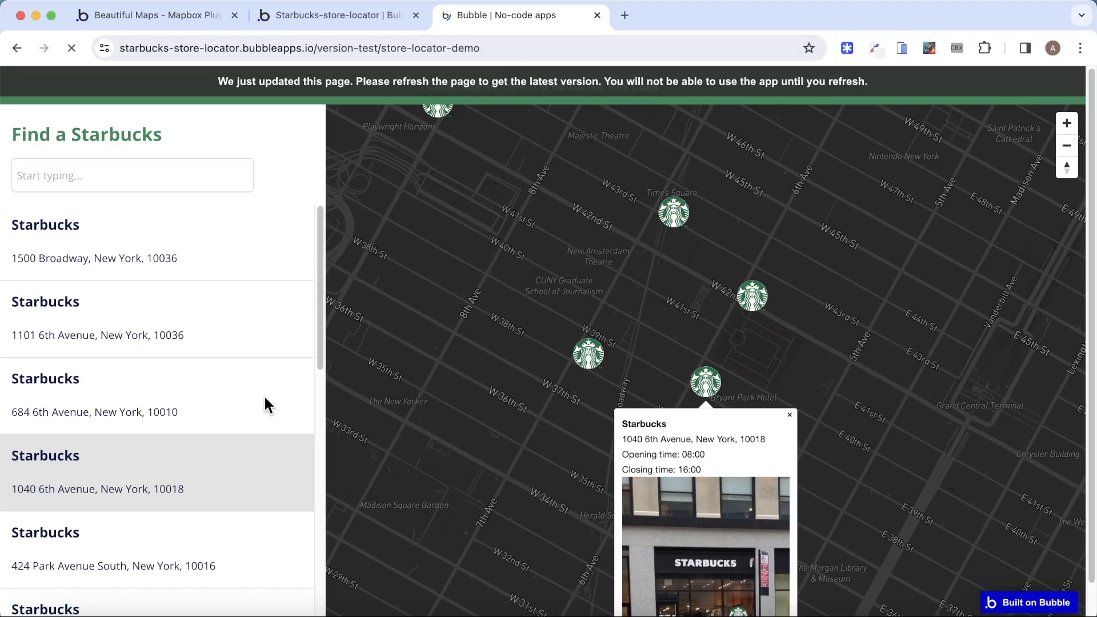
{"action": "left_click", "coordinate": [71, 47]}
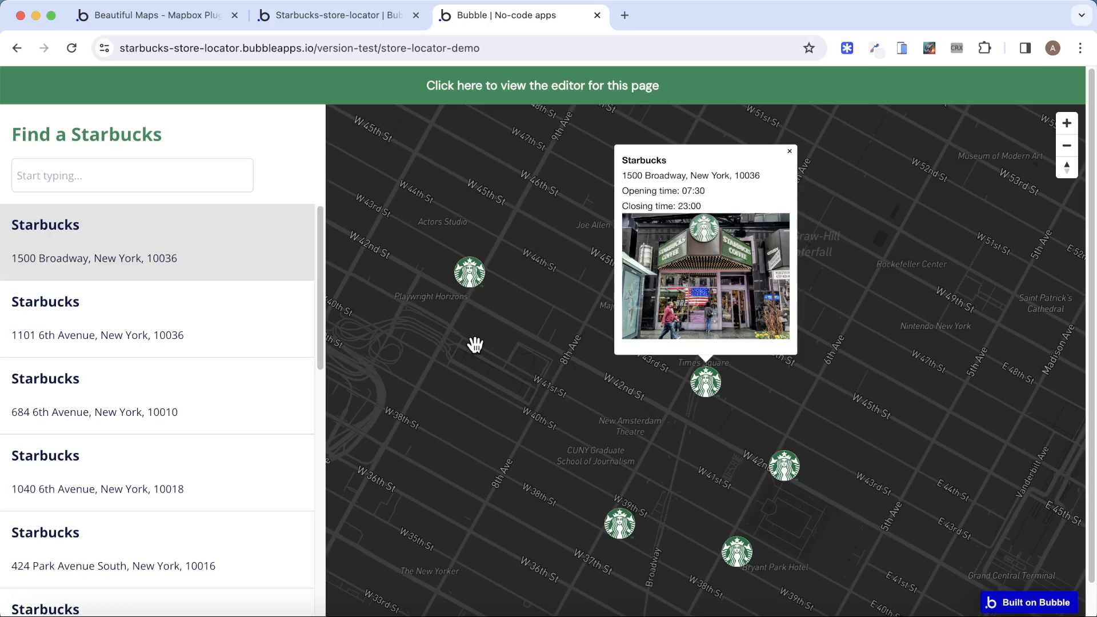
{"action": "left_click", "coordinate": [336, 14]}
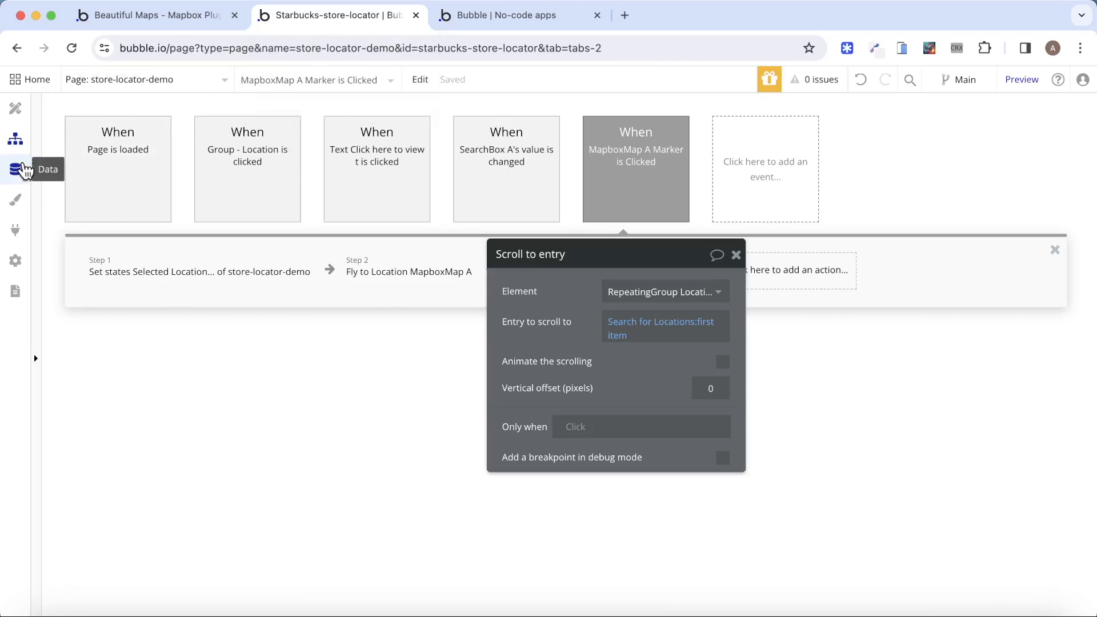
{"action": "left_click", "coordinate": [16, 169]}
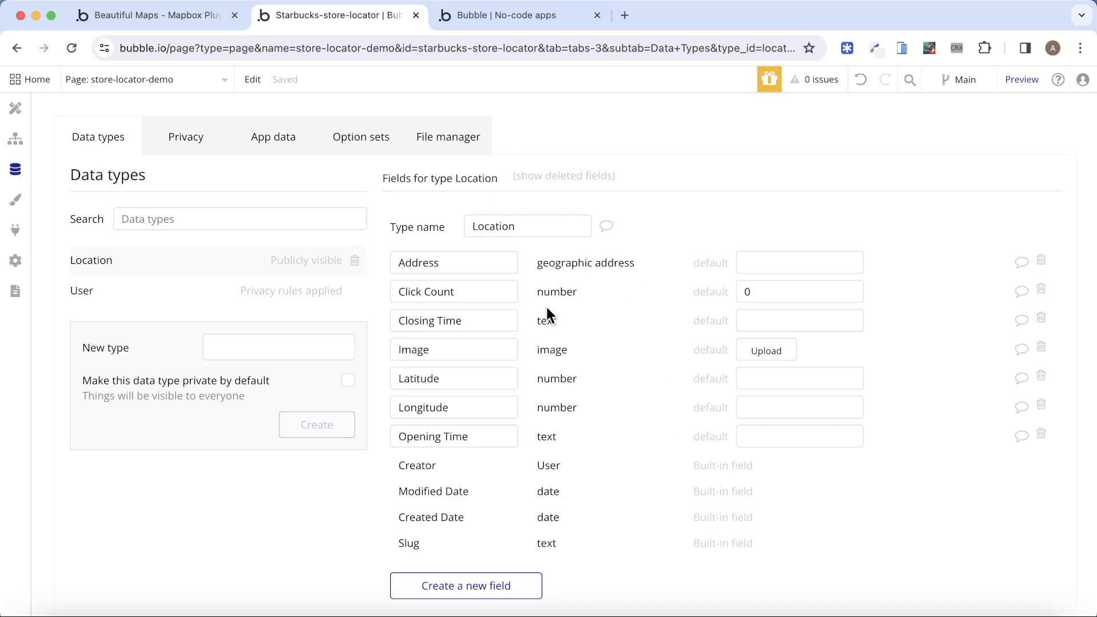
{"action": "mouse_move", "coordinate": [595, 306]}
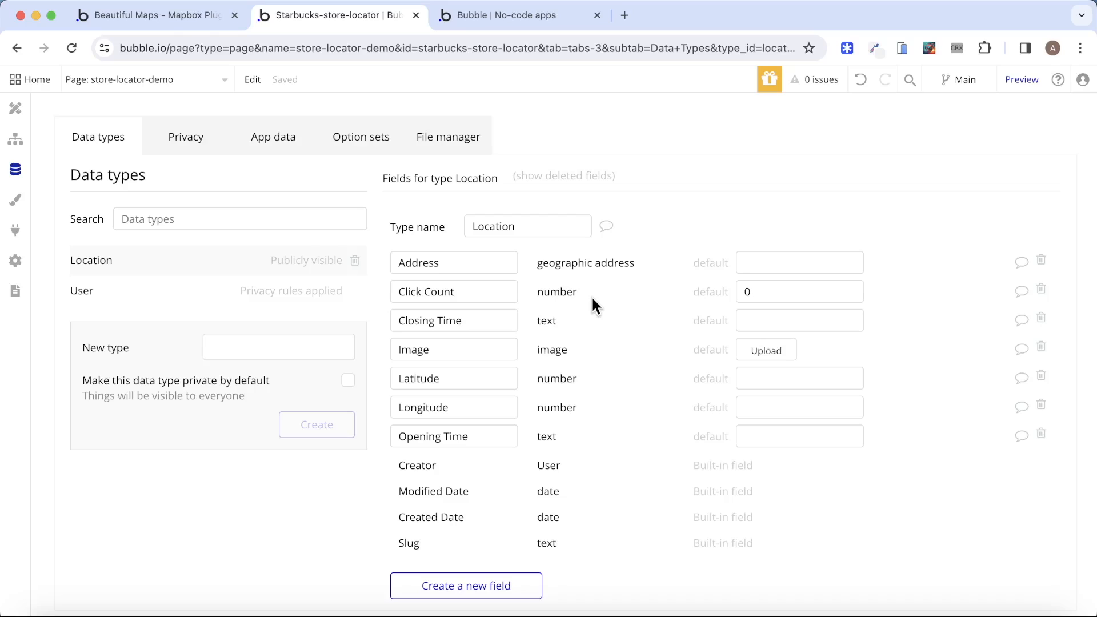
{"action": "left_click", "coordinate": [273, 137]}
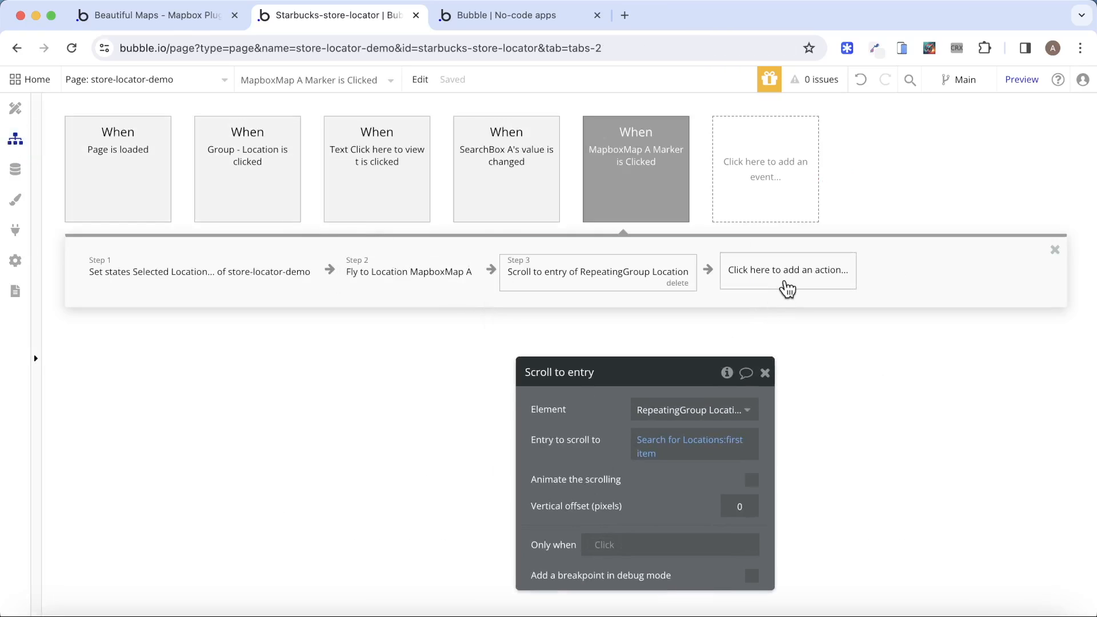
Add a Make changes step setting Search for Locations:first item's Click Count to Click Count + 1.
{"action": "left_click", "coordinate": [788, 271]}
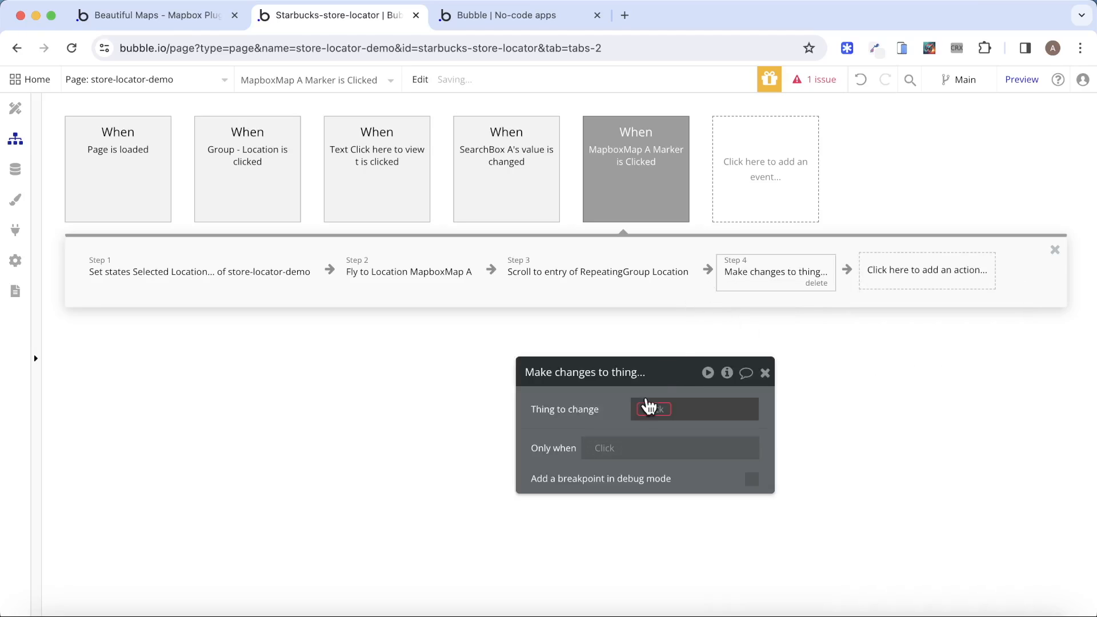
{"action": "left_click", "coordinate": [654, 409]}
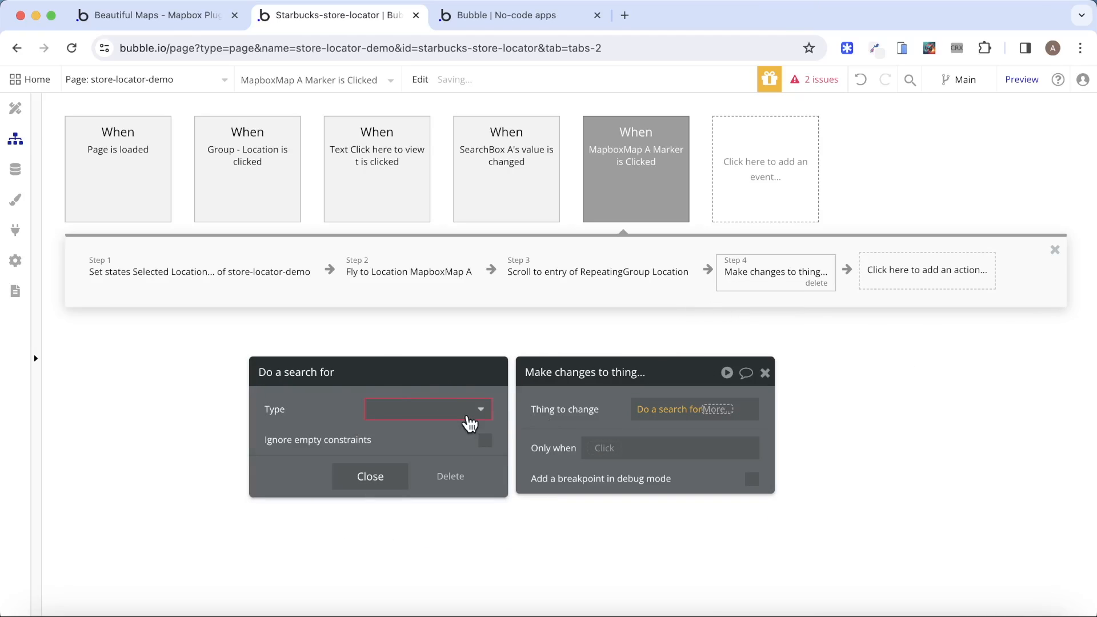
{"action": "left_click", "coordinate": [428, 409]}
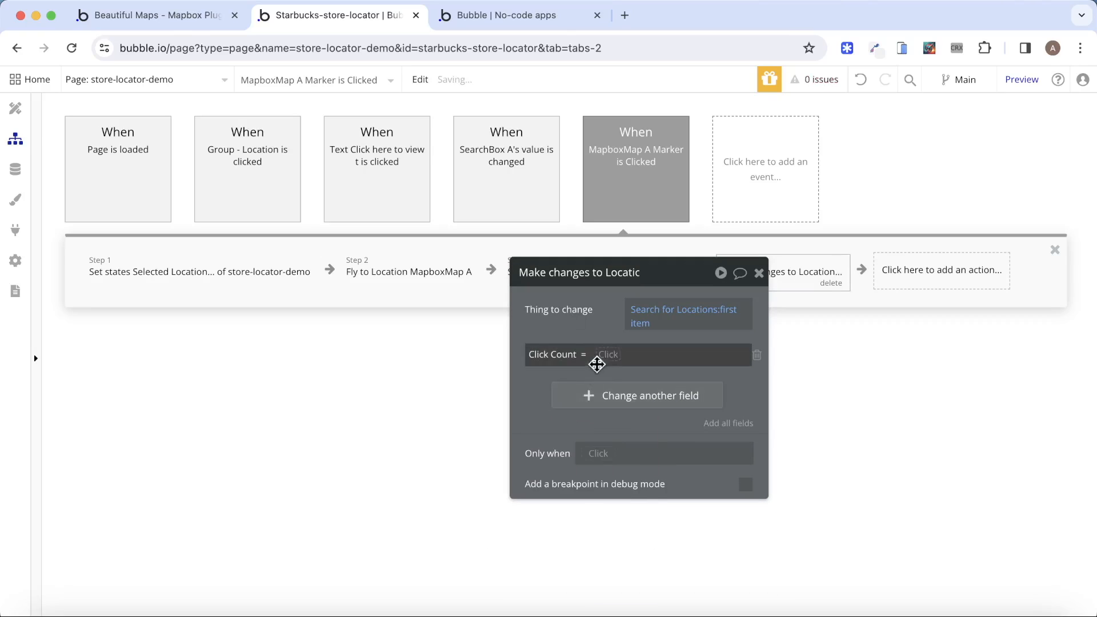
{"action": "left_click", "coordinate": [606, 355]}
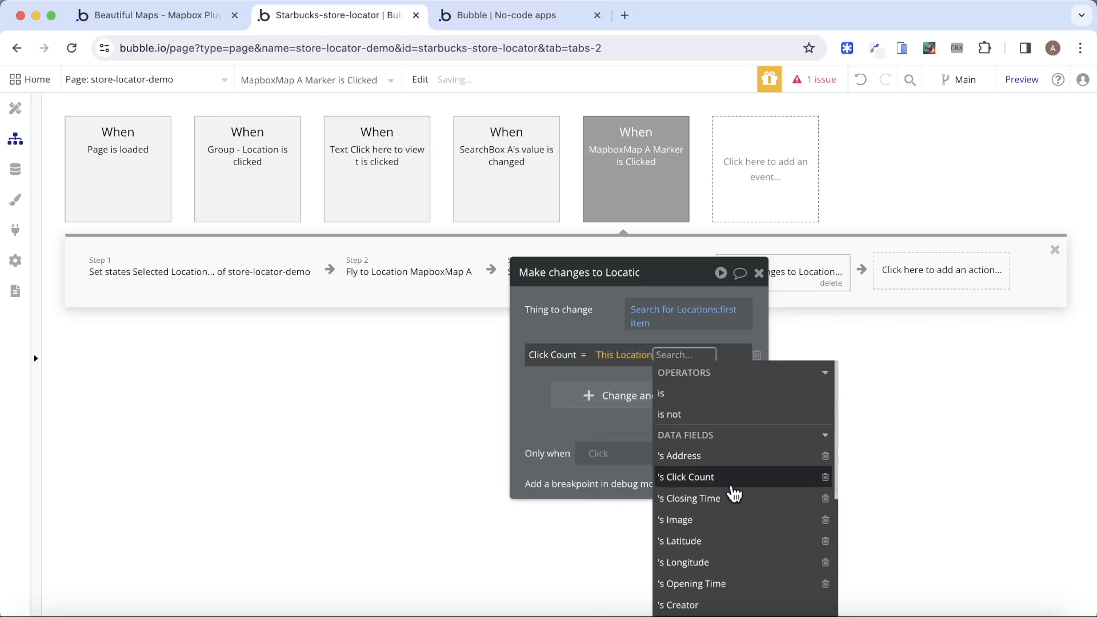
{"action": "left_click", "coordinate": [686, 477]}
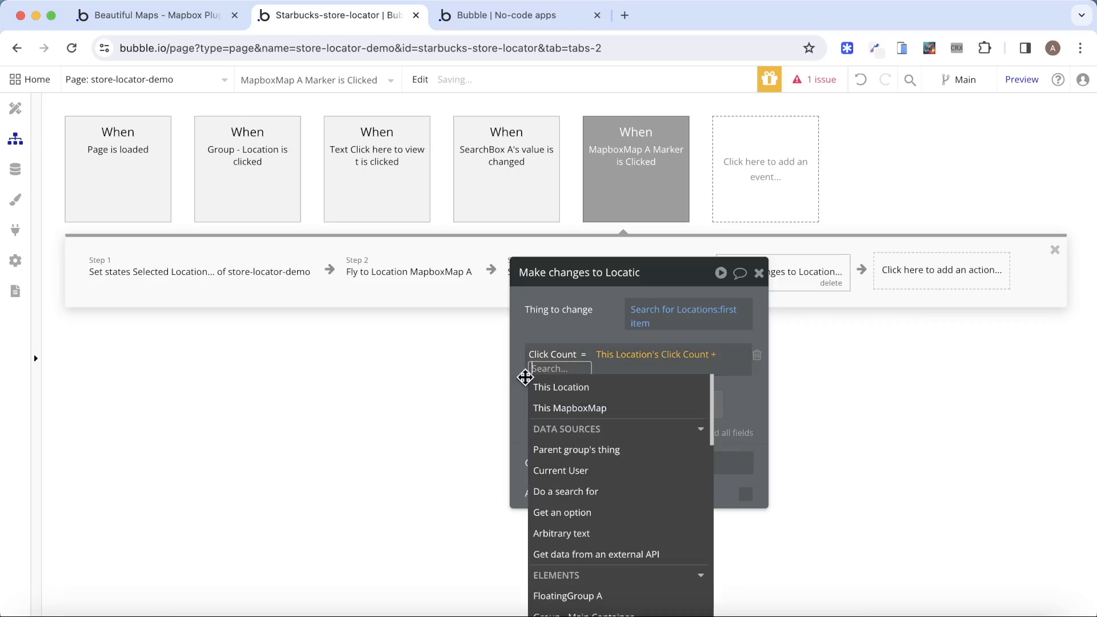
{"action": "left_click", "coordinate": [521, 15]}
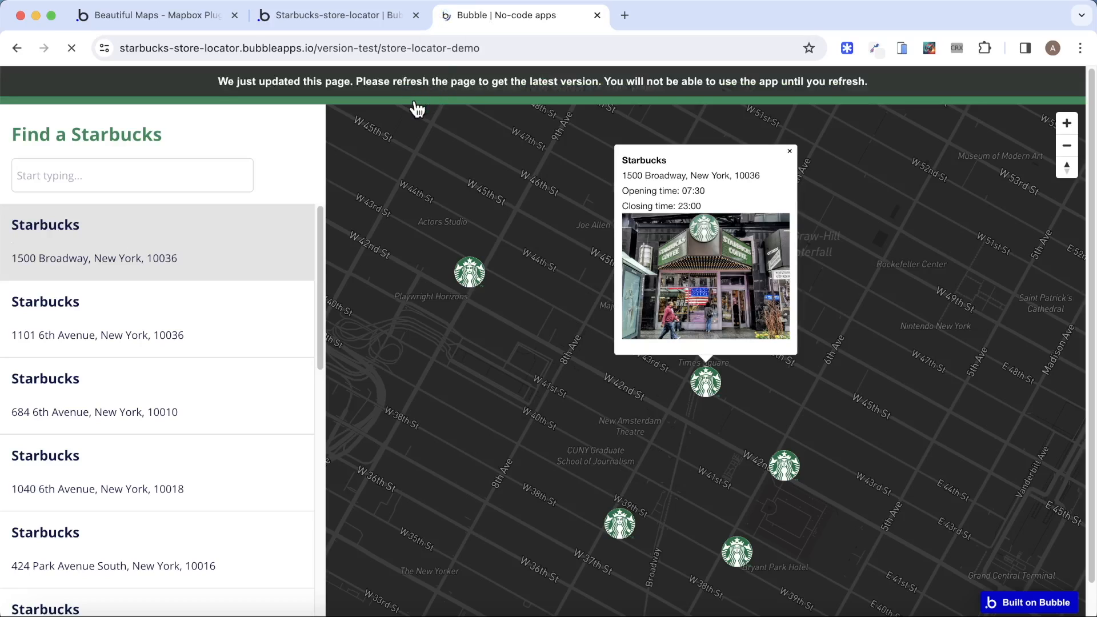
Reload the preview to pick up the latest workflow changes.
{"action": "left_click", "coordinate": [71, 48]}
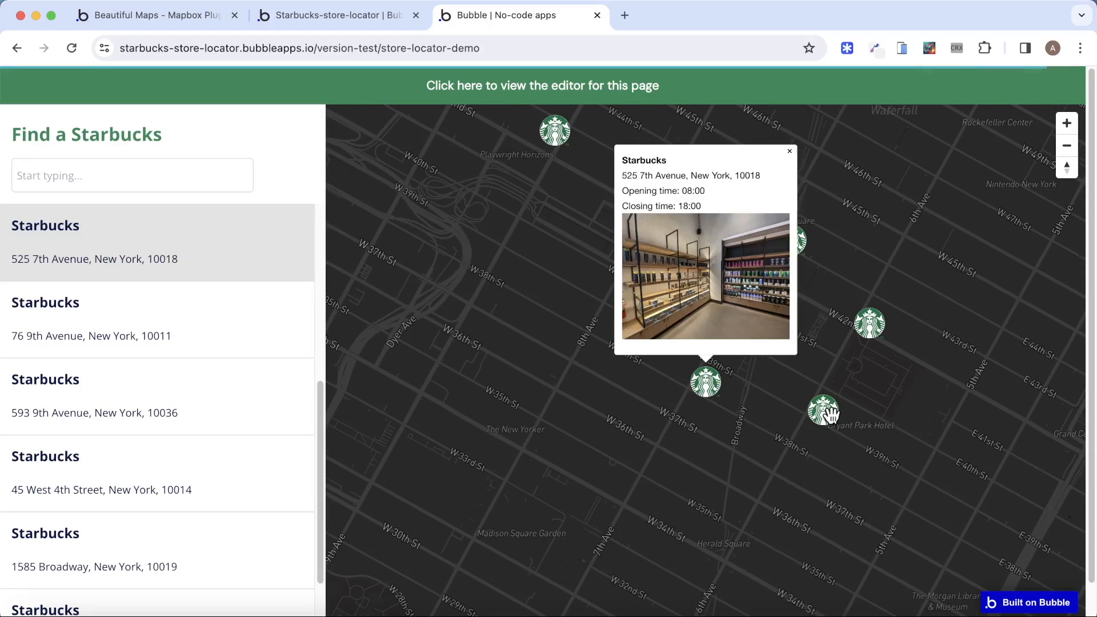
{"action": "mouse_move", "coordinate": [860, 329]}
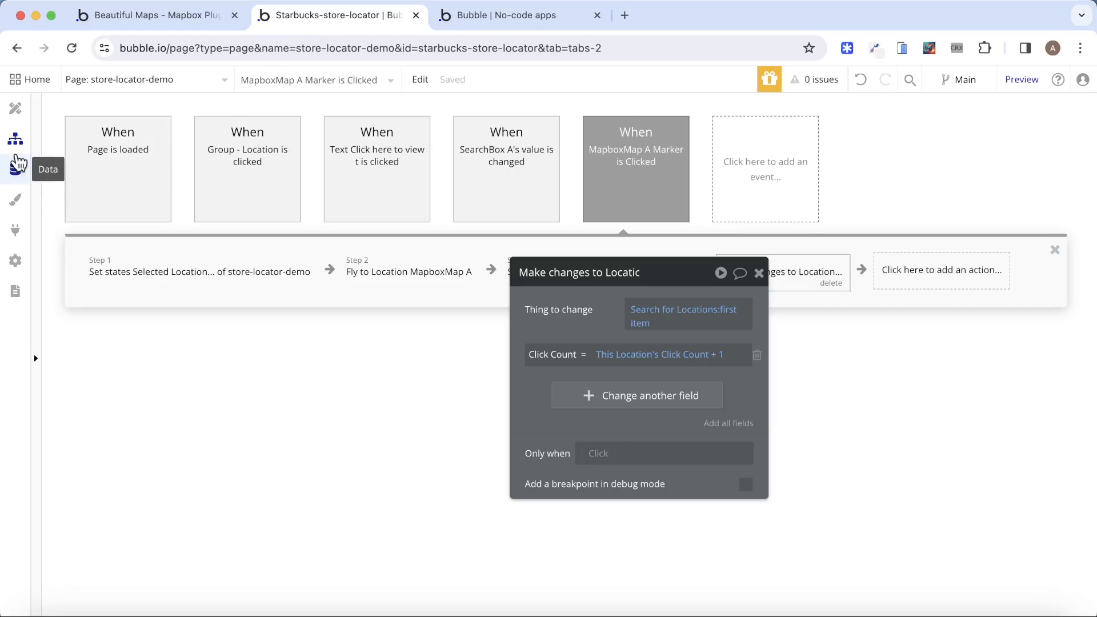
View all Location records in App data and sort them by Click Count.
{"action": "left_click", "coordinate": [15, 169]}
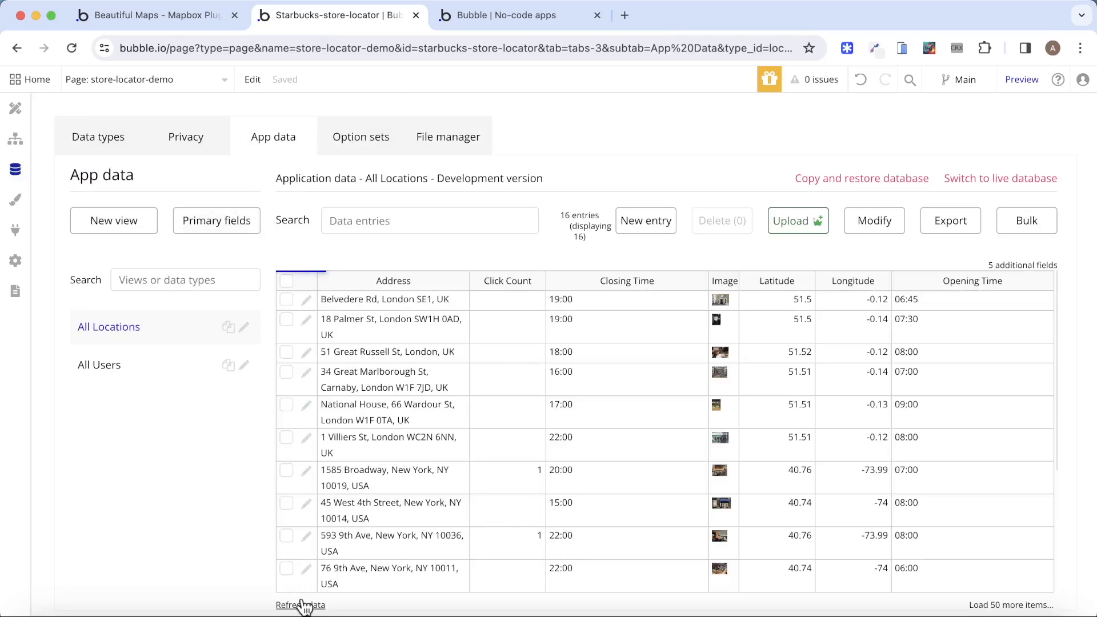
{"action": "left_click", "coordinate": [507, 281]}
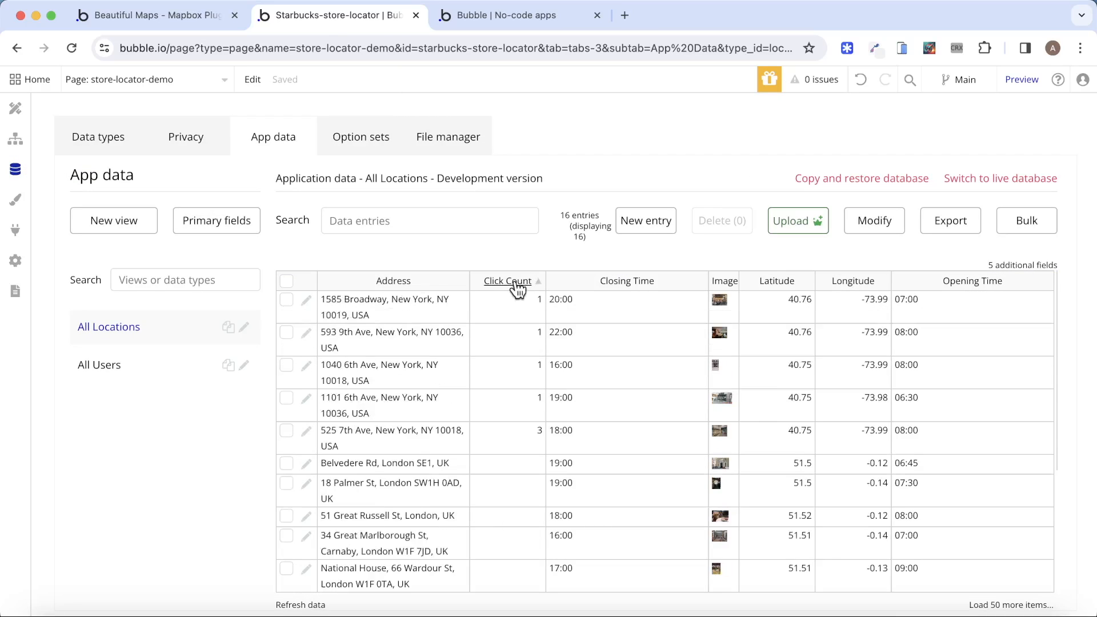